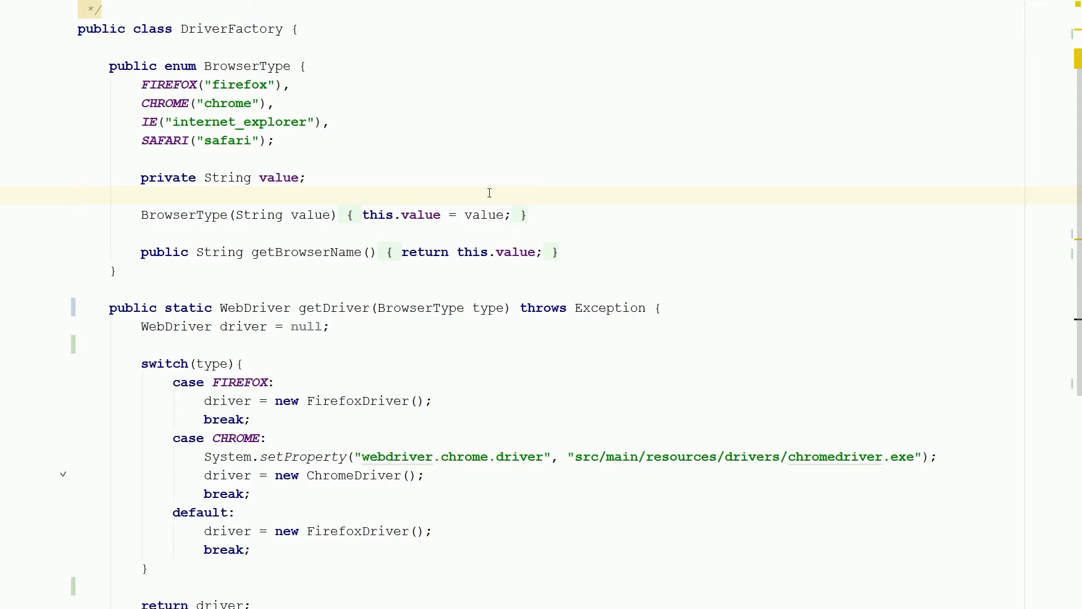
- Insert blank lines in getDriver below the WebDriver driver = null declaration
scroll("down", 3)
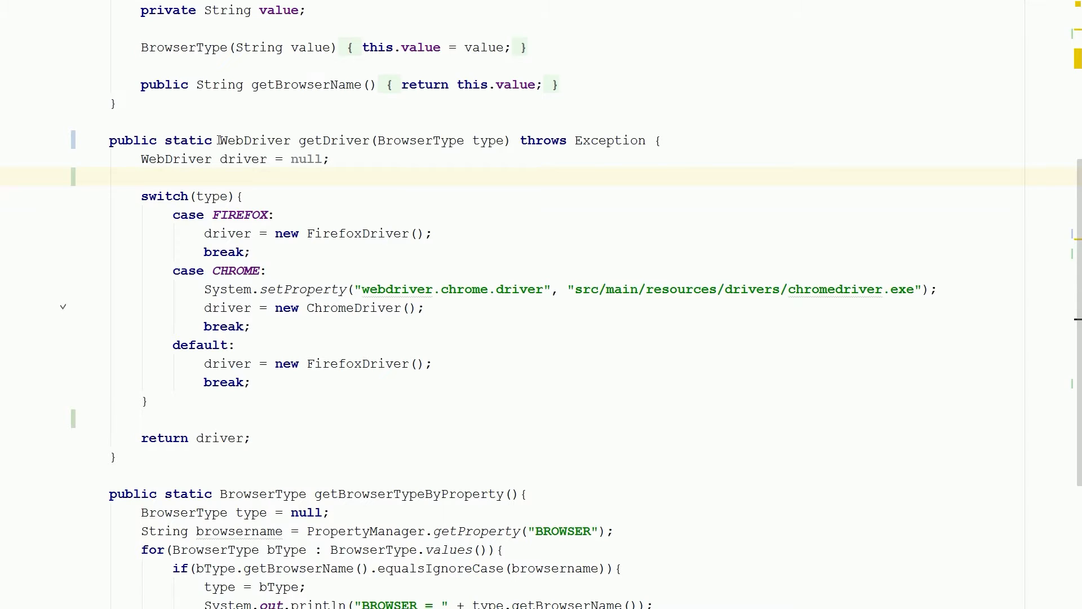
double_click(334, 140)
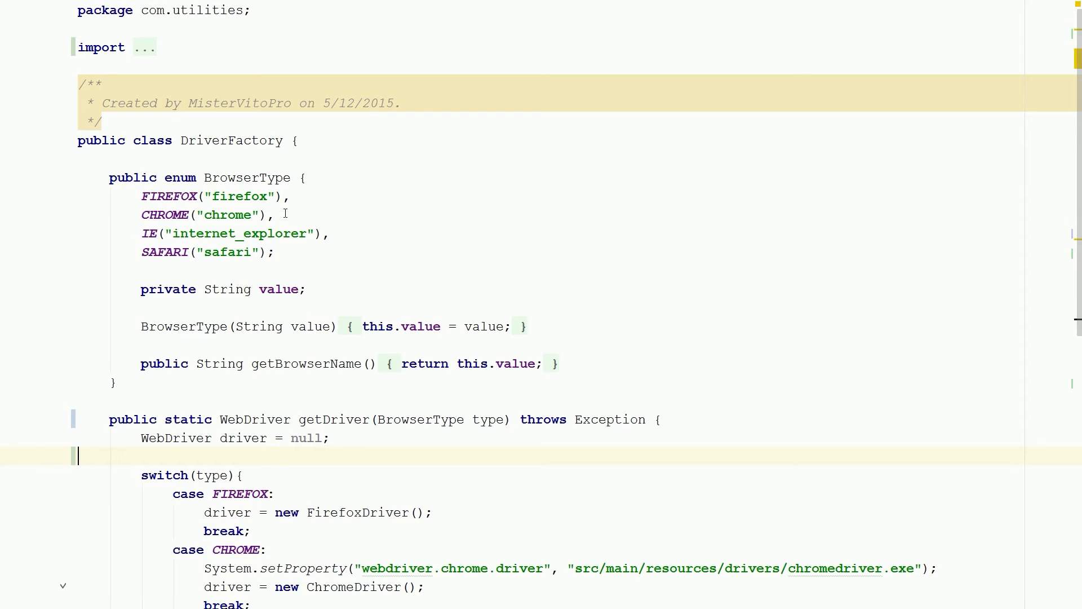
scroll("down", 3)
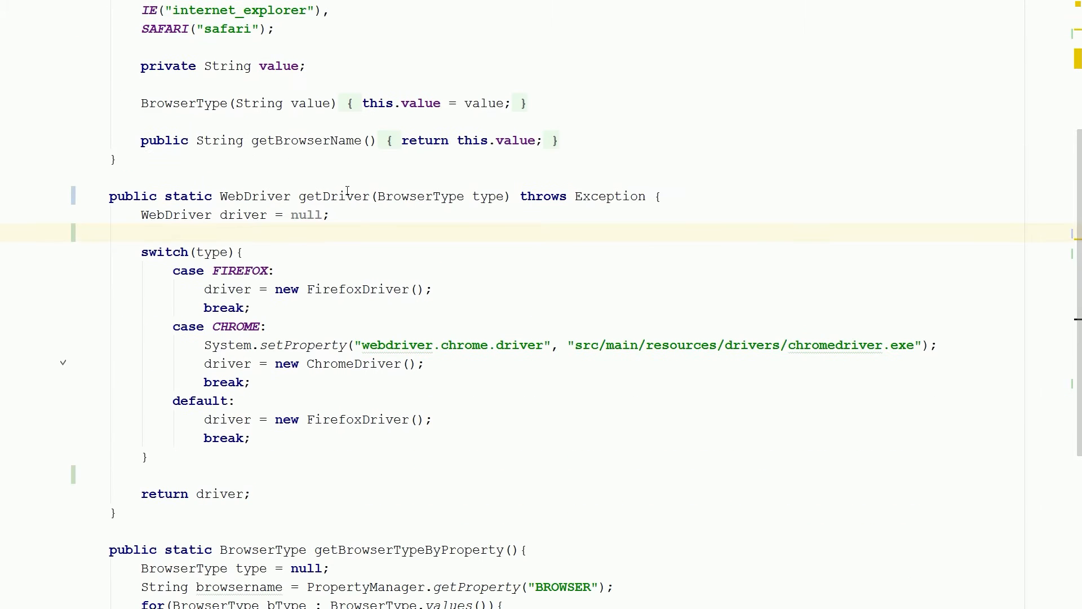
double_click(333, 197)
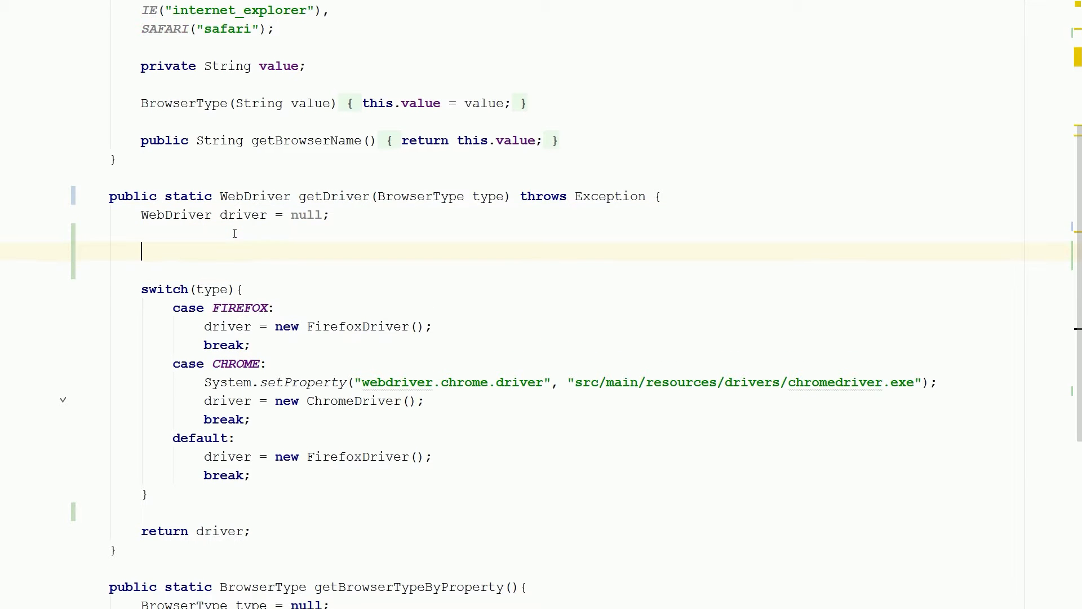
- Declare 'DesiredCapabilities desiredCapabilities = null;' in getDriver
type("DesiredCapabilities")
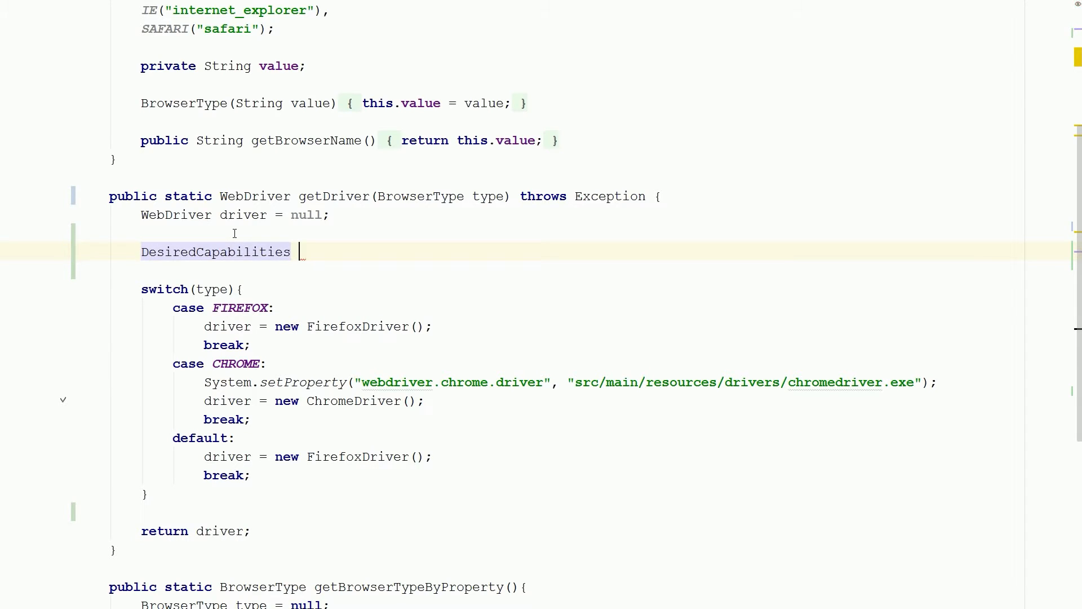
type("desiredCapabilities")
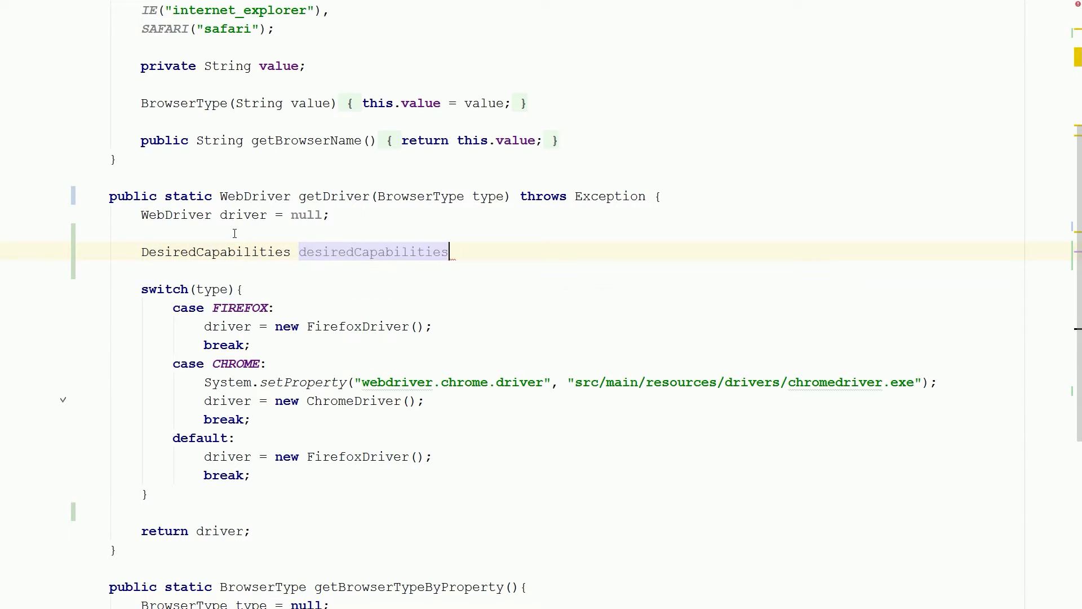
type("= null;")
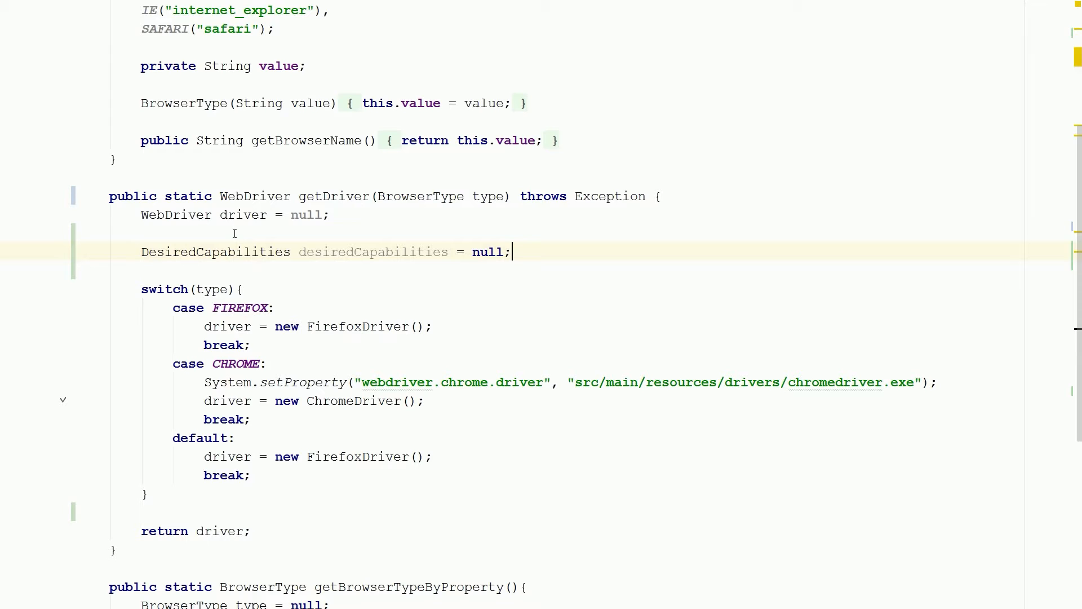
key("enter")
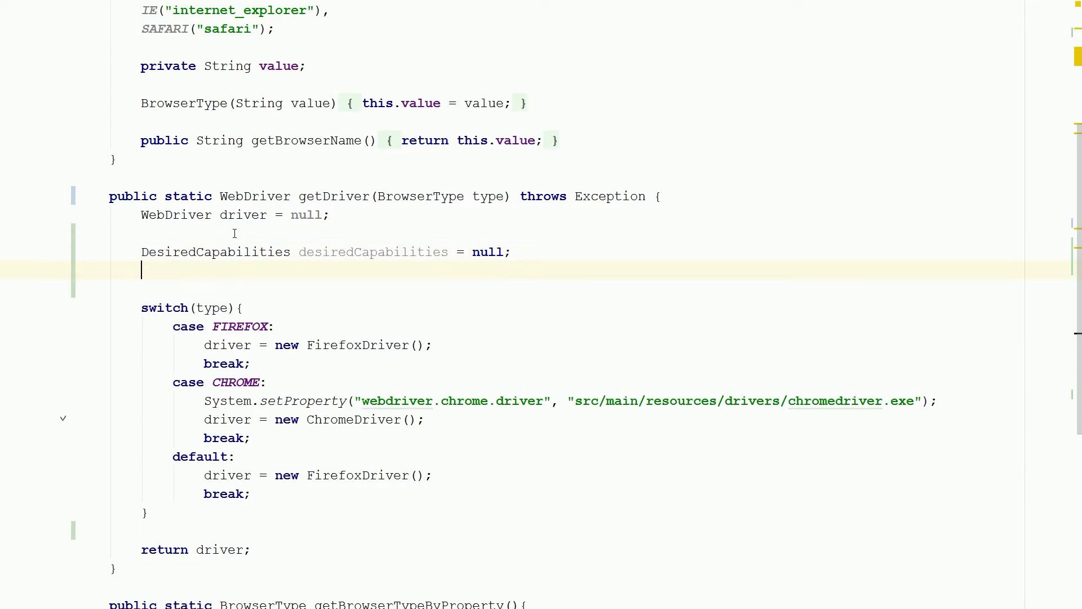
- Add desiredCapabilities calls for setBrowserName(""), setPlatform(Platform.W…) and setVersion("")
type("de")
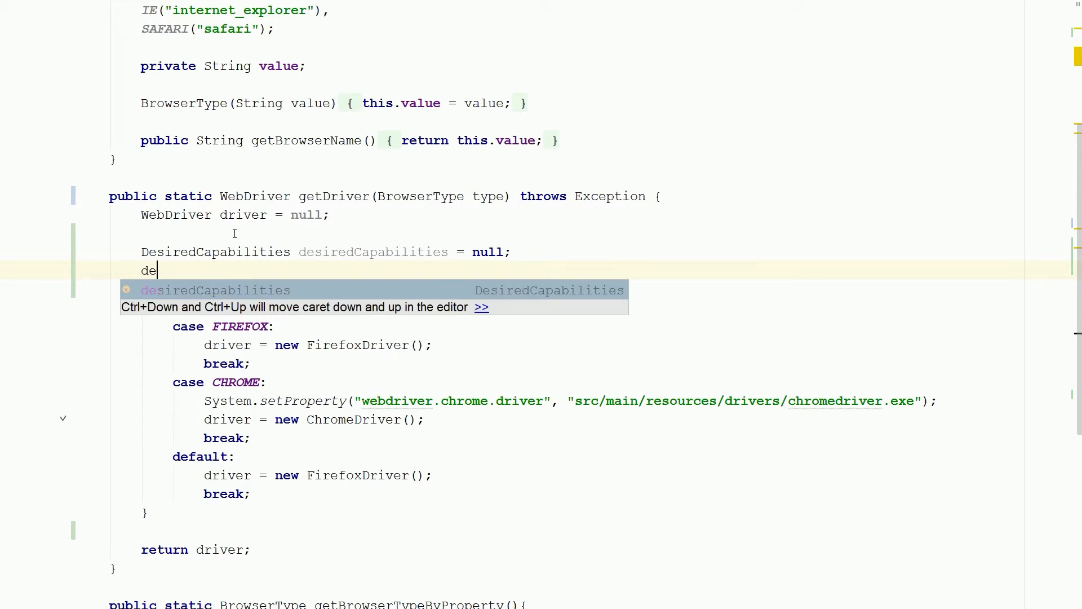
key("Tab")
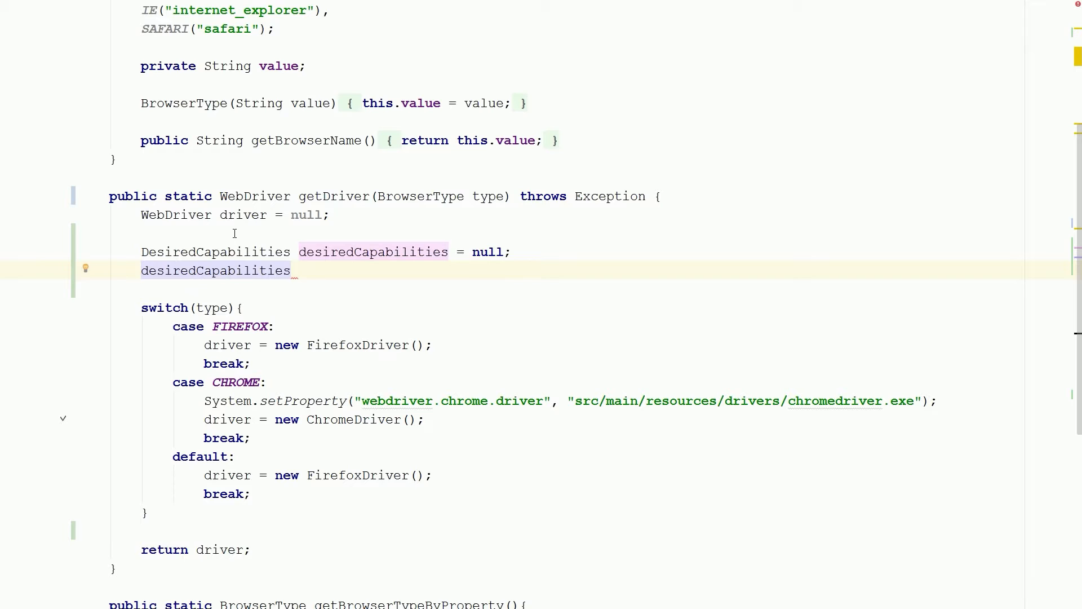
type(".setBrowserName();")
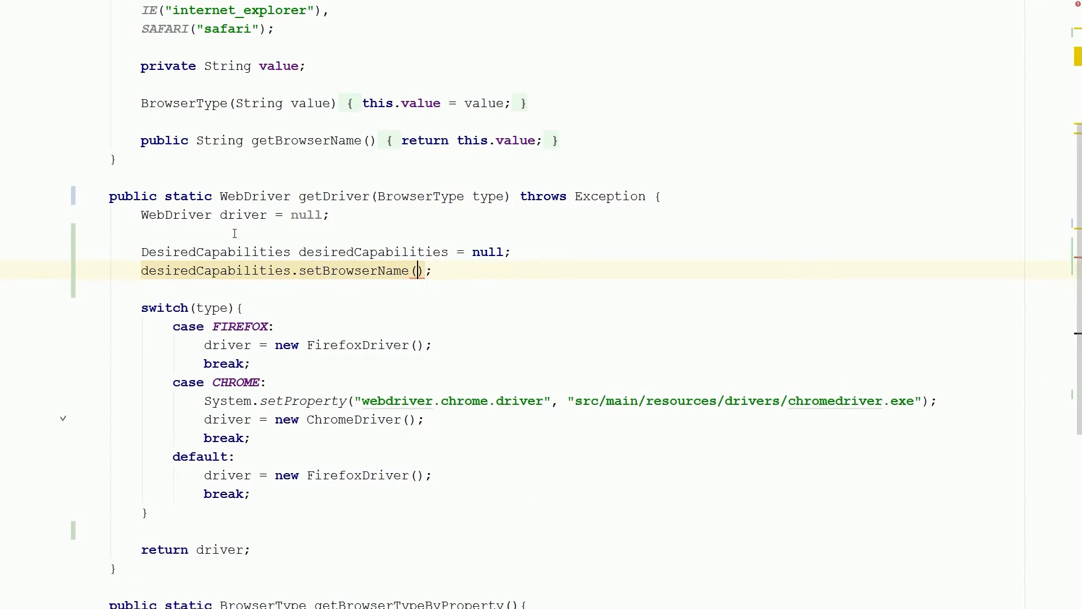
type("\"")
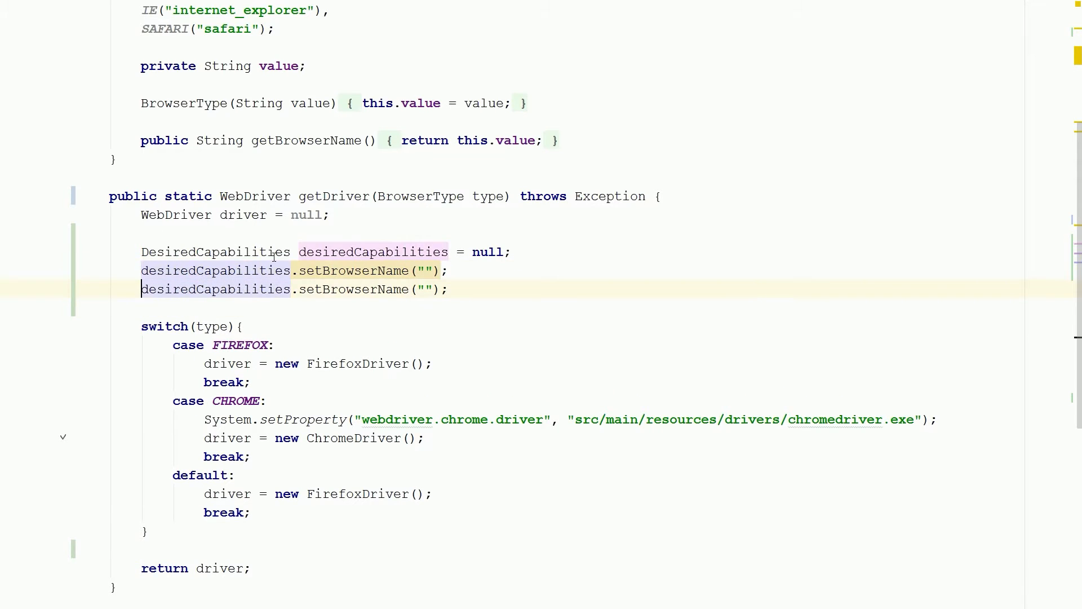
type("set")
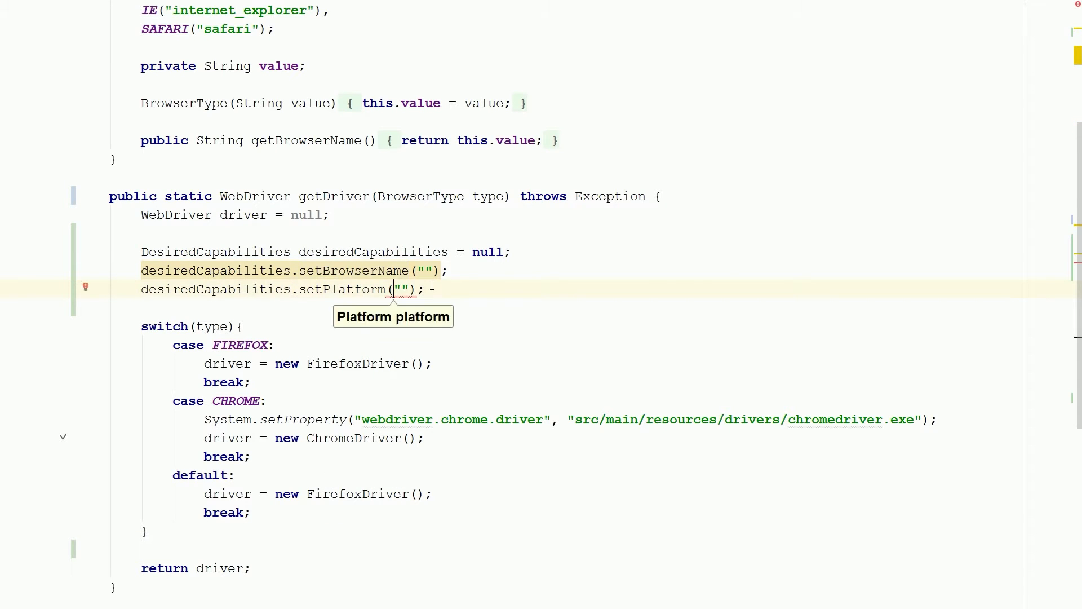
type("de")
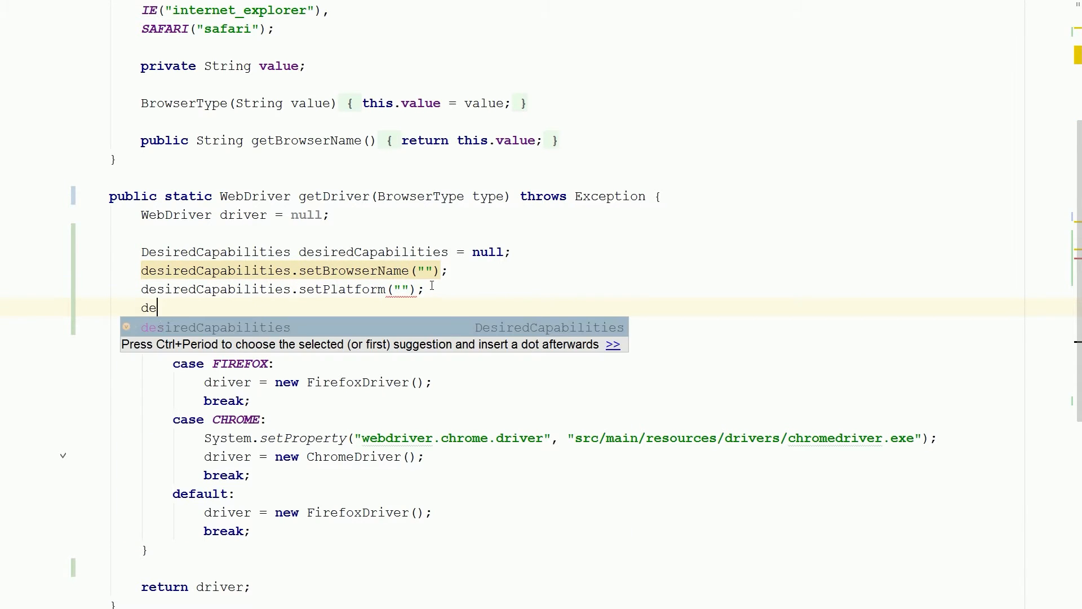
type("siredCapabilities.setVersion(\"\");")
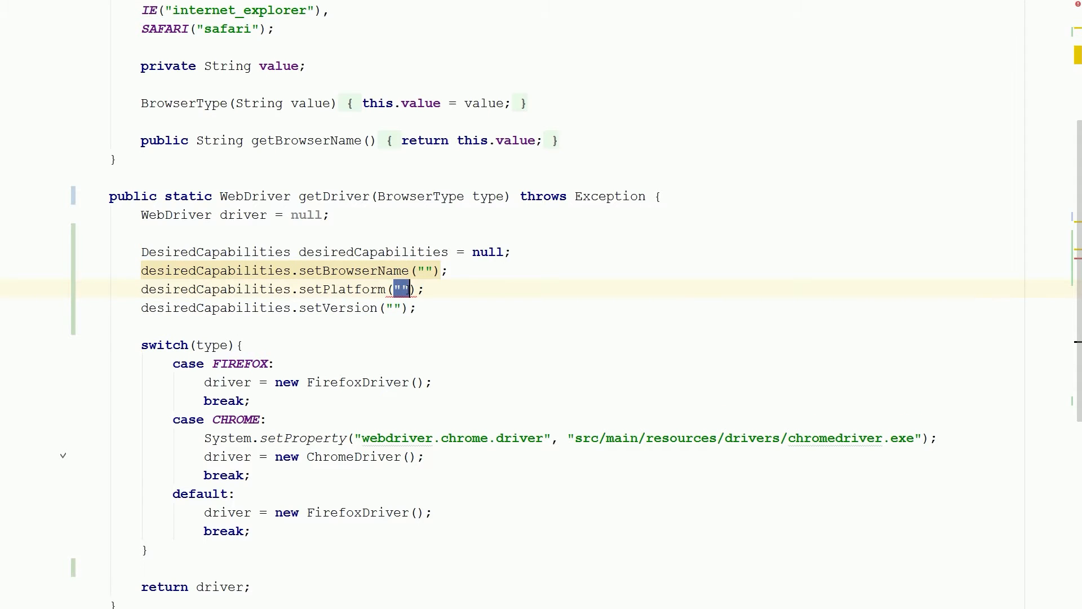
type("PL")
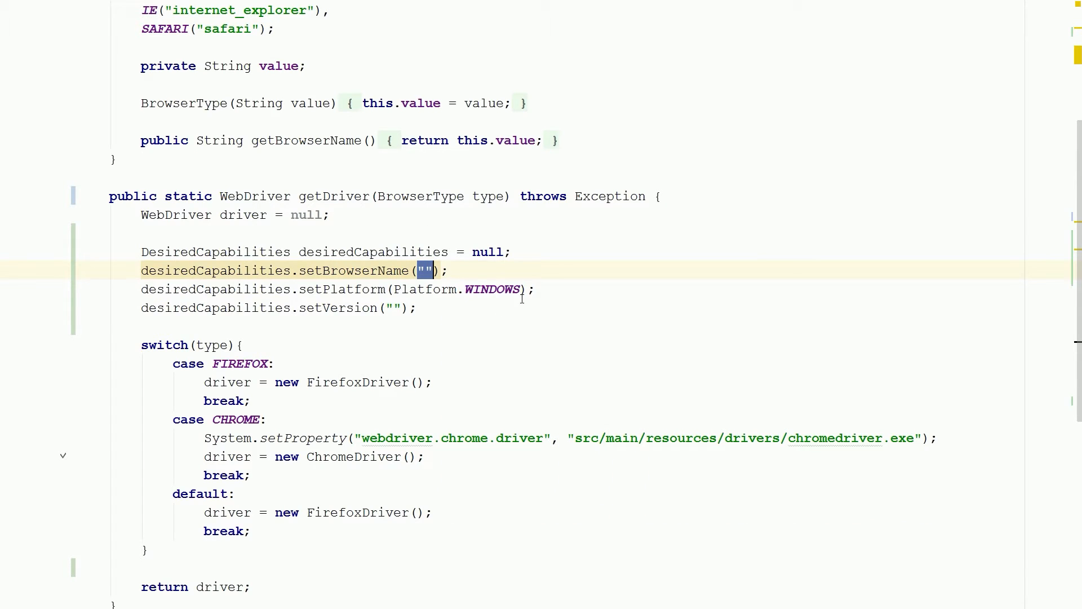
left_click(478, 290)
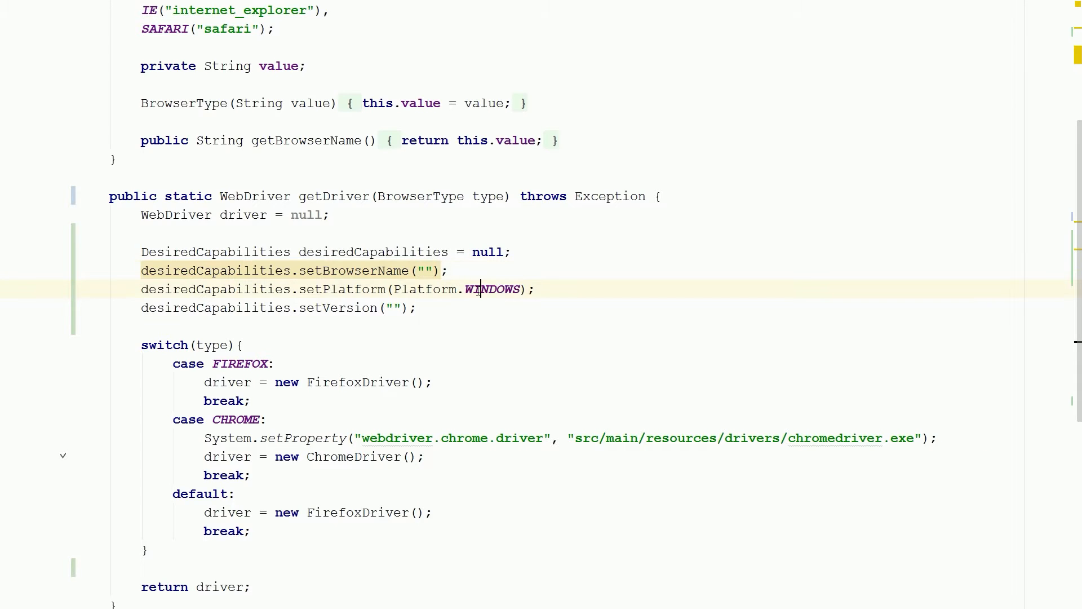
key("BackSpace")
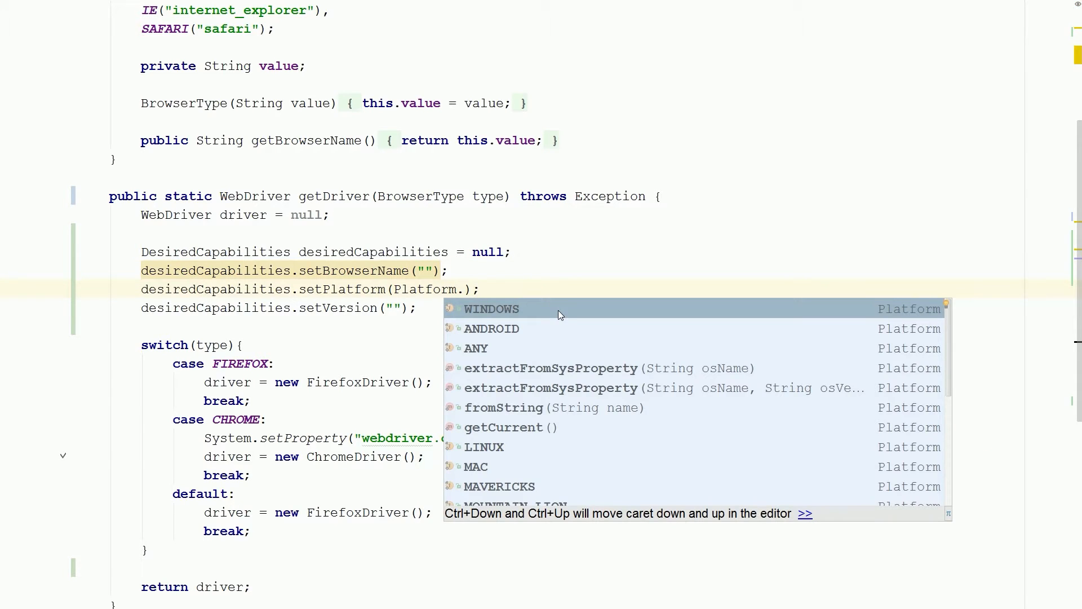
type("W")
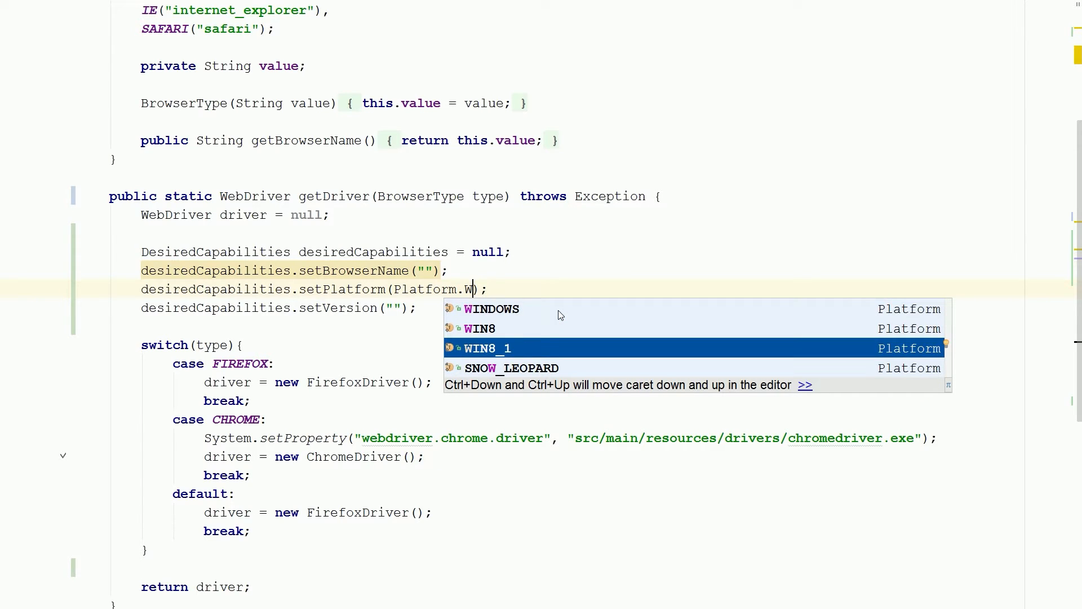
key("Escape")
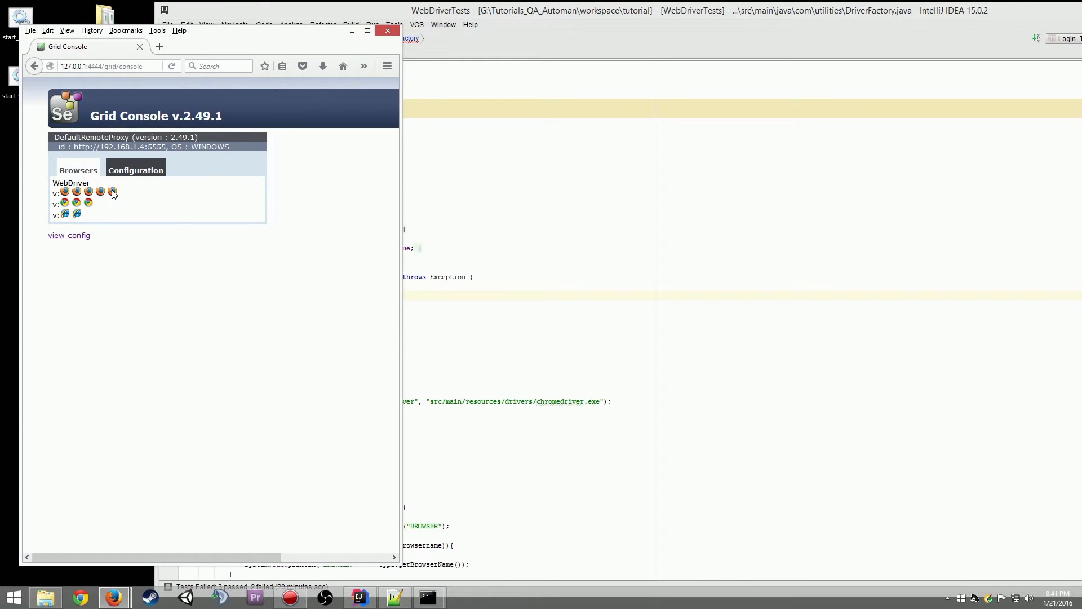
mouse_move(113, 193)
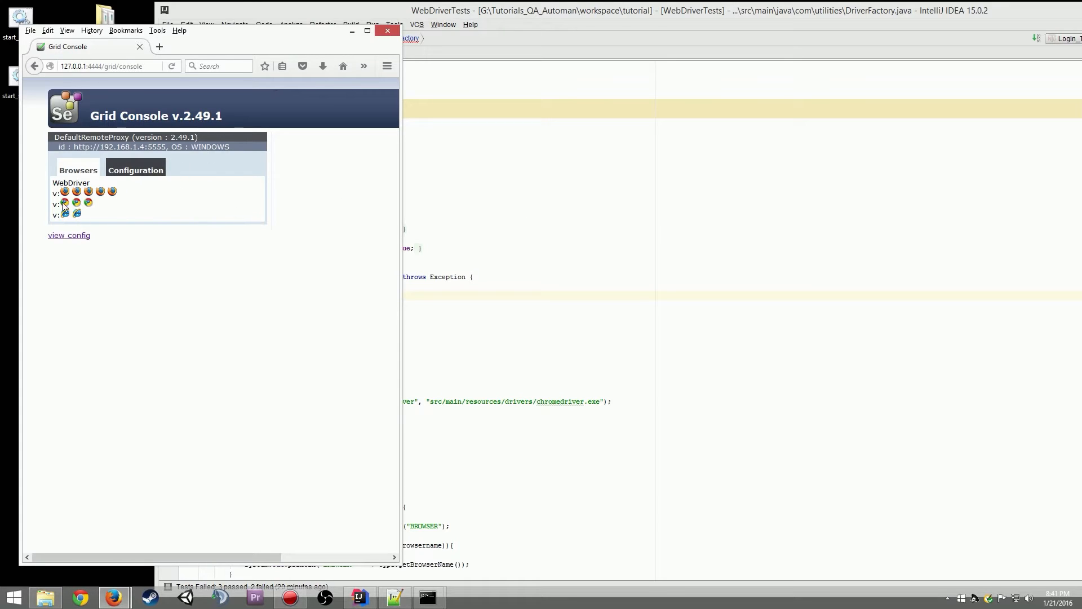
mouse_move(111, 192)
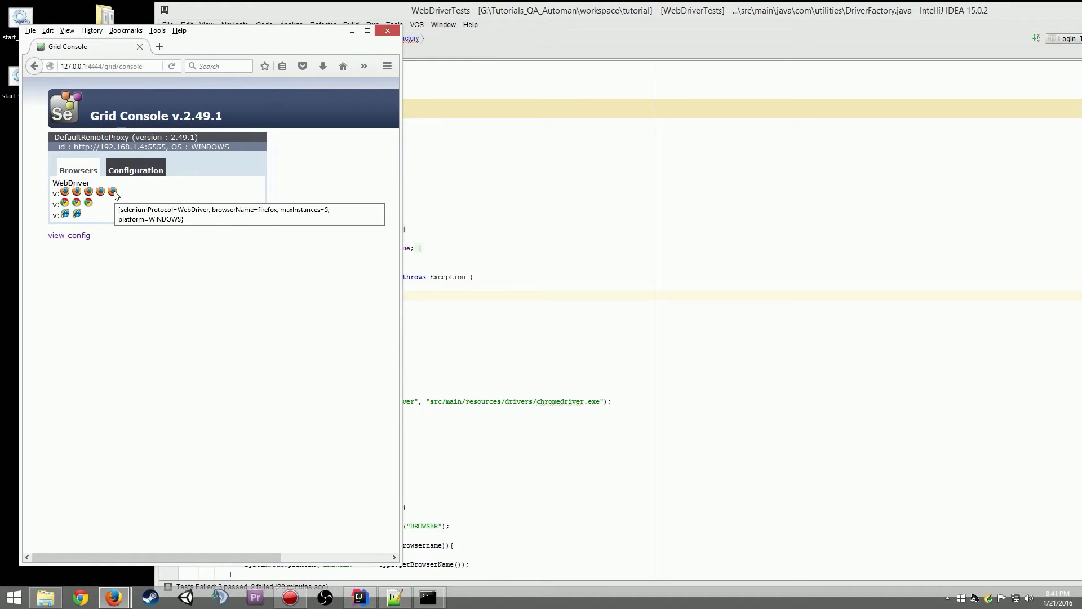
mouse_move(519, 221)
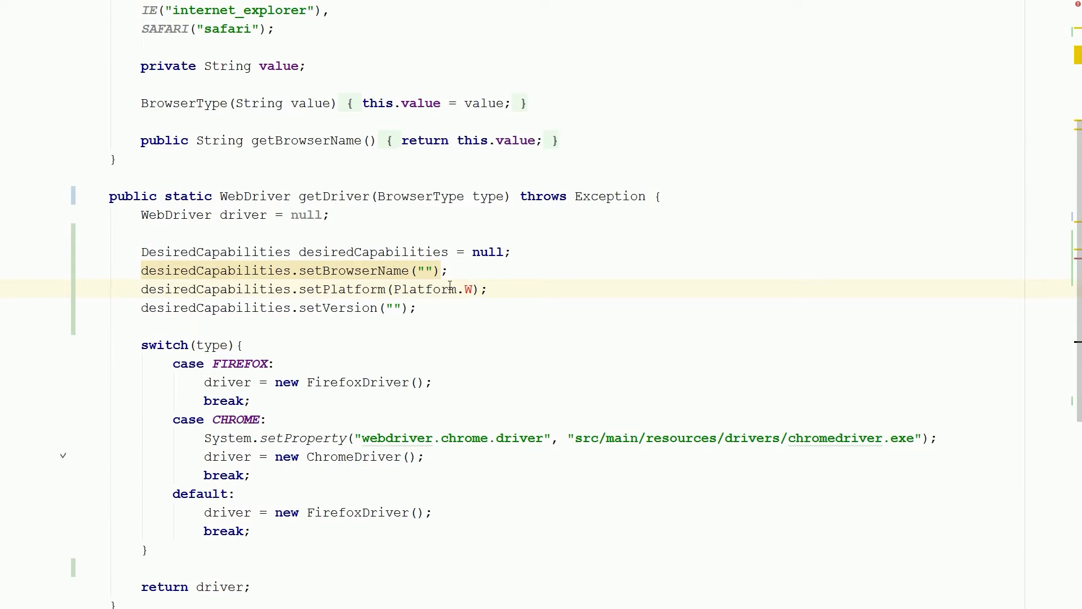
- Set platform Platform.WINDOWS and browser name firefox, and delete the setVersion line
type("WINDOWS")
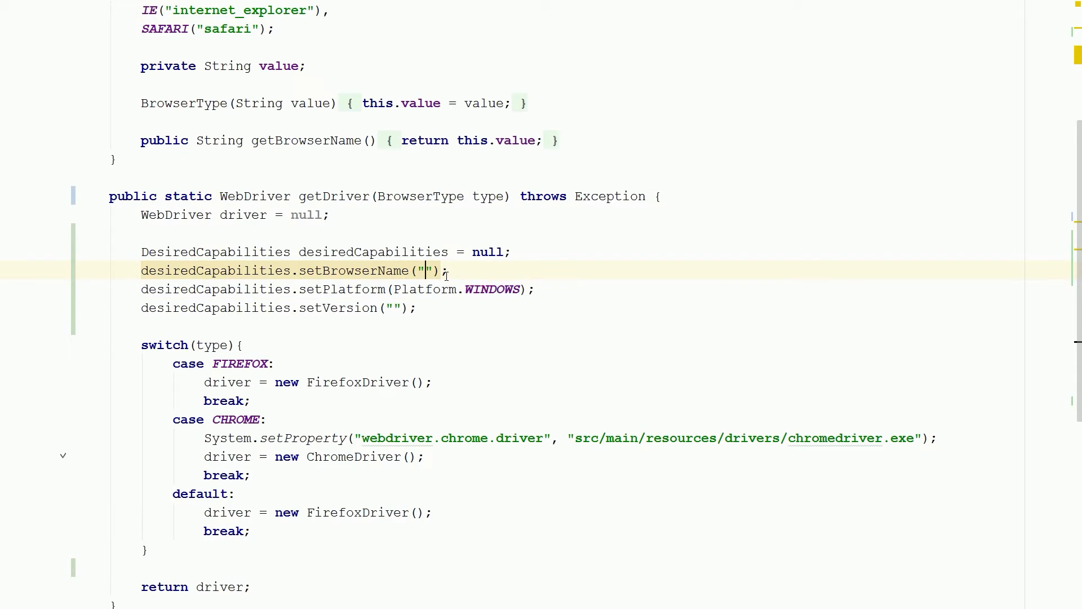
type("firefox")
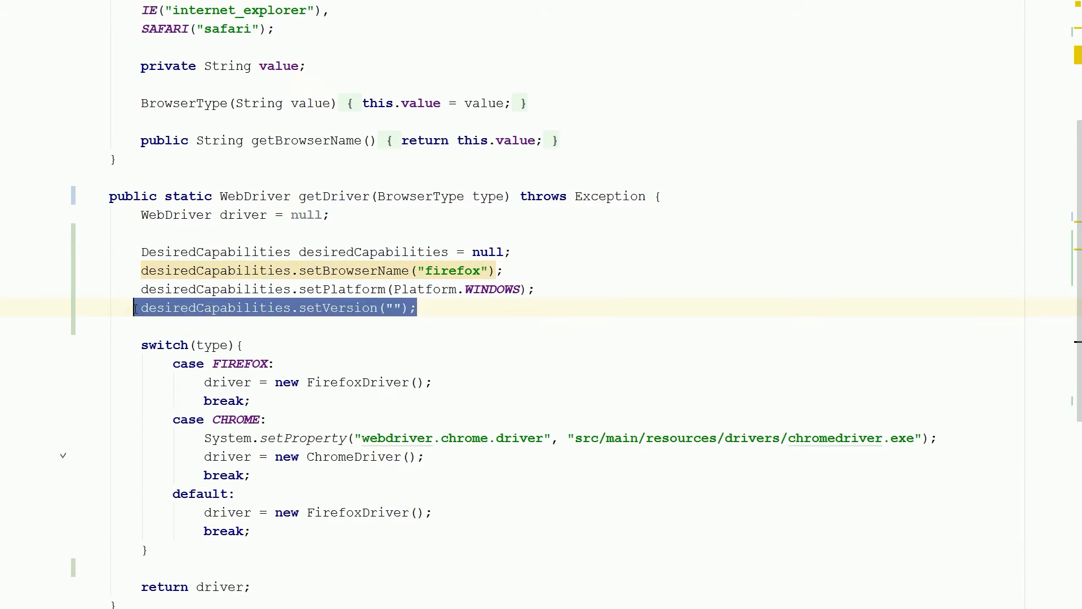
key("Delete")
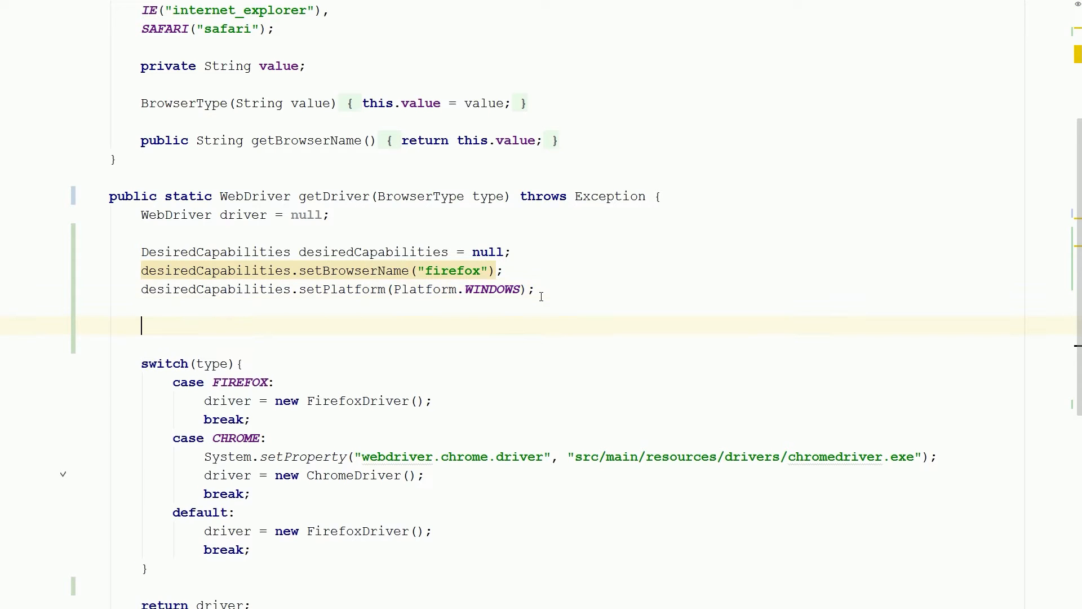
- Assign desiredCapabilities = DesiredCapabilities.firefox(), then drop that extra assignment
type("des")
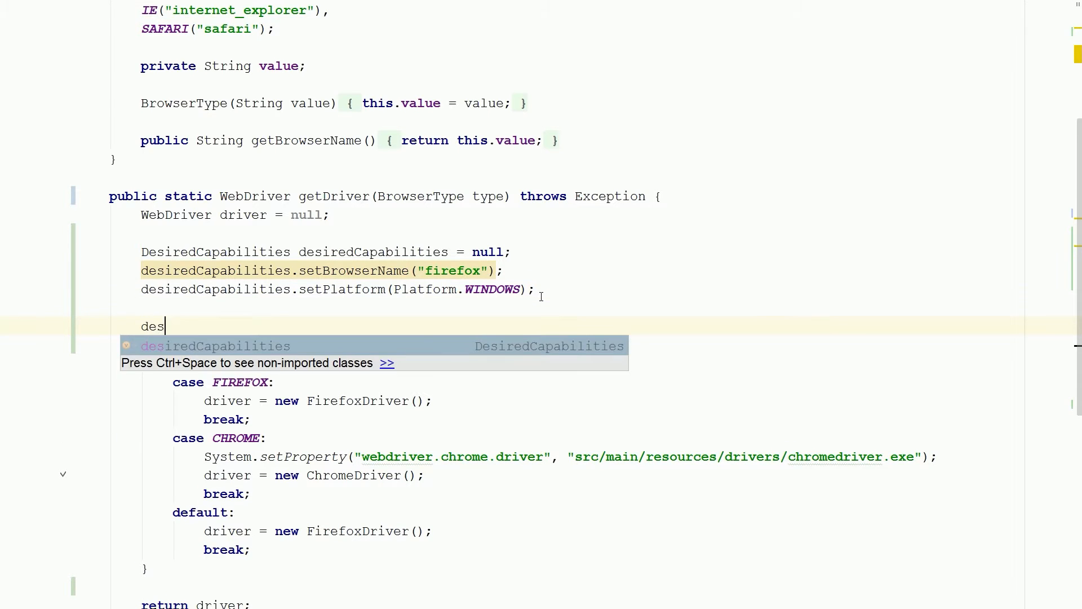
type("iredCapabilities = DesiredCapabilities")
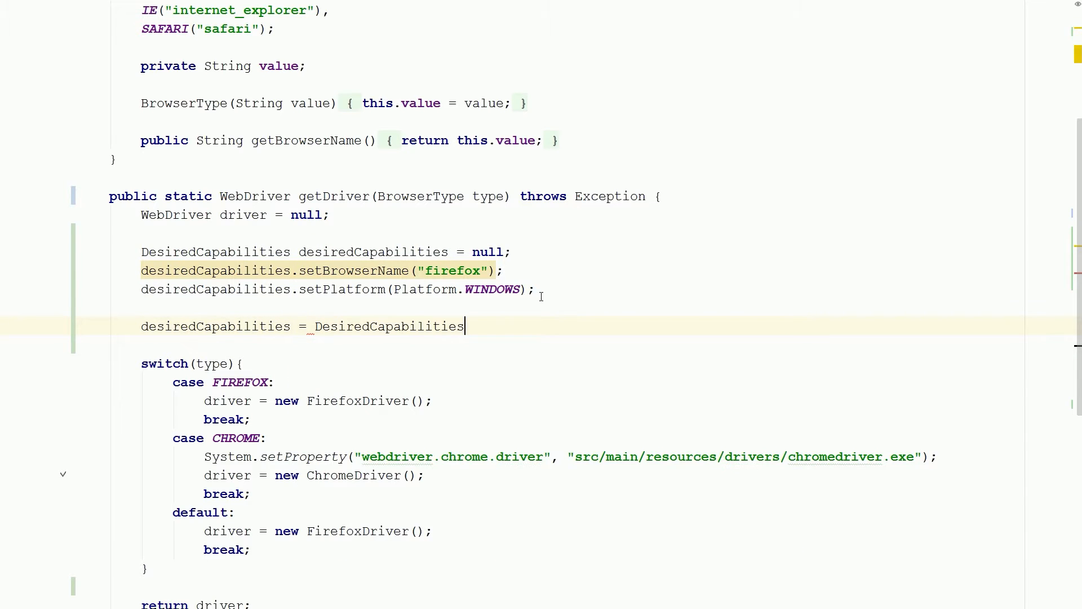
type(".")
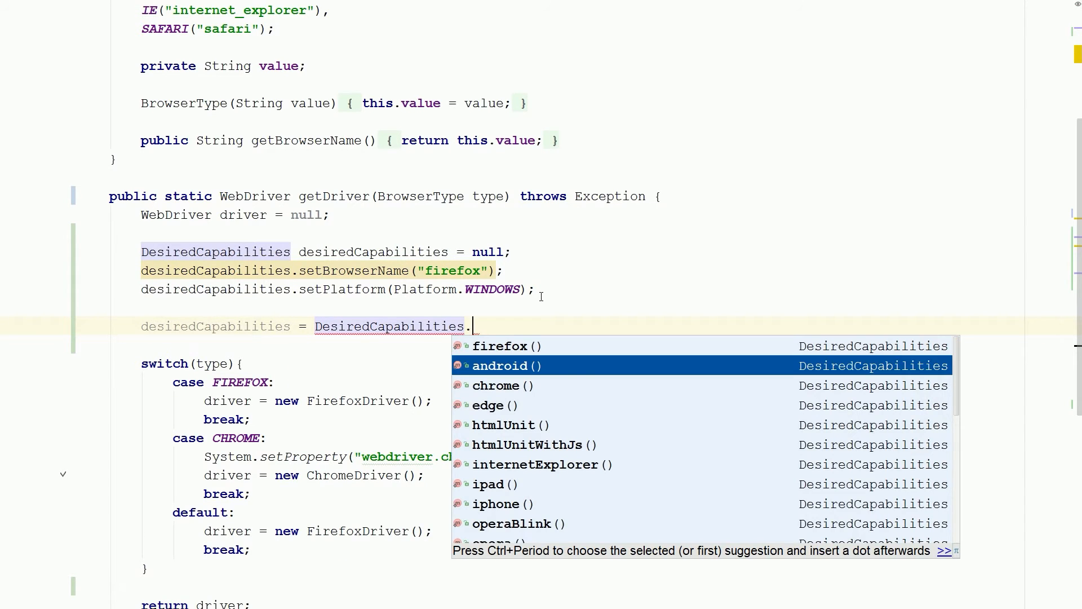
key("Down")
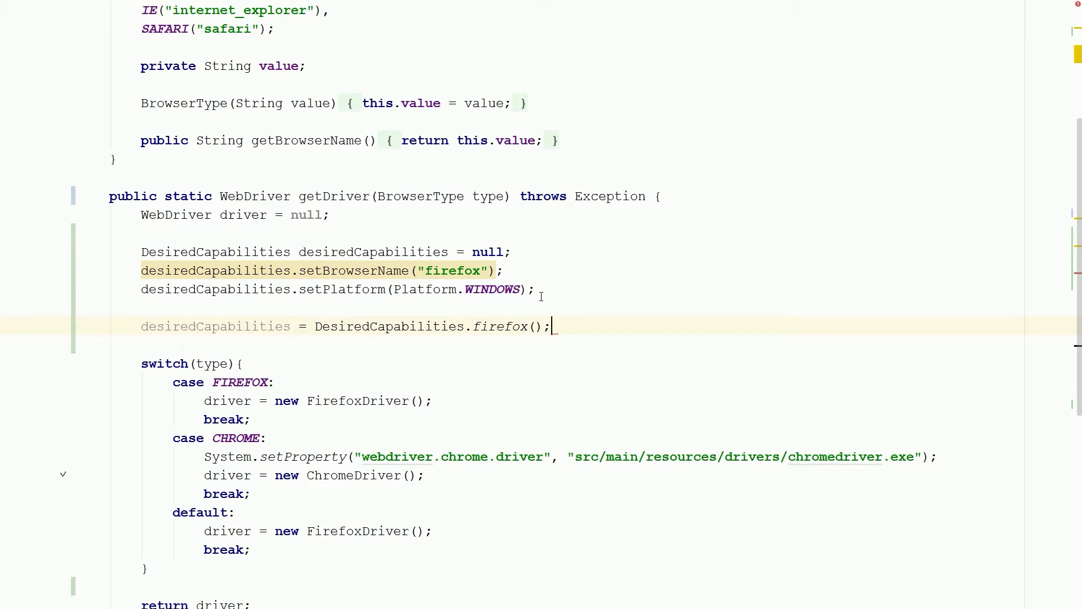
double_click(499, 327)
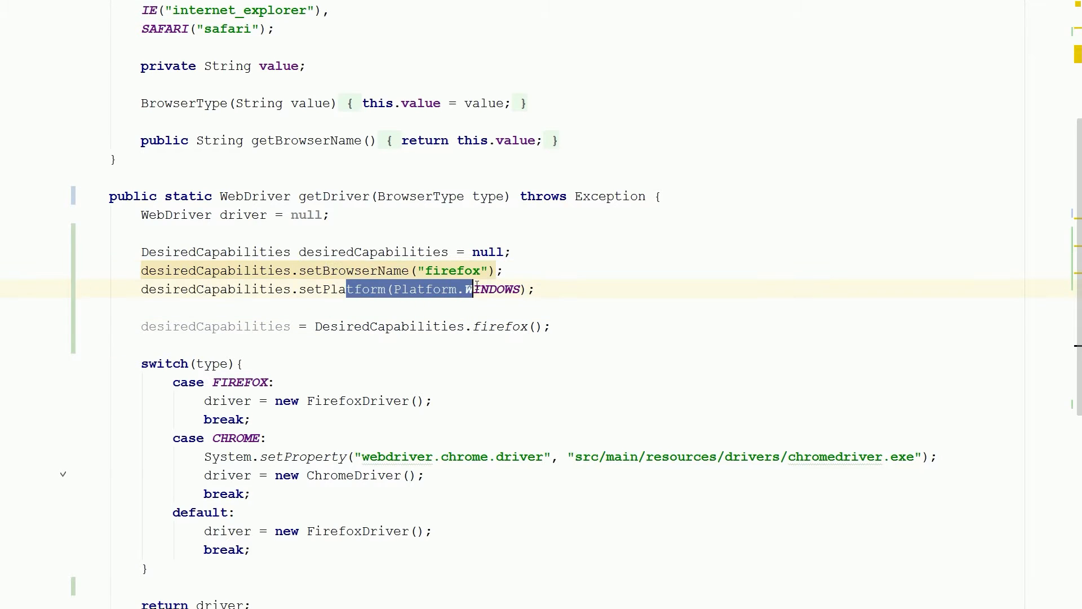
left_click(506, 327)
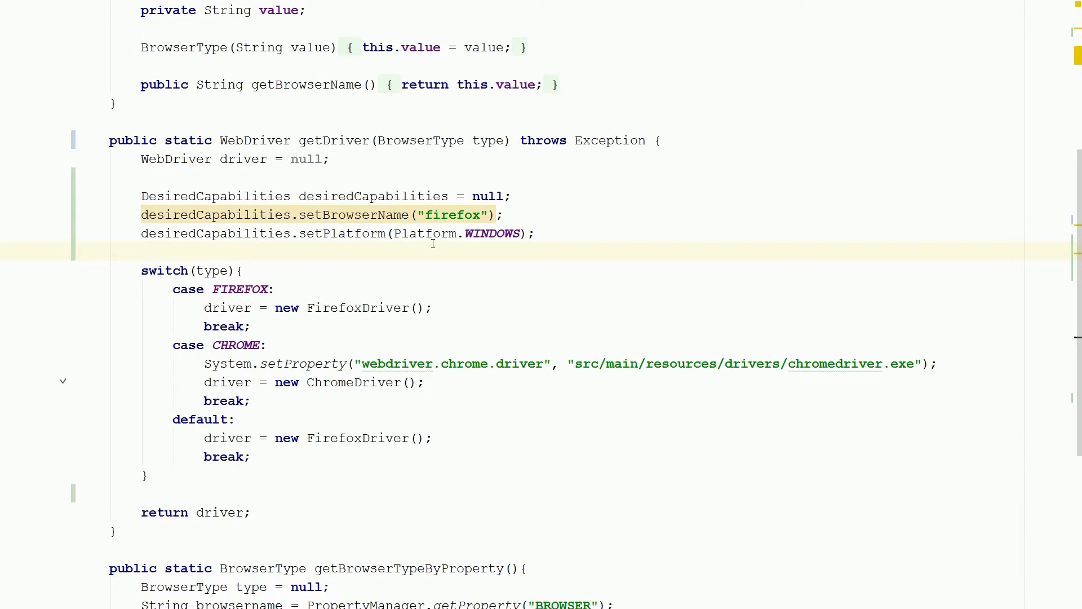
- Add a boolean useGrid parameter and an if(useGrid) block returning new RemoteWebDriver()
left_click(487, 140)
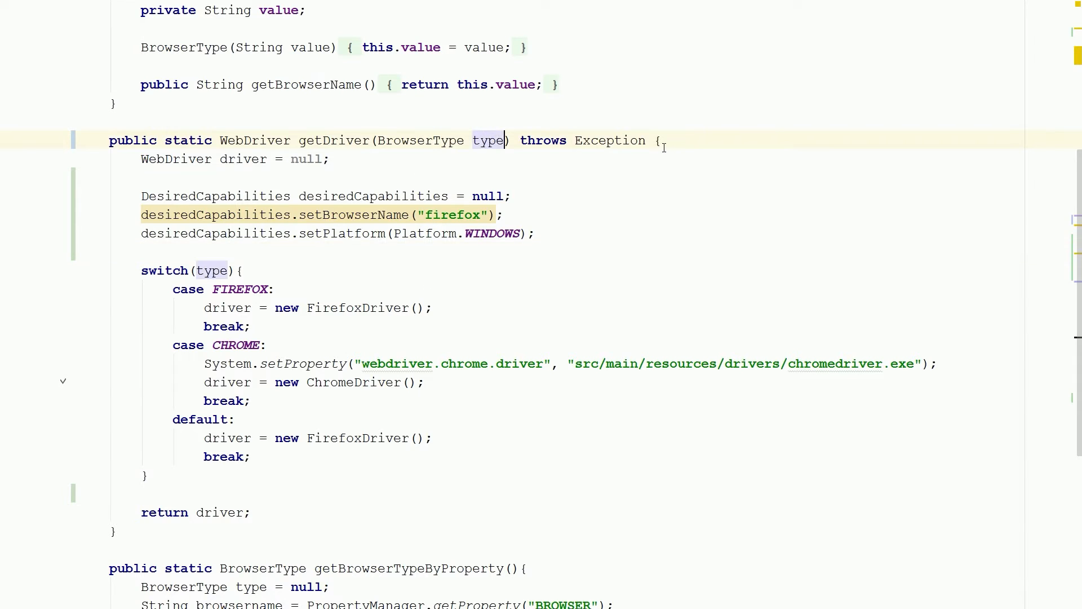
type(", boolean useGrid")
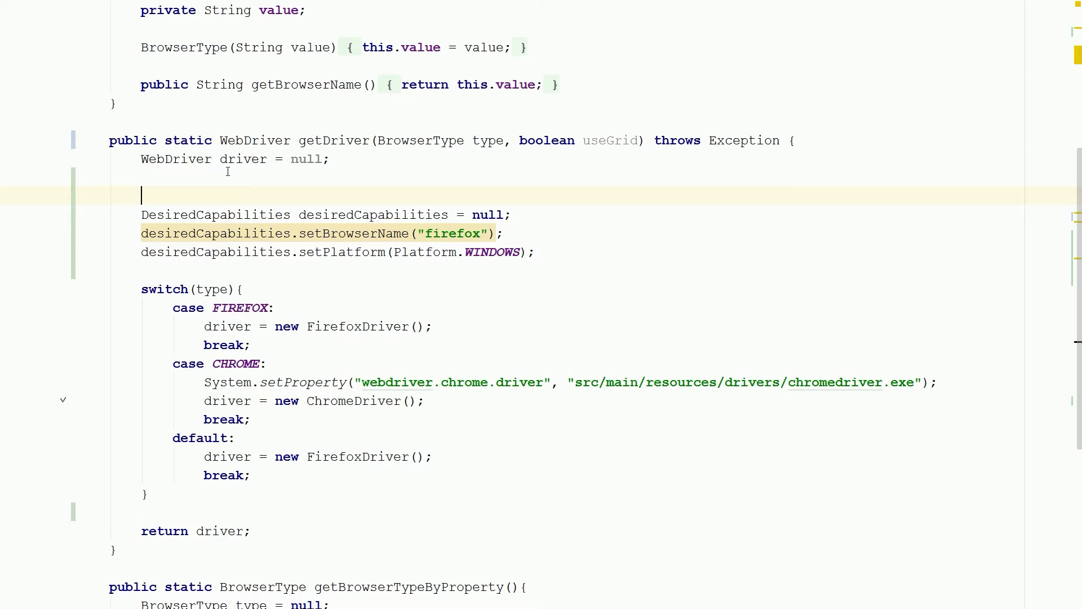
type("if")
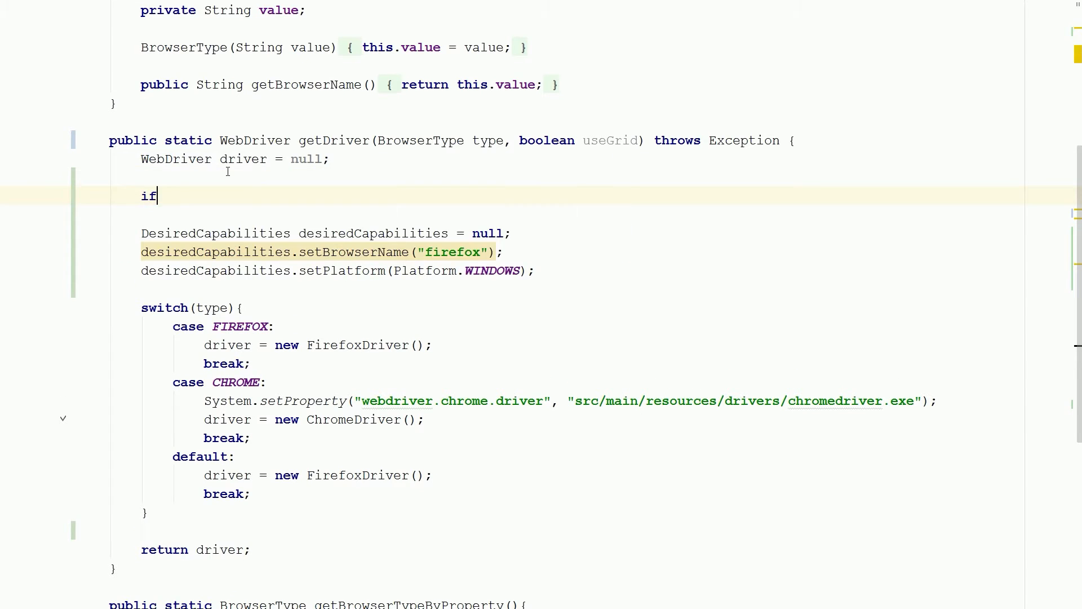
type("(useGrid)")
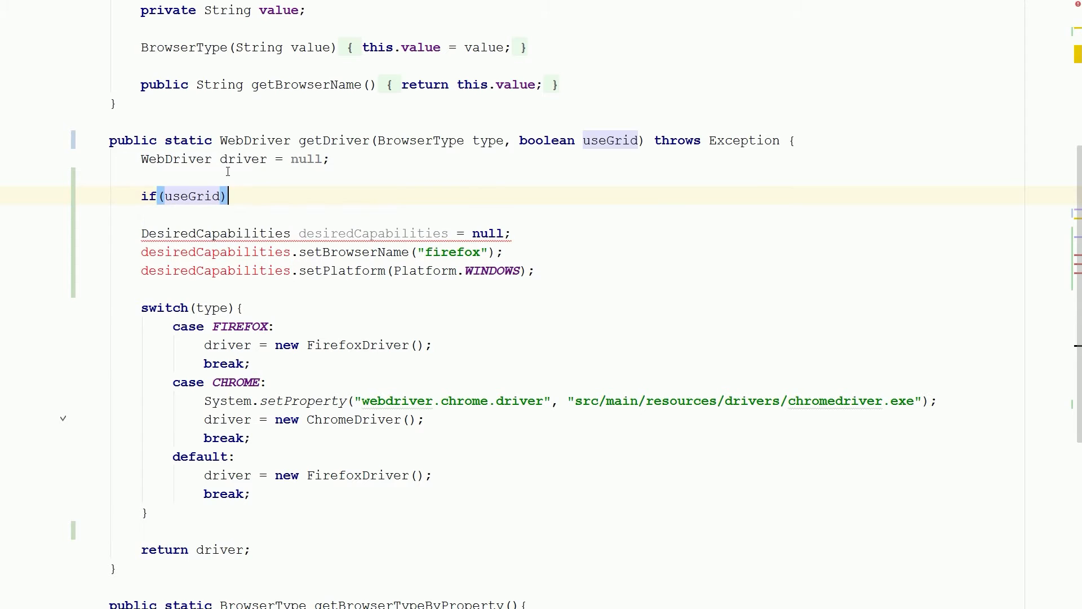
type("{")
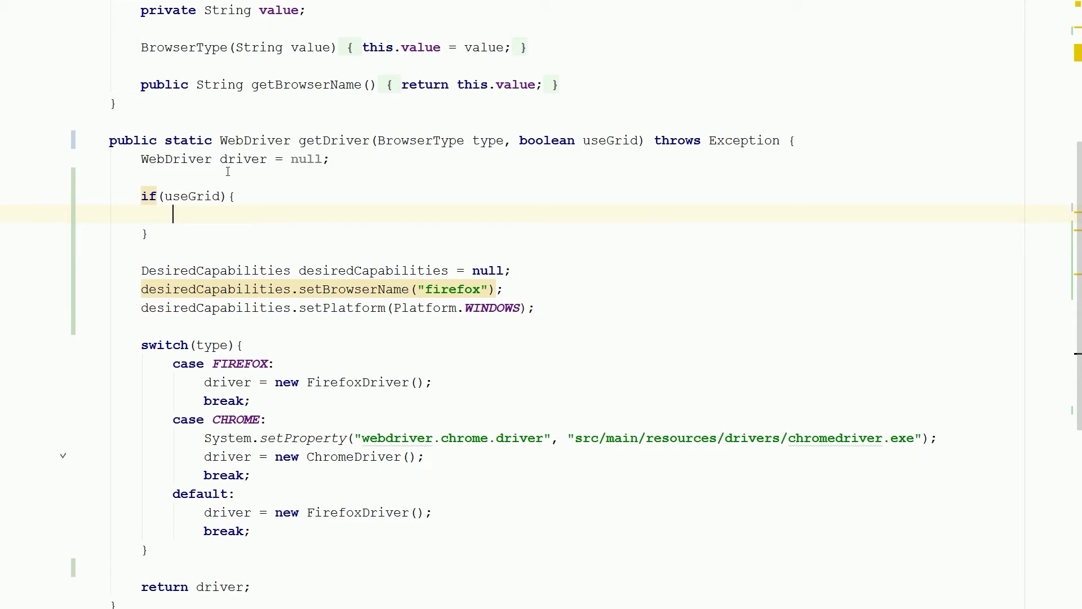
type("return new")
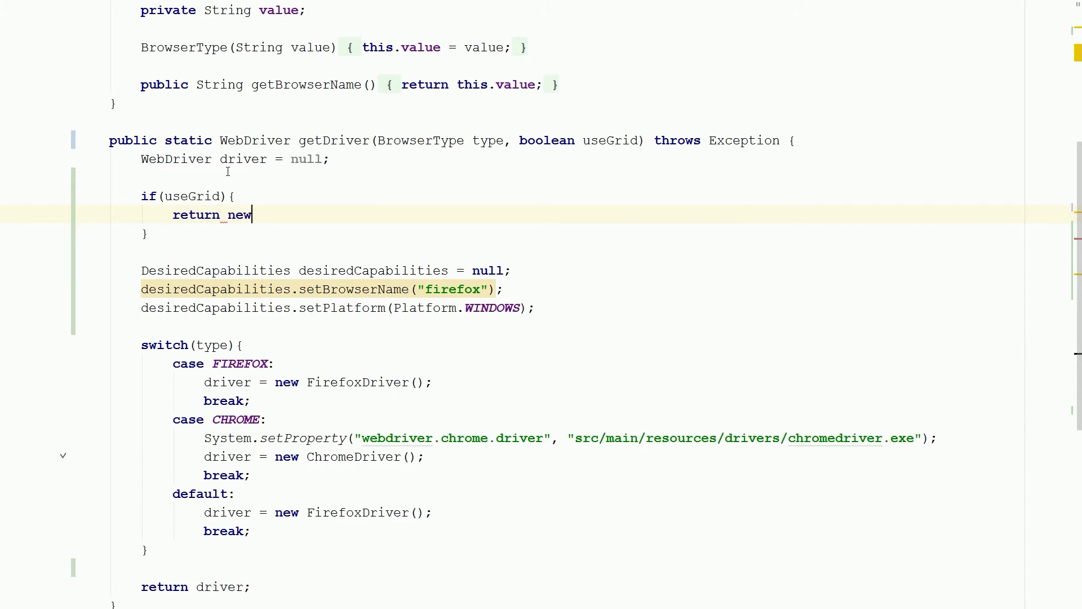
type("RemoteWebDriver()")
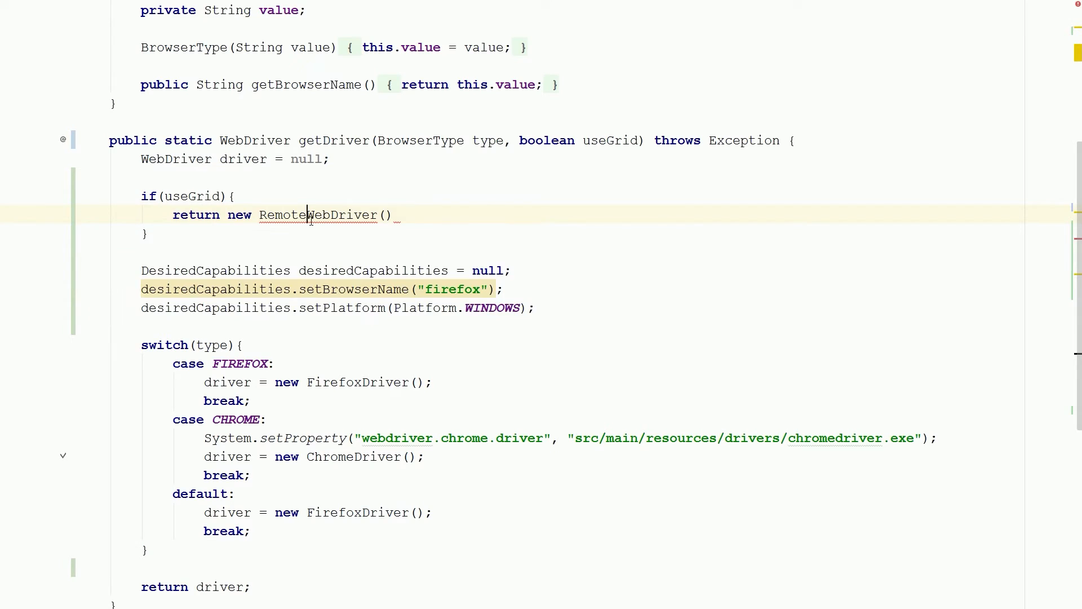
double_click(318, 214)
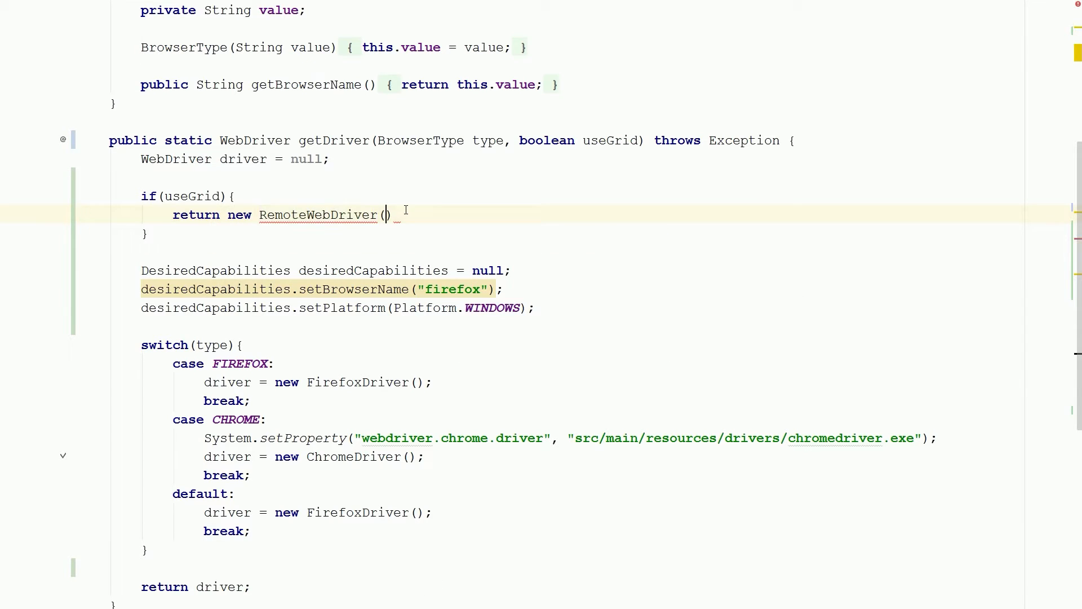
type("new URL(")
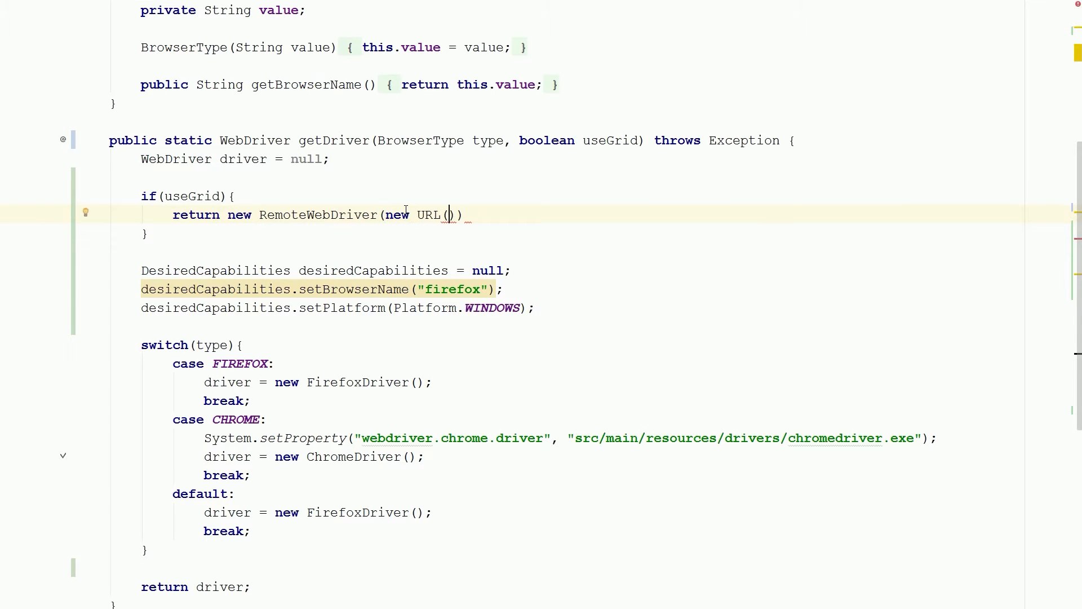
type("\"")
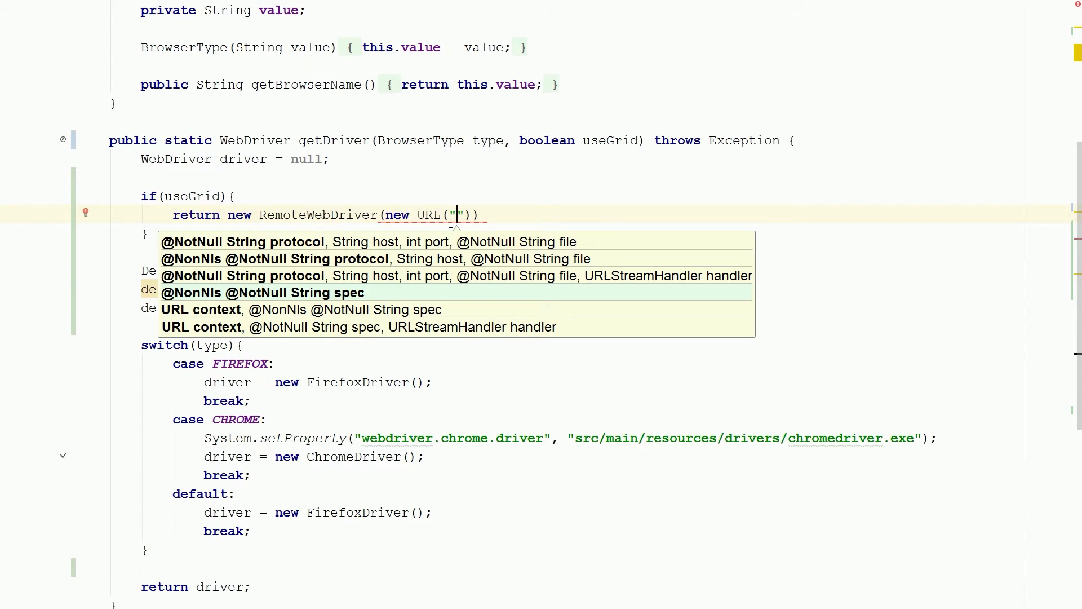
type("http://")
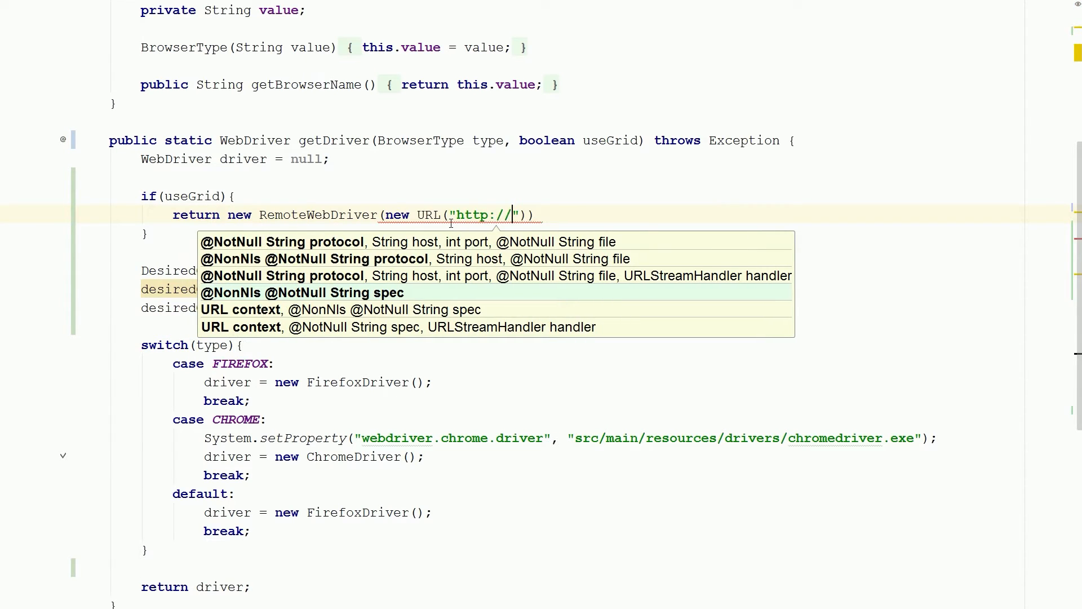
type("localhost")
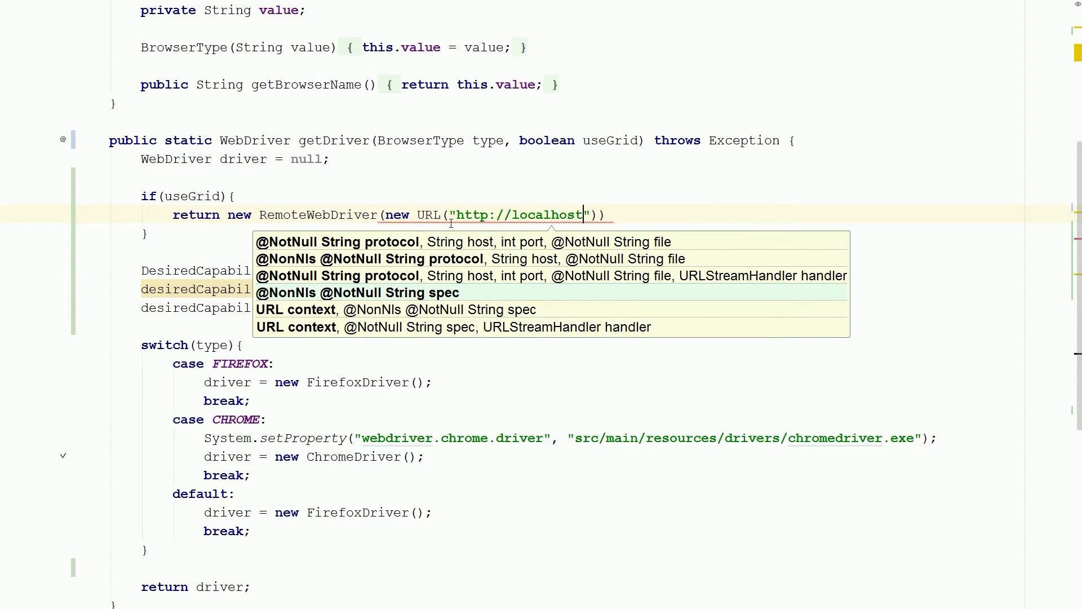
type(":44")
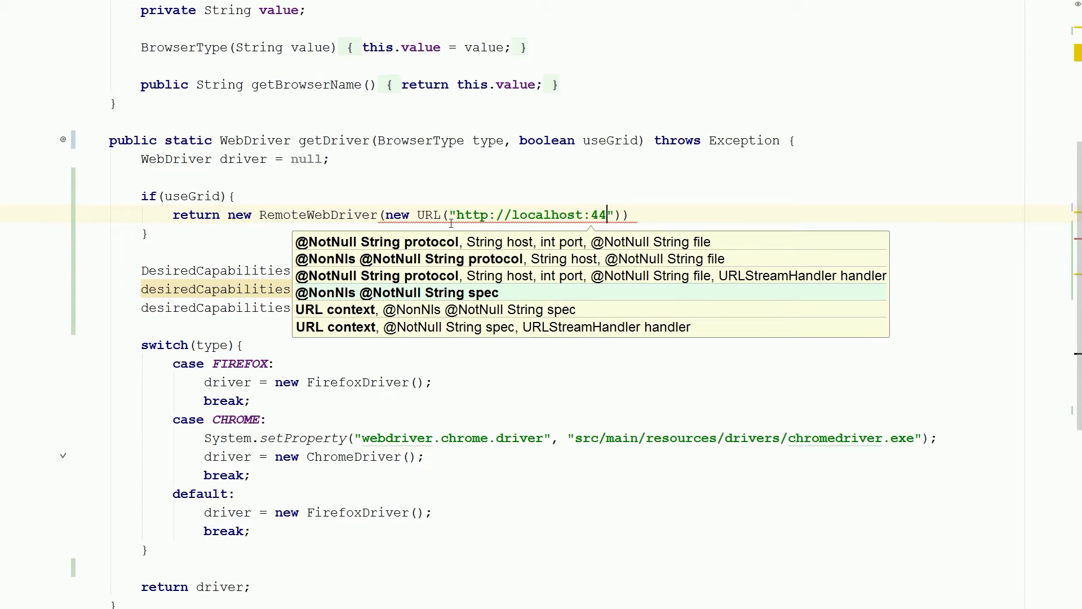
type("44")
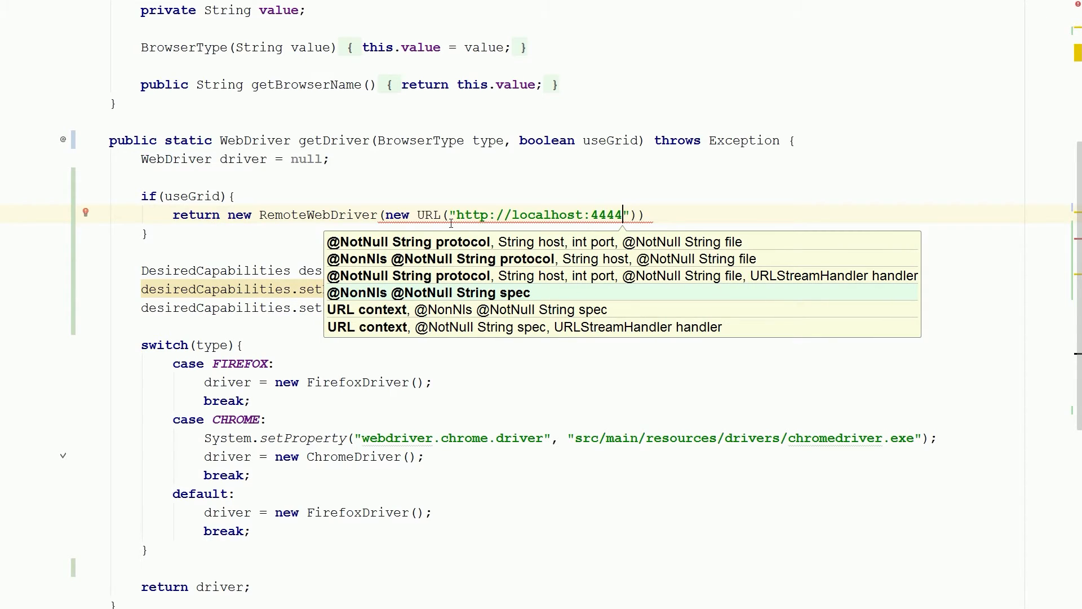
type("/")
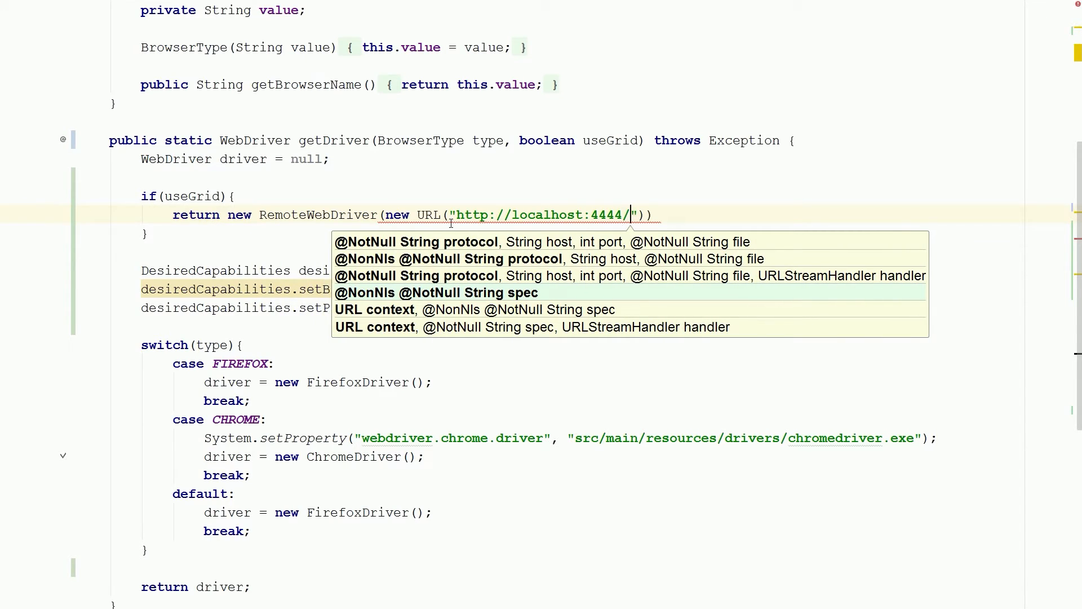
type("wd/")
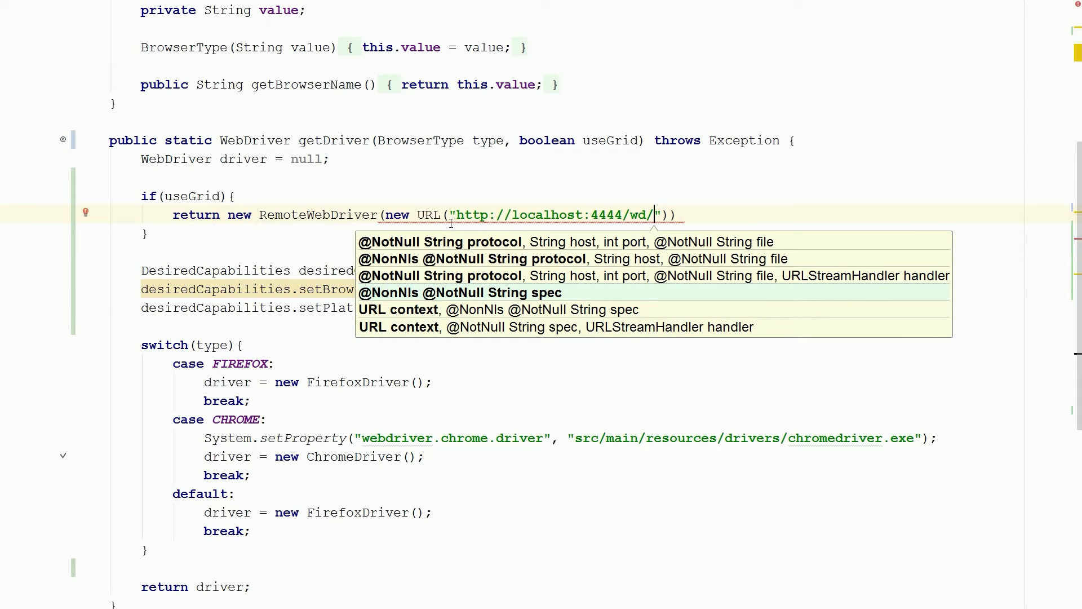
type("hub")
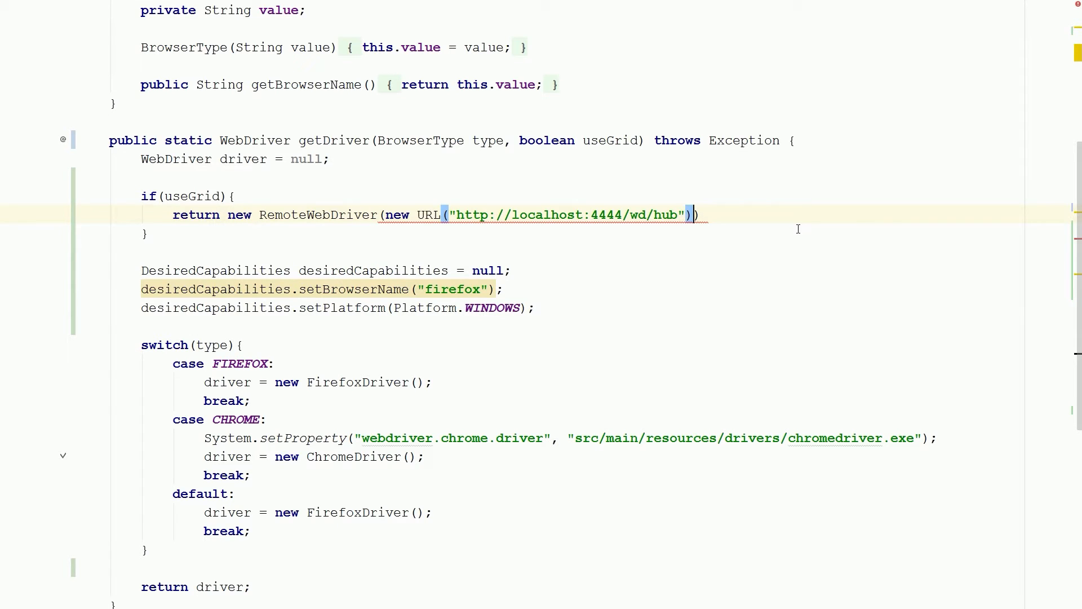
type(",")
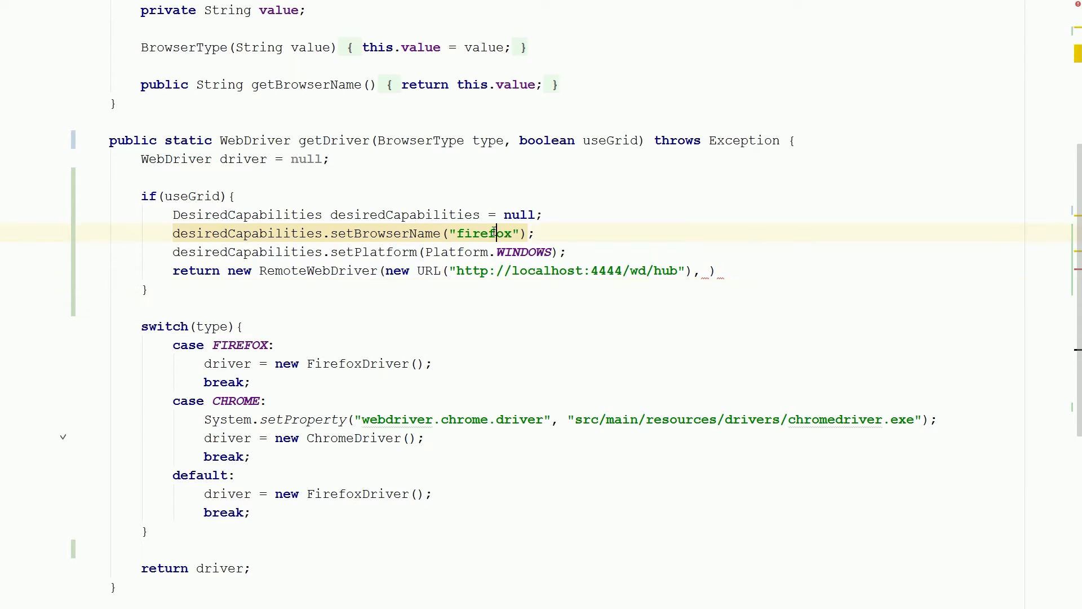
- Set browser name from type.getBrowserName() and pass desiredCapabilities into the RemoteWebDriver constructor
double_click(484, 233)
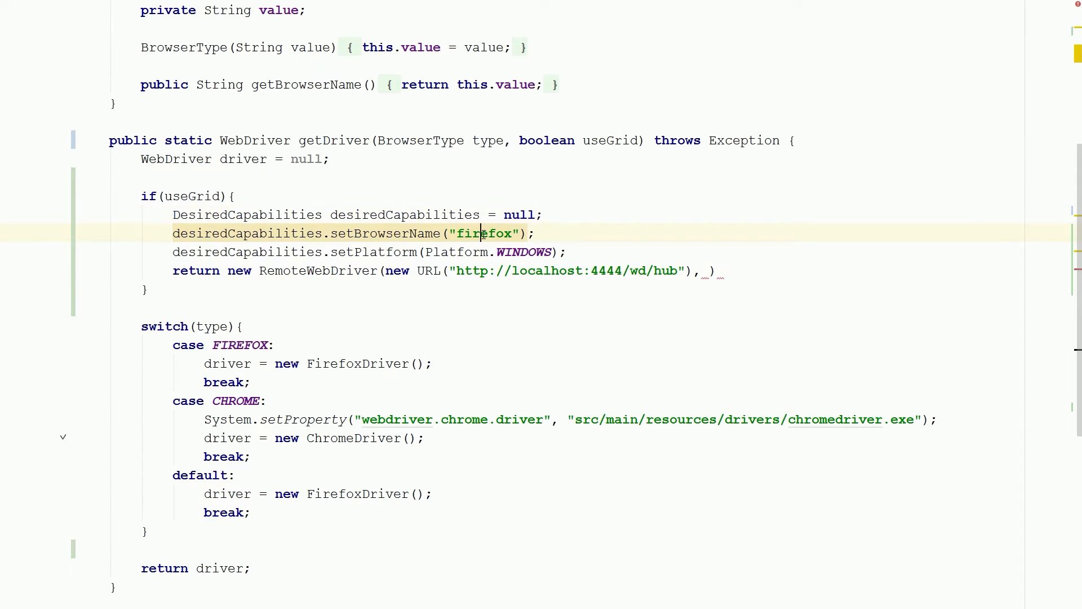
key("Delete")
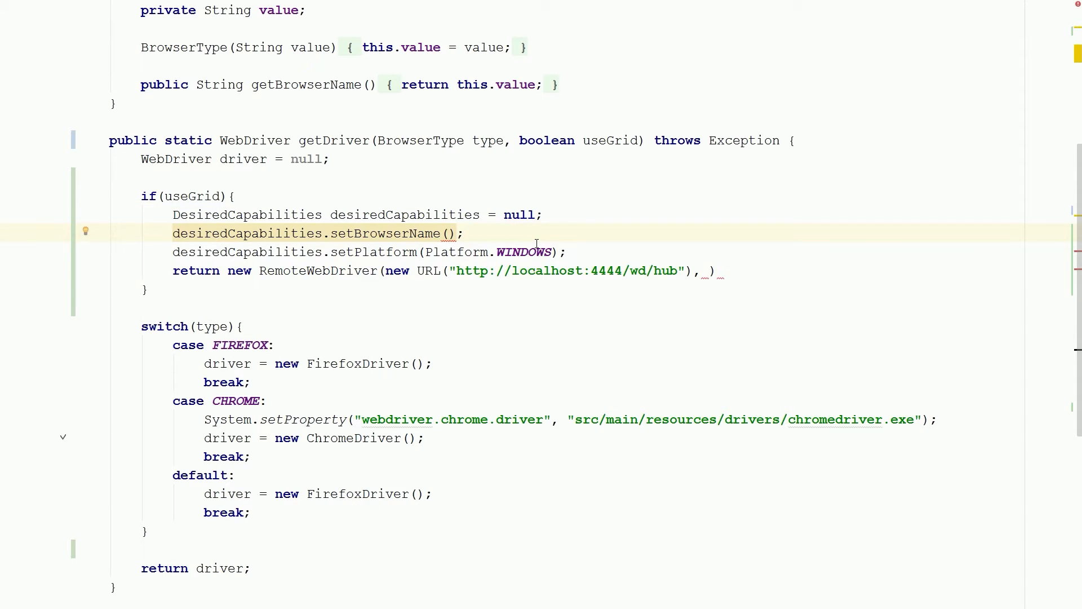
type("type.getBrowserName(")
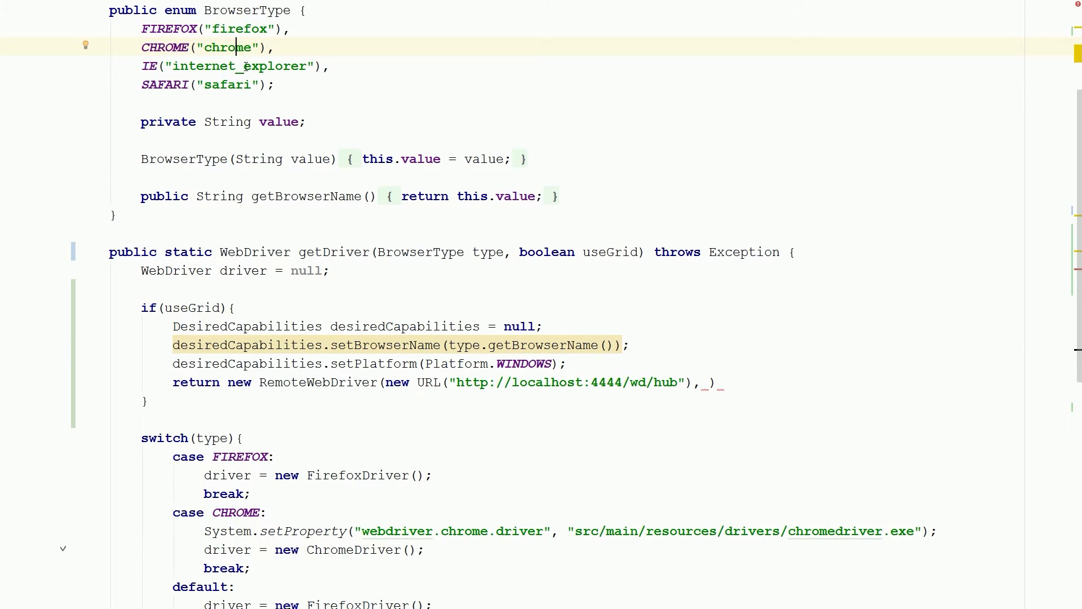
scroll("down", 3)
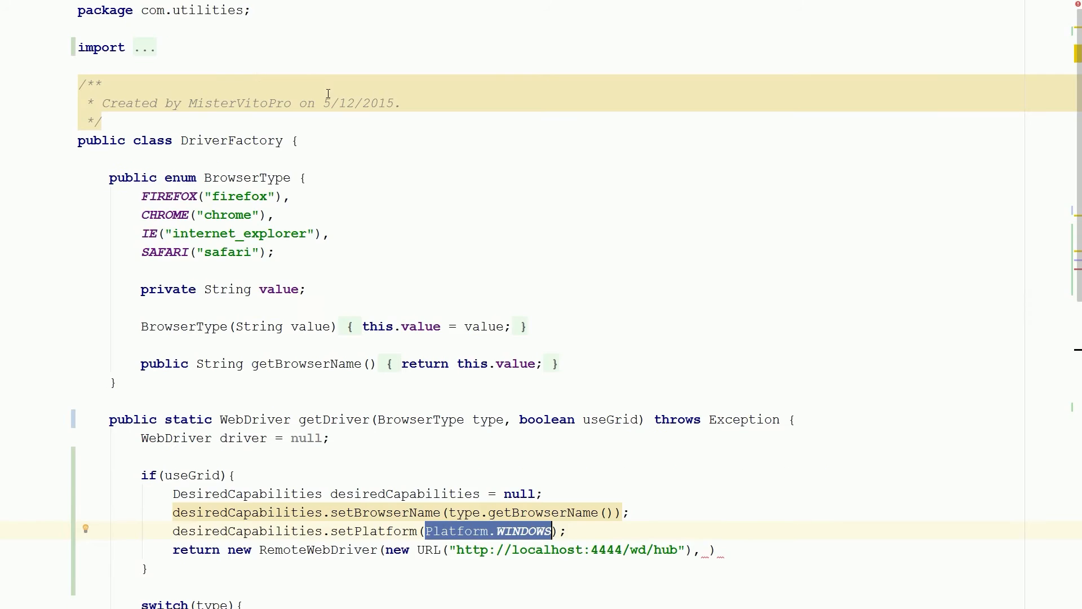
scroll("down", 3)
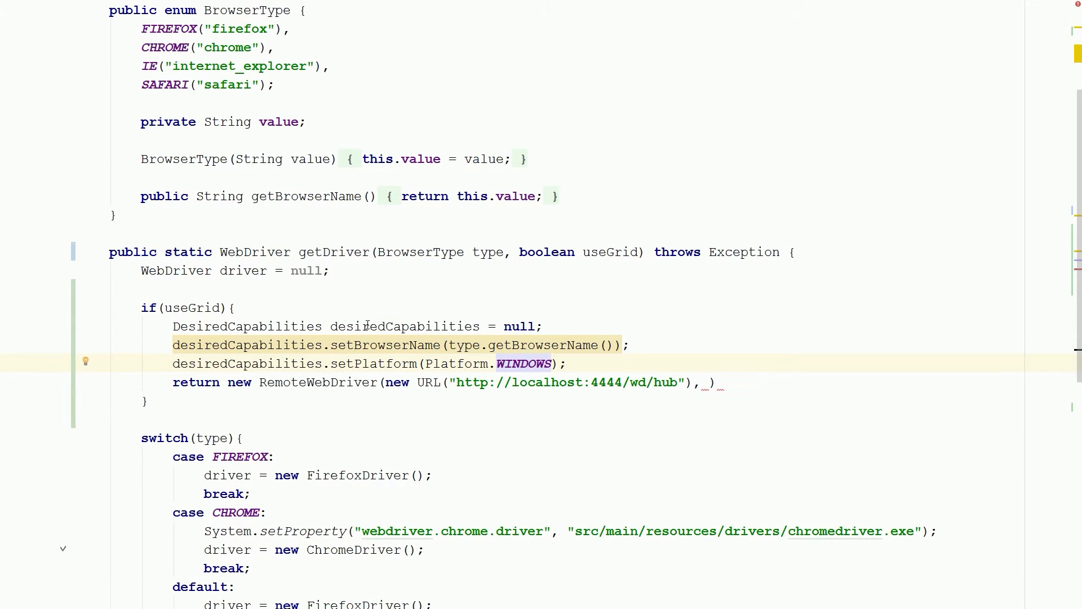
double_click(405, 326)
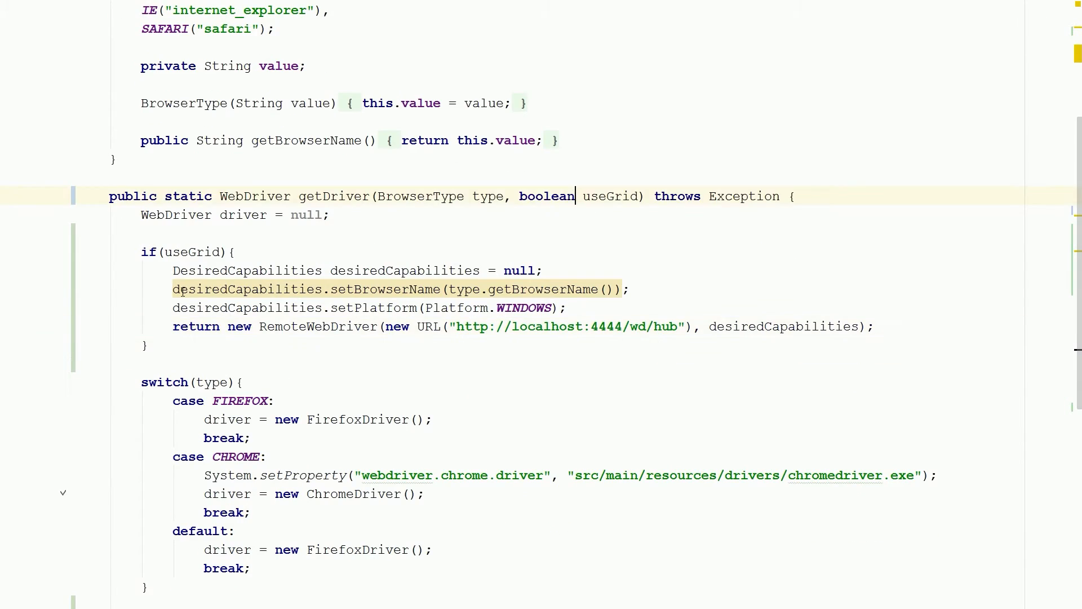
scroll("down", 3)
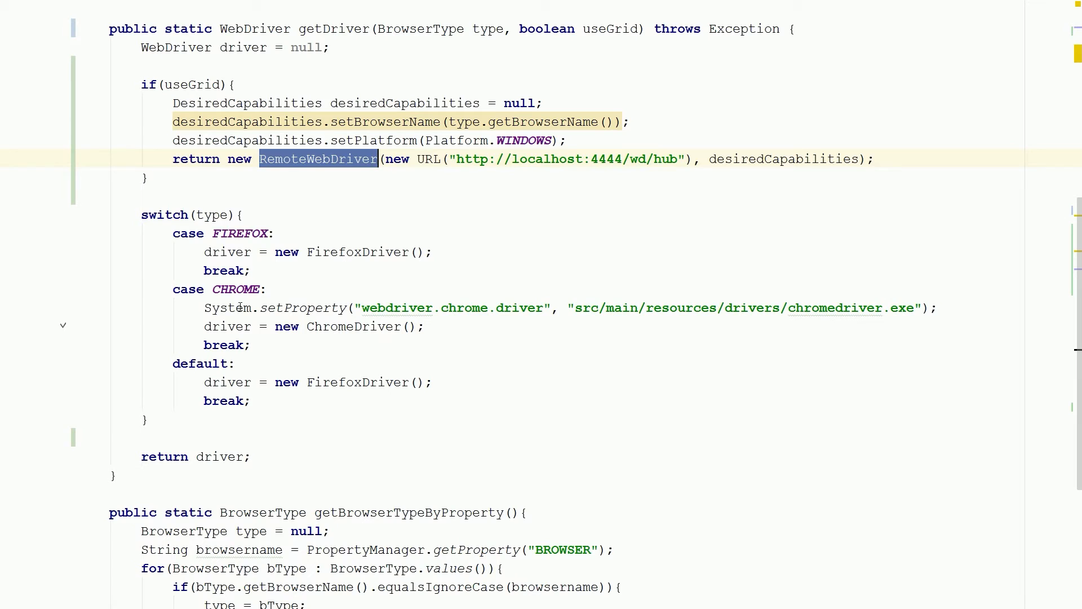
- Make each switch case return new FirefoxDriver/ChromeDriver directly, removing the driver variable and final return
left_click(165, 457)
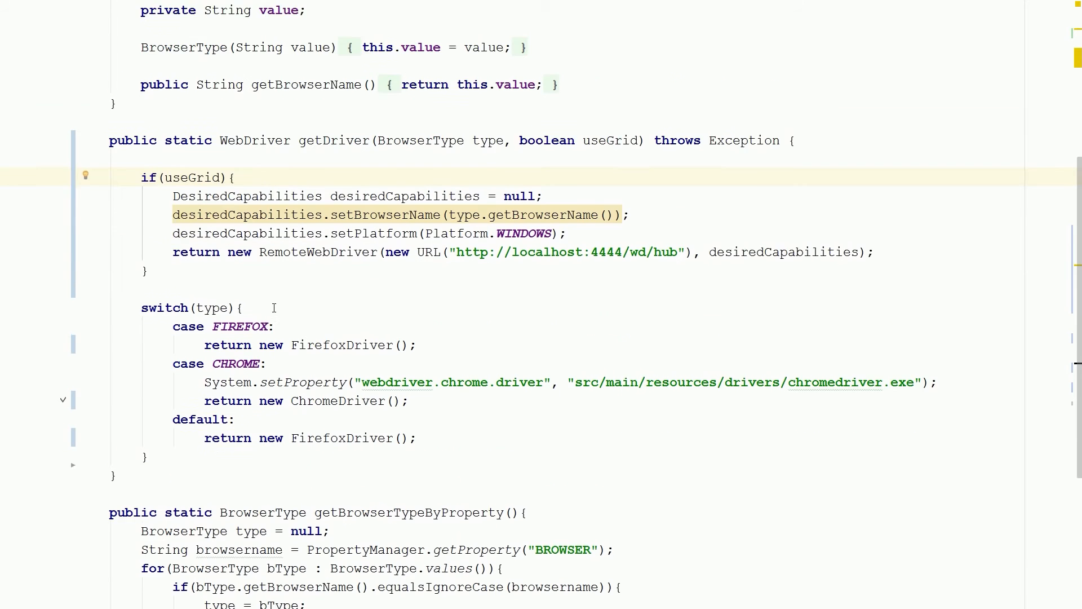
scroll("down", 3)
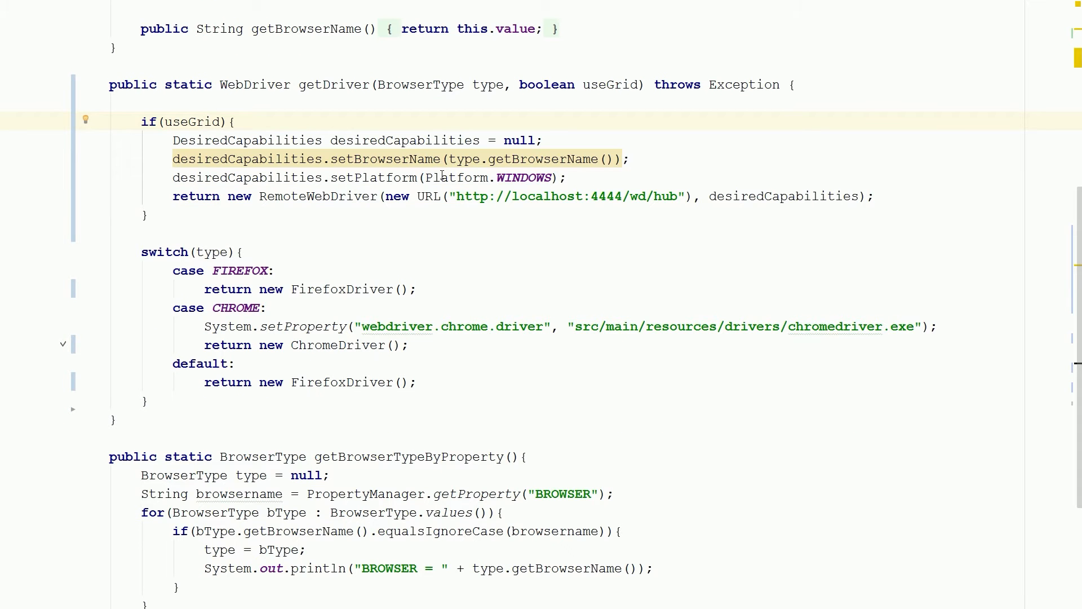
mouse_move(397, 159)
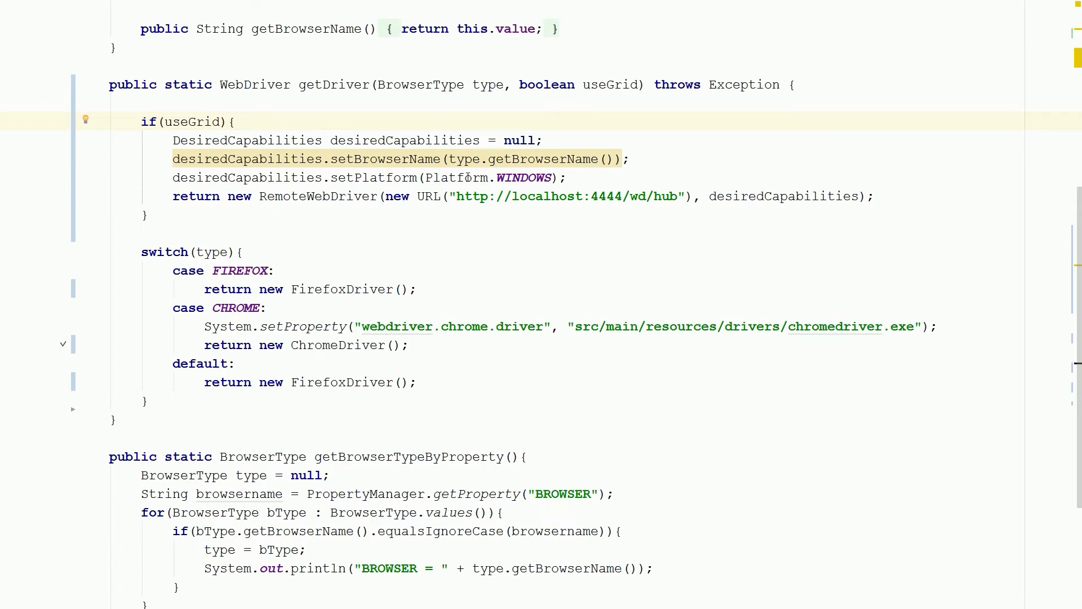
scroll("up", 3)
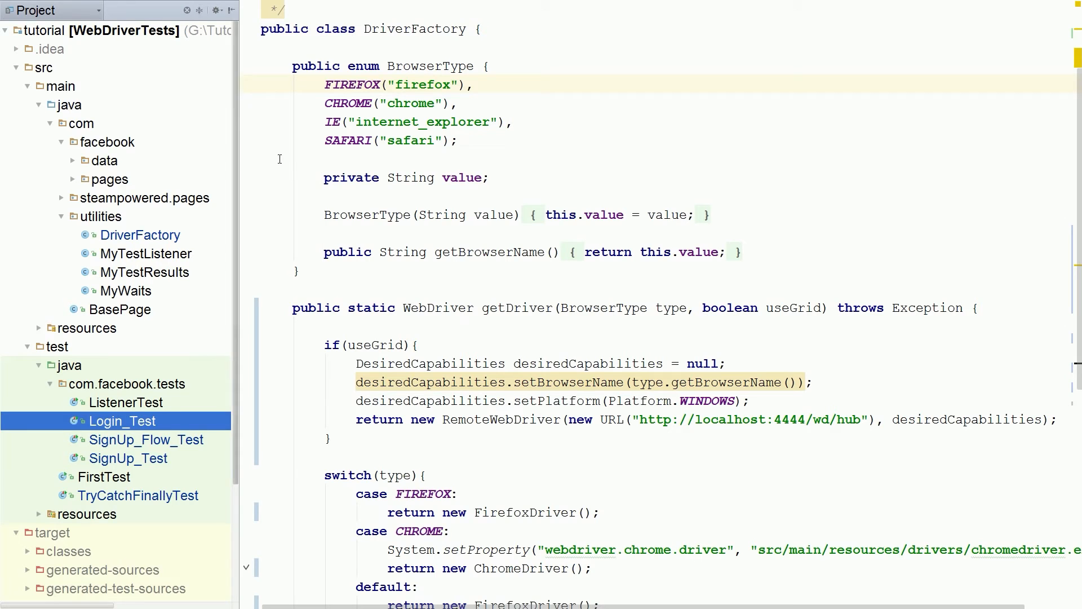
- Add ', true' as the grid flag to the getDriver call in Login_Test's setup
scroll("down", 3)
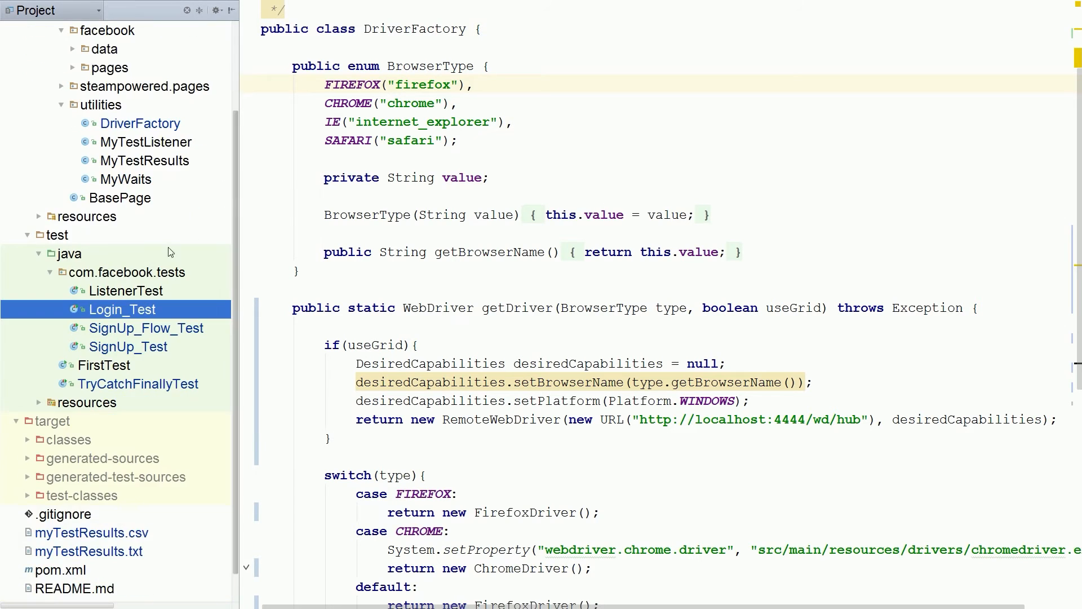
mouse_move(125, 300)
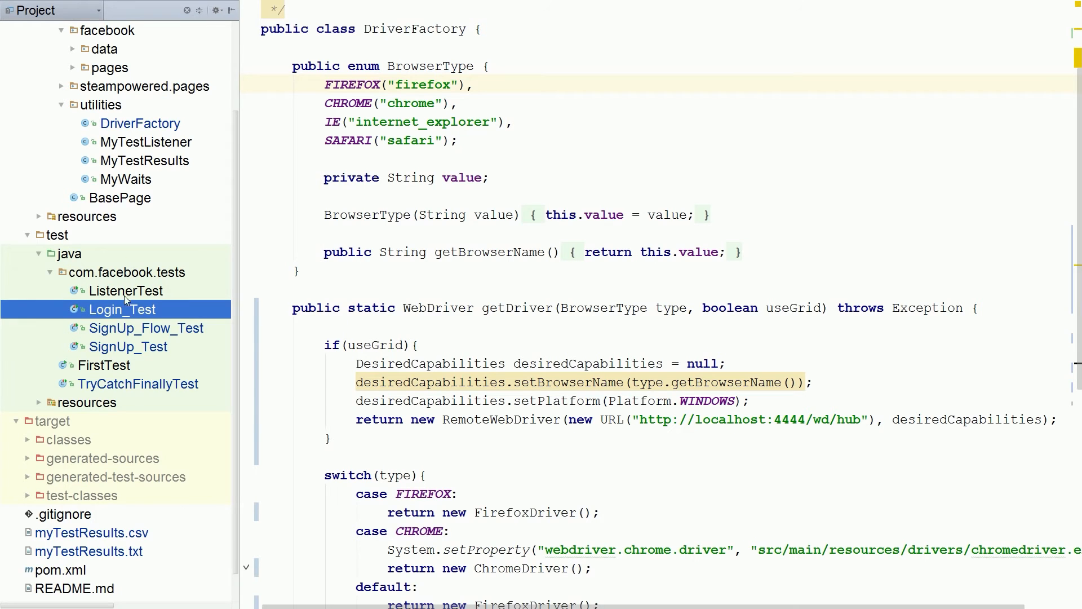
mouse_move(139, 316)
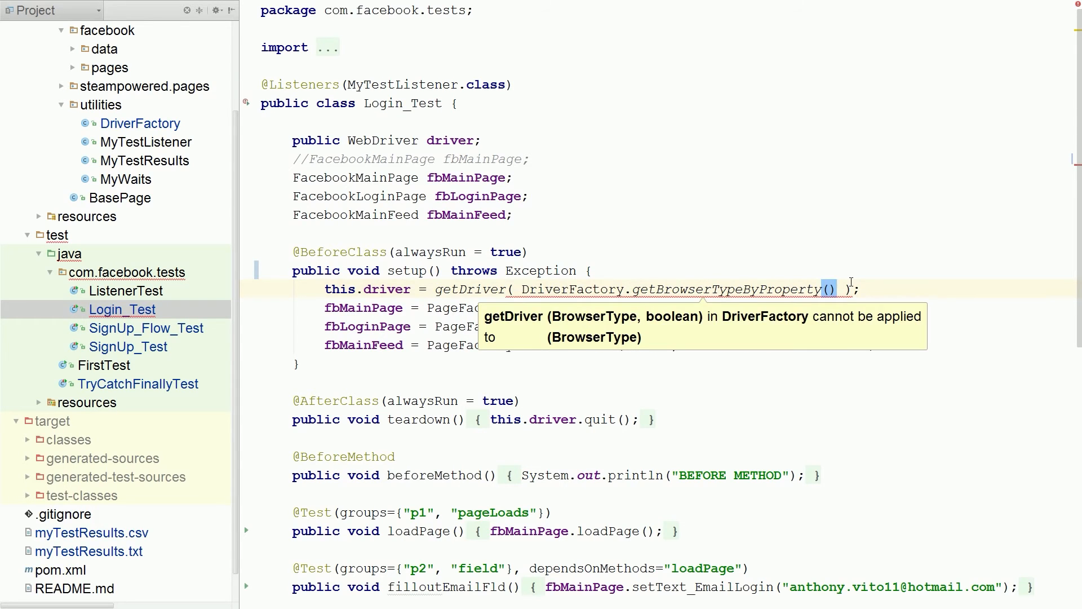
type(", f")
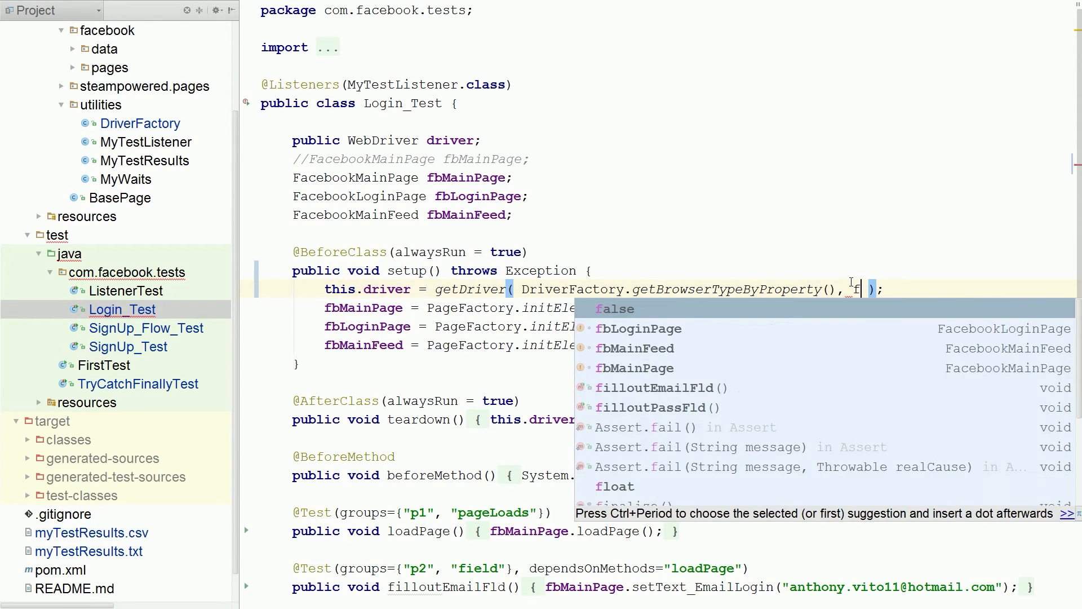
type("true")
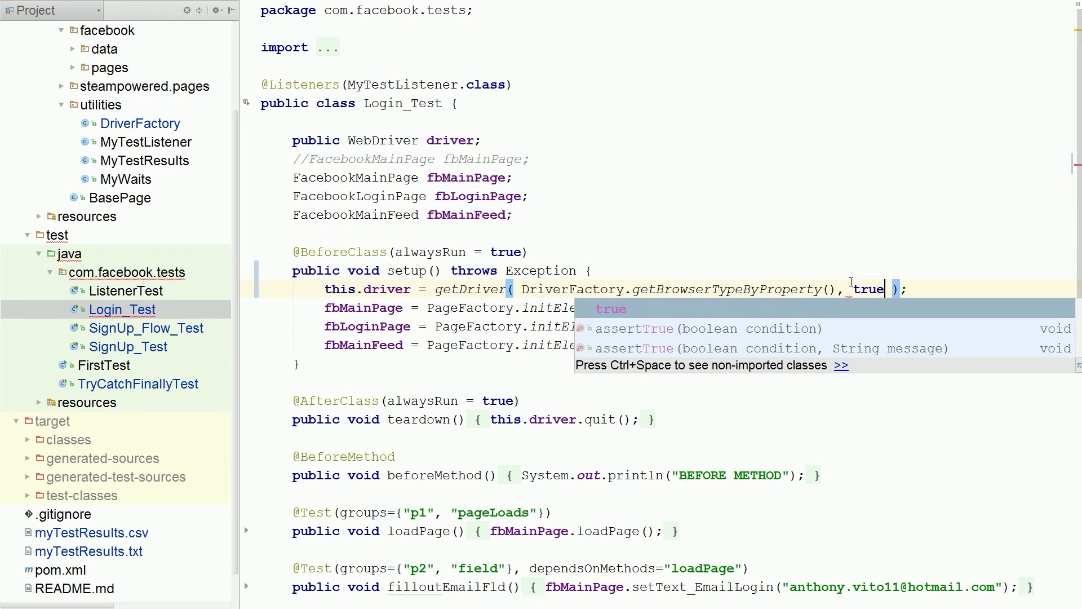
- Check the getDriver calls in SignUp_Flow_Test and SignUp_Test, then return to DriverFactory
left_click(146, 328)
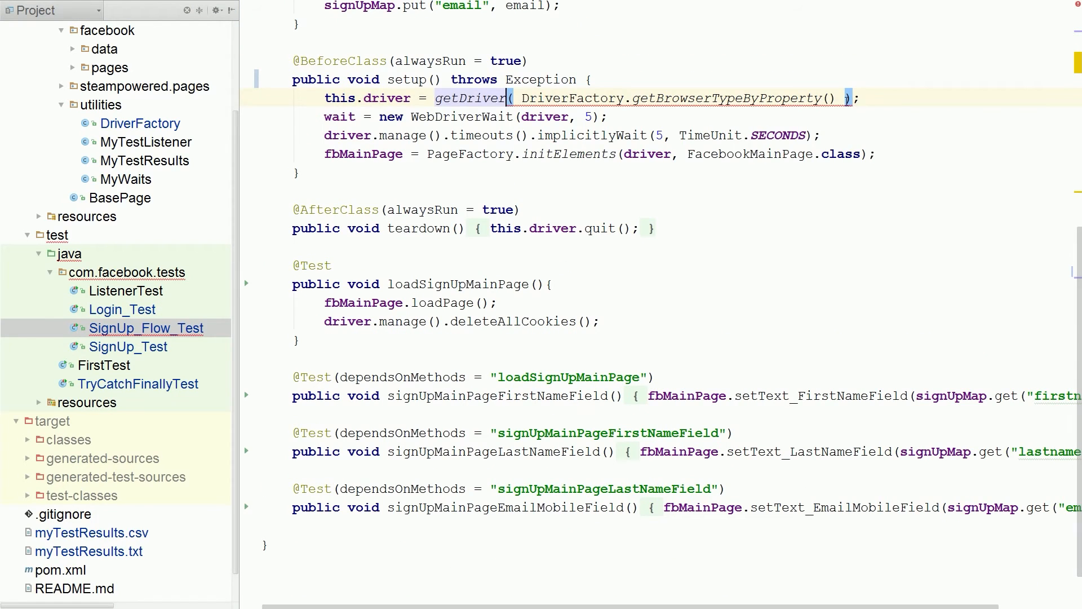
type(",")
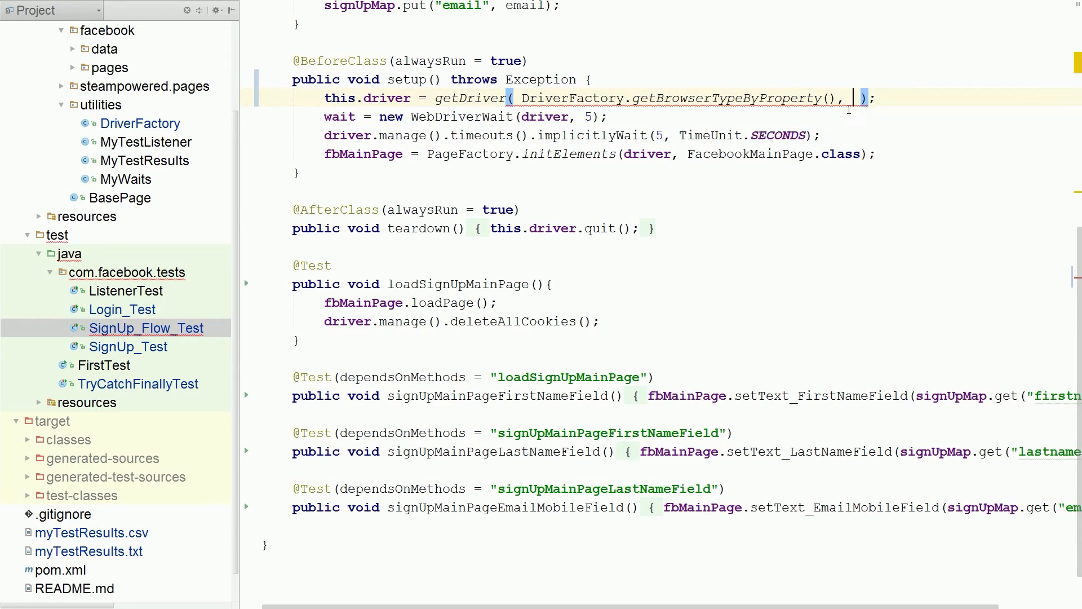
left_click(129, 346)
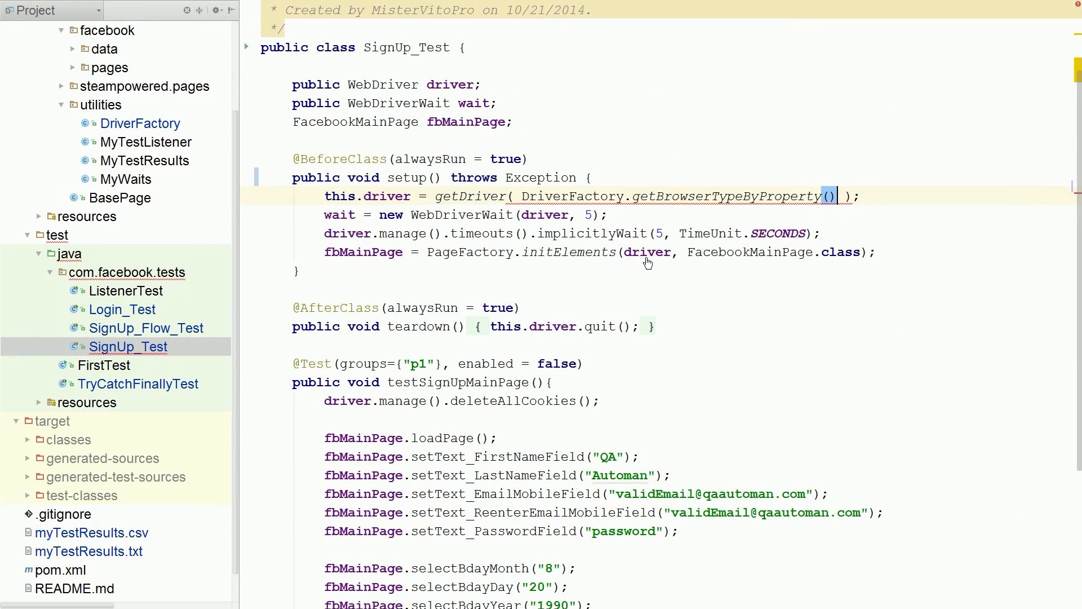
left_click(145, 328)
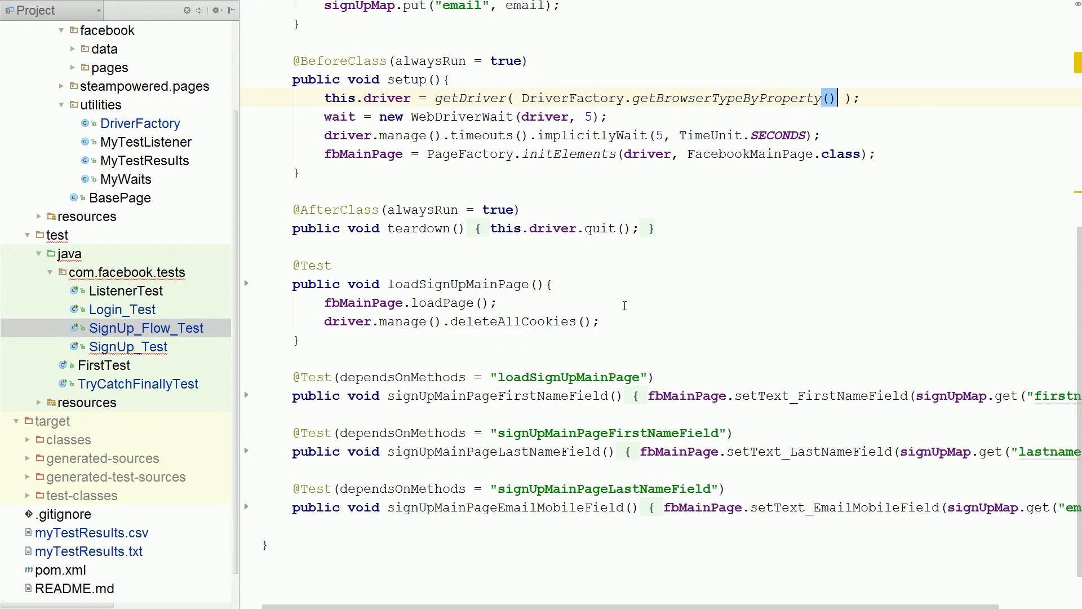
left_click(122, 309)
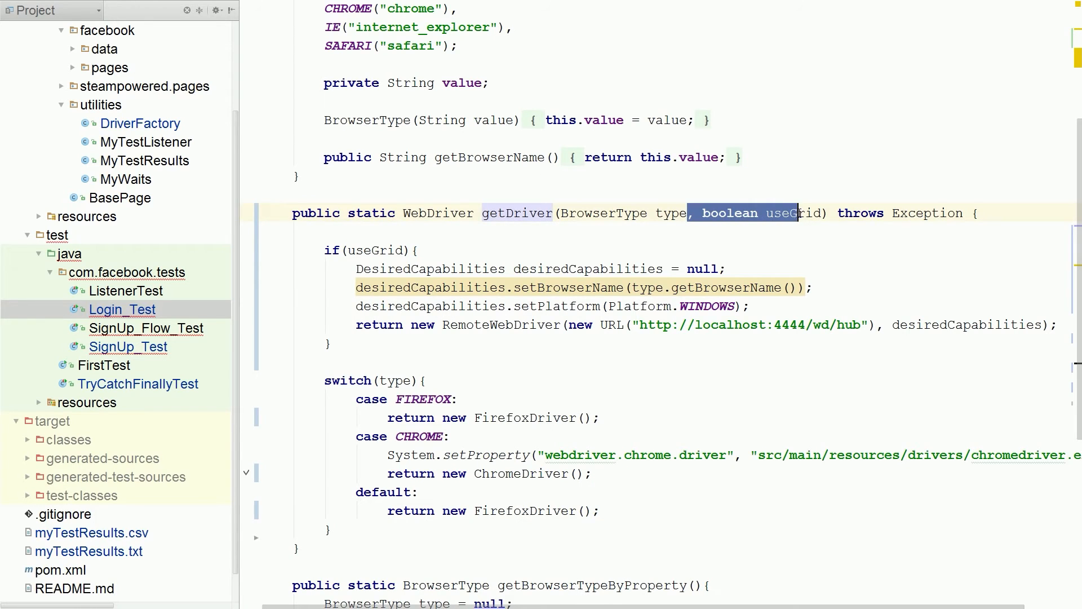
- Remove the ', boolean useGrid' parameter from getDriver and glance at BasePage
key("Delete")
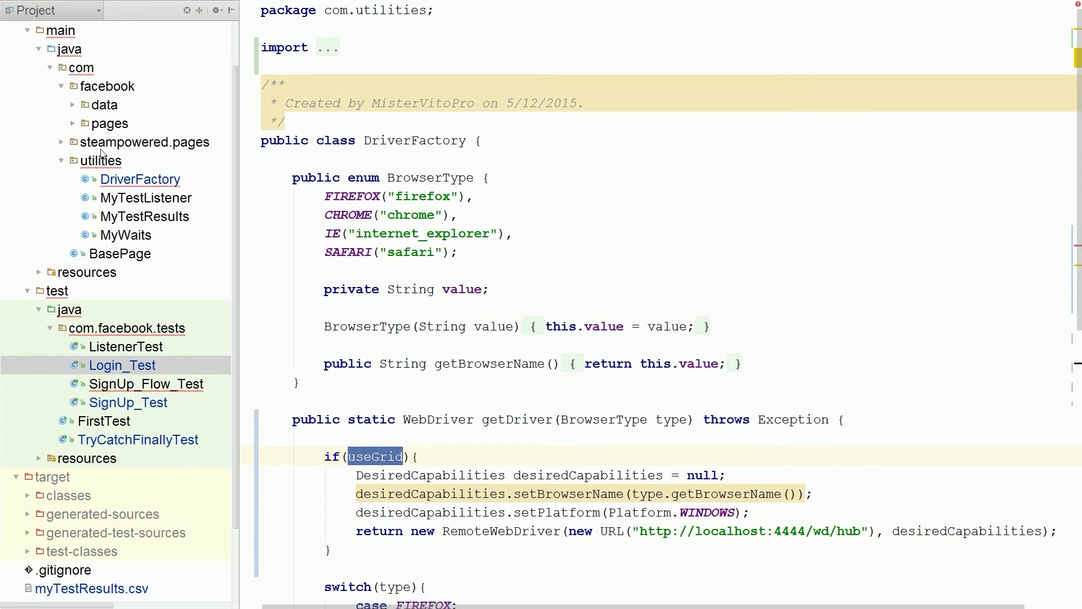
mouse_move(105, 259)
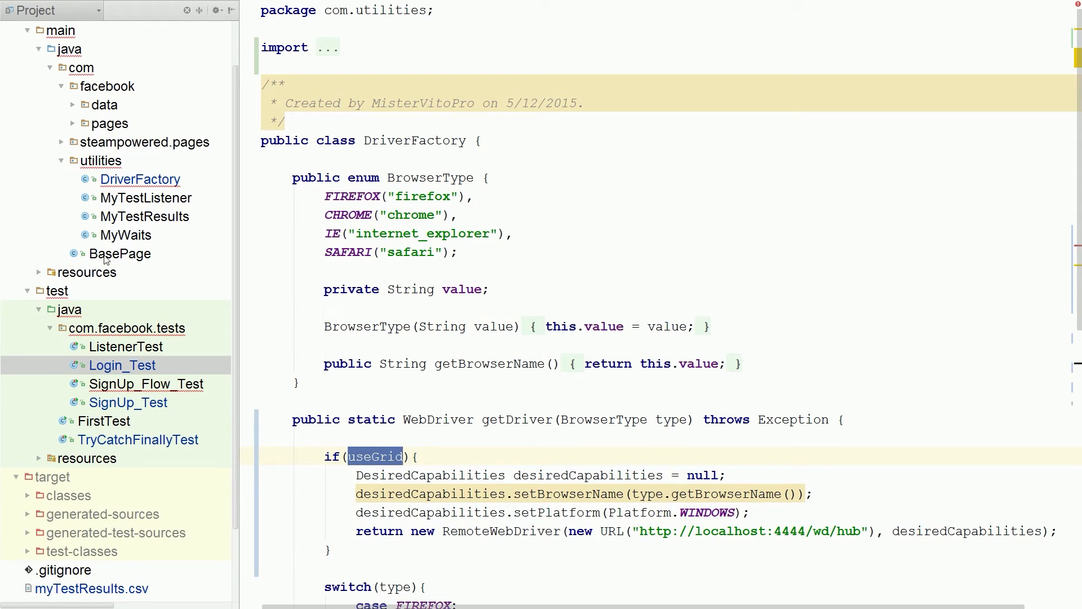
scroll("down", 3)
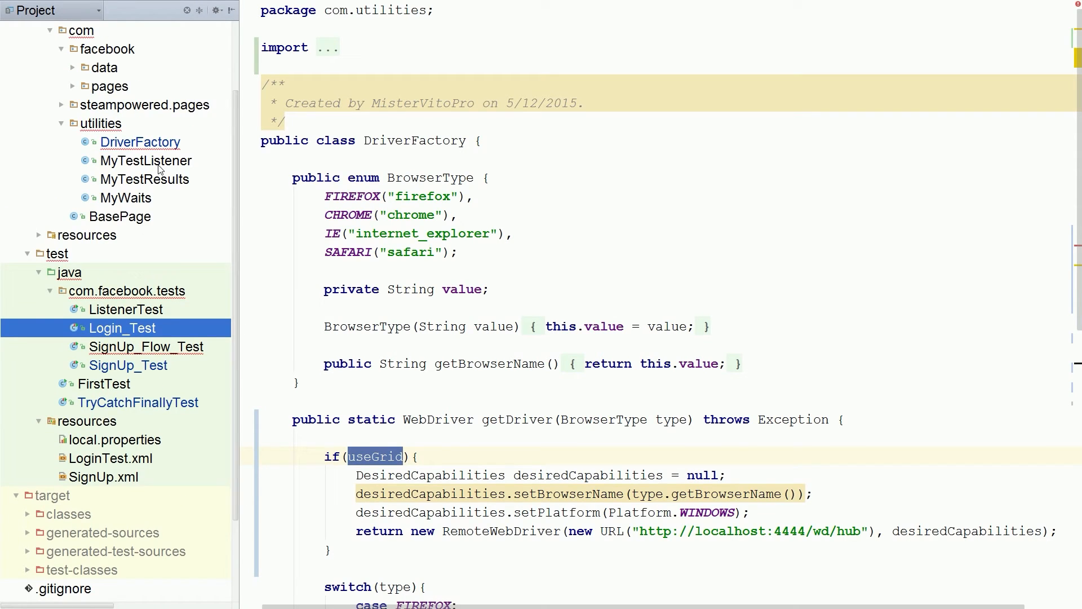
left_click(120, 216)
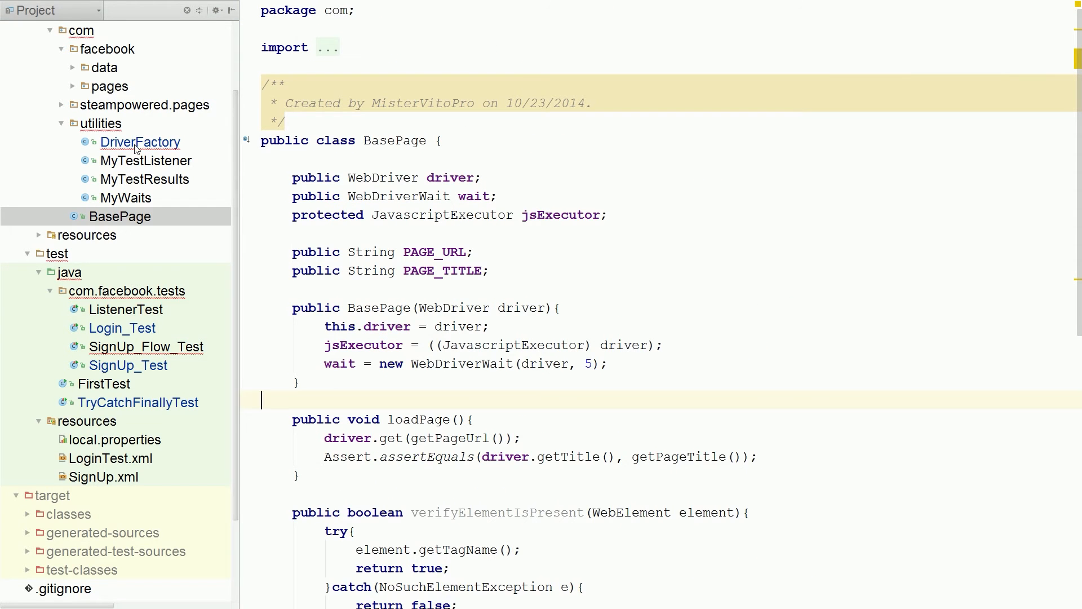
left_click(140, 142)
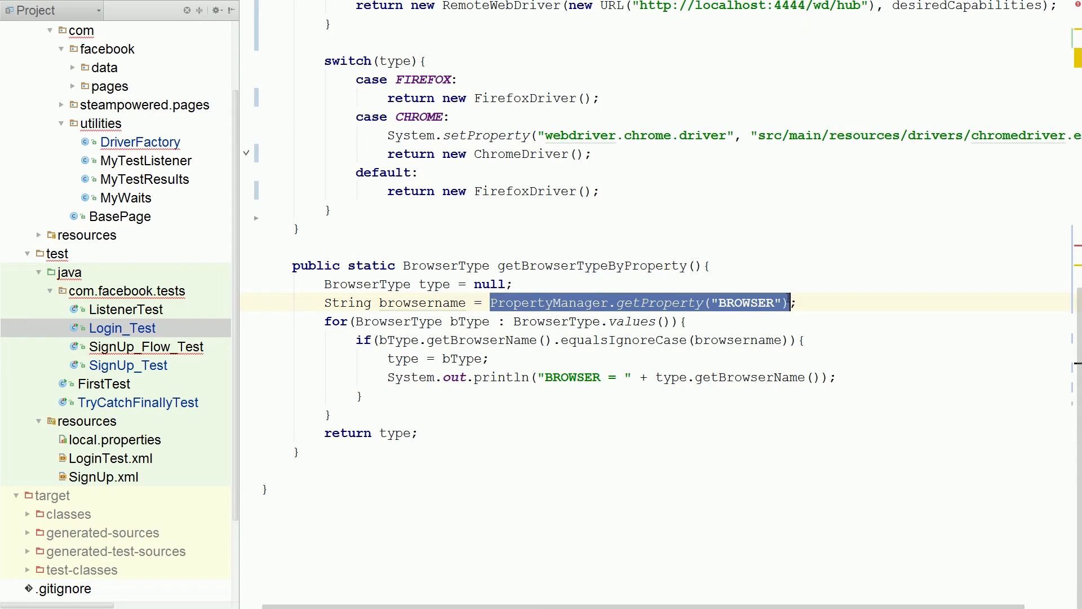
- Change the grid condition to PropertyManager.getProperty("USE_GRID").equalsIgnoreCase("true")
scroll("down", 3)
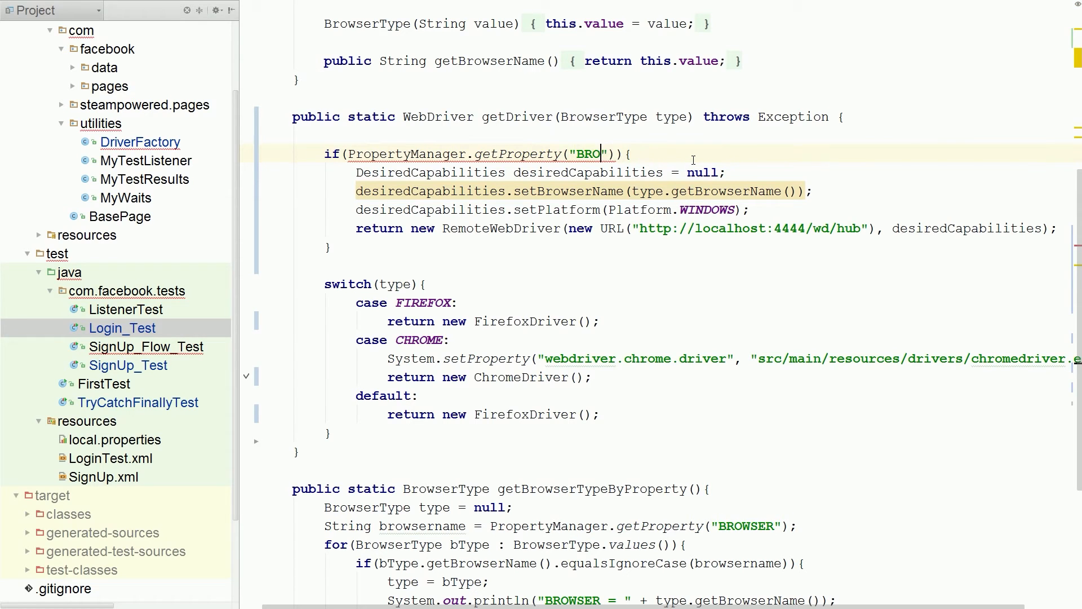
type("USE_")
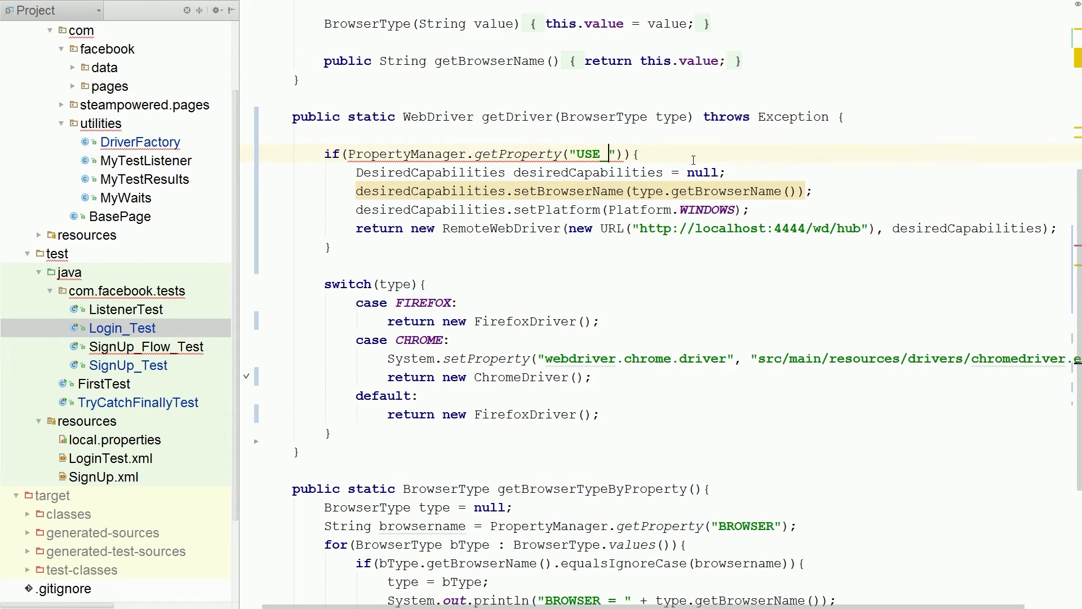
type("GRID")
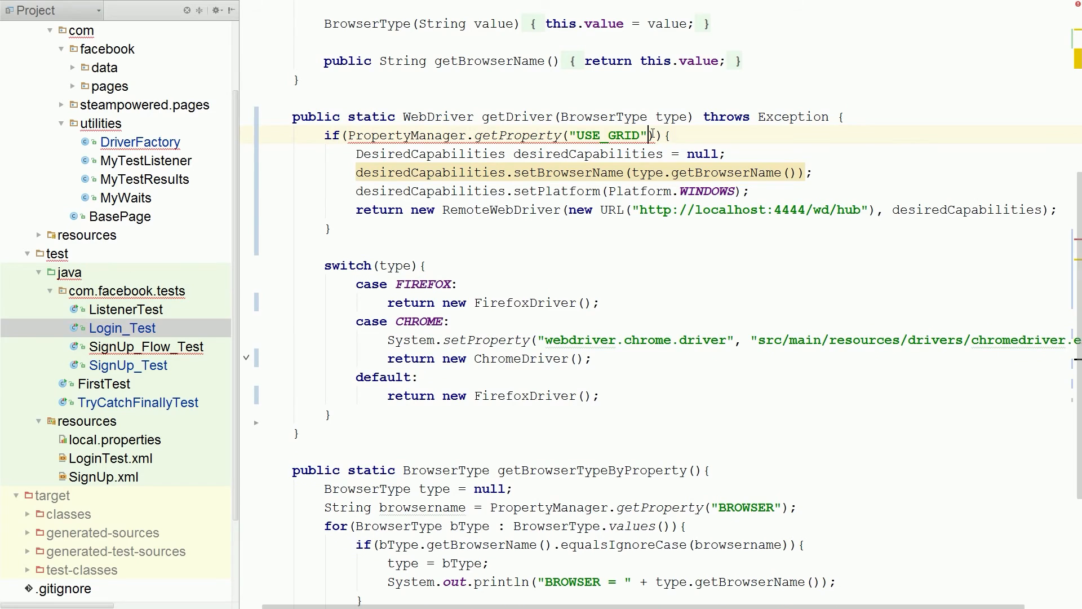
type(".equalsIgnoreCase(\"t")
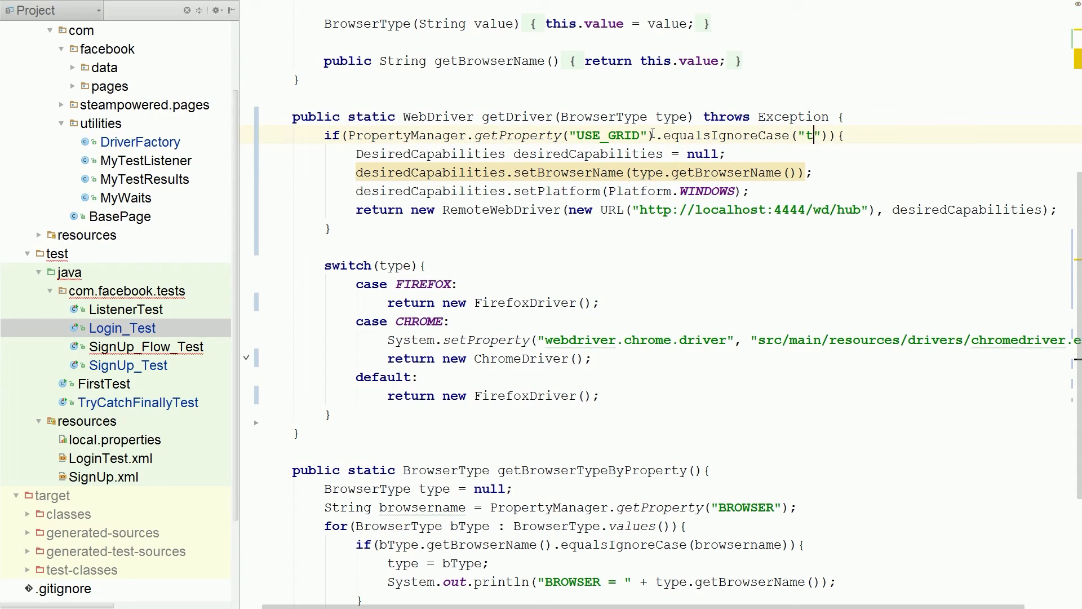
type("rue")
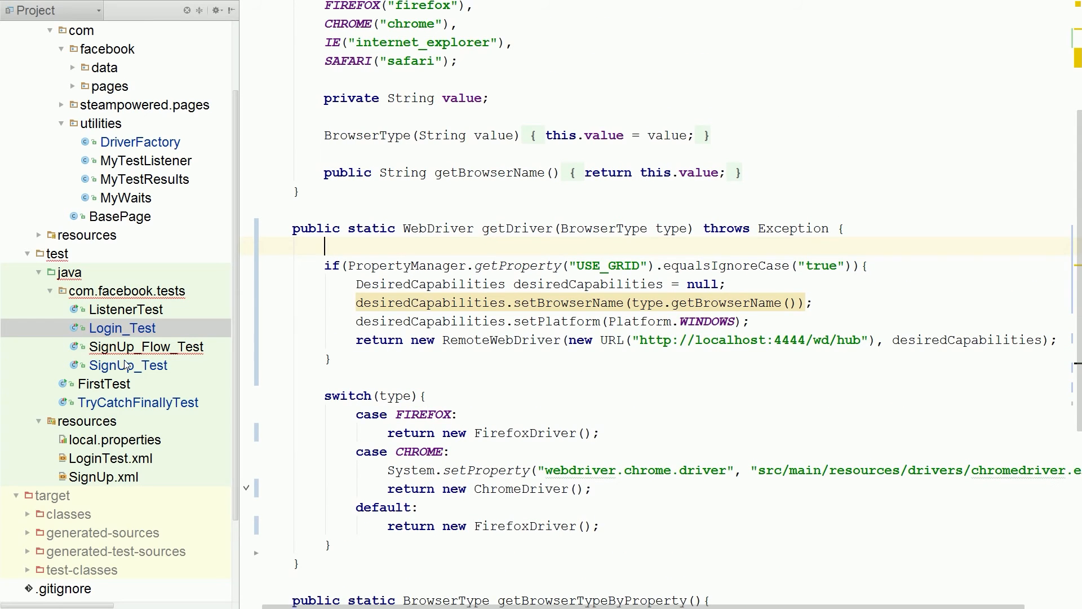
- Check SignUp_Flow_Test and Login_Test setups, then run Build > Rebuild Project
left_click(145, 347)
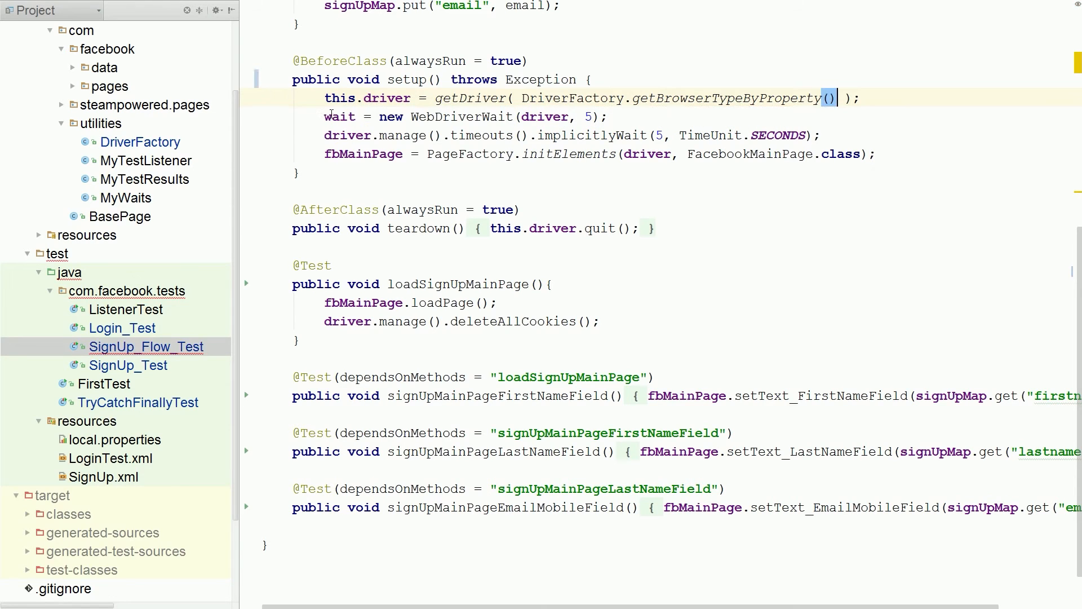
left_click(121, 328)
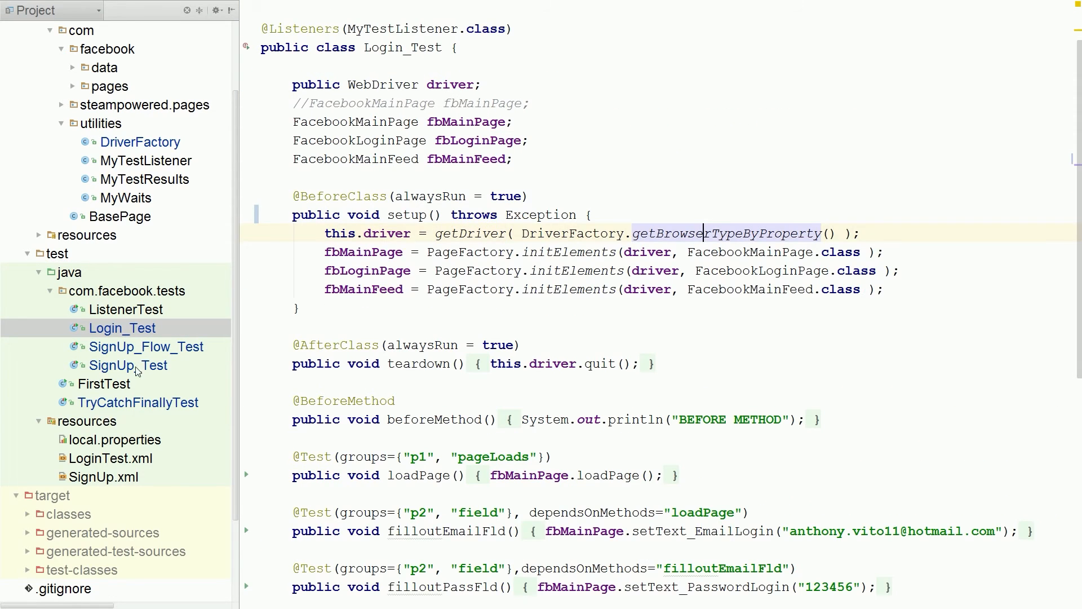
left_click(325, 9)
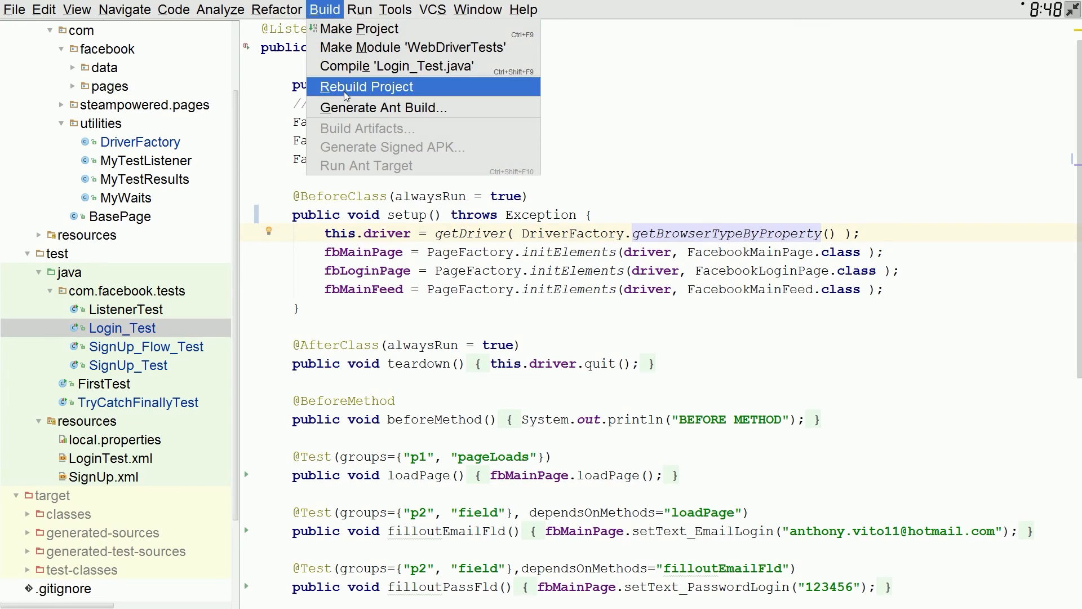
left_click(367, 87)
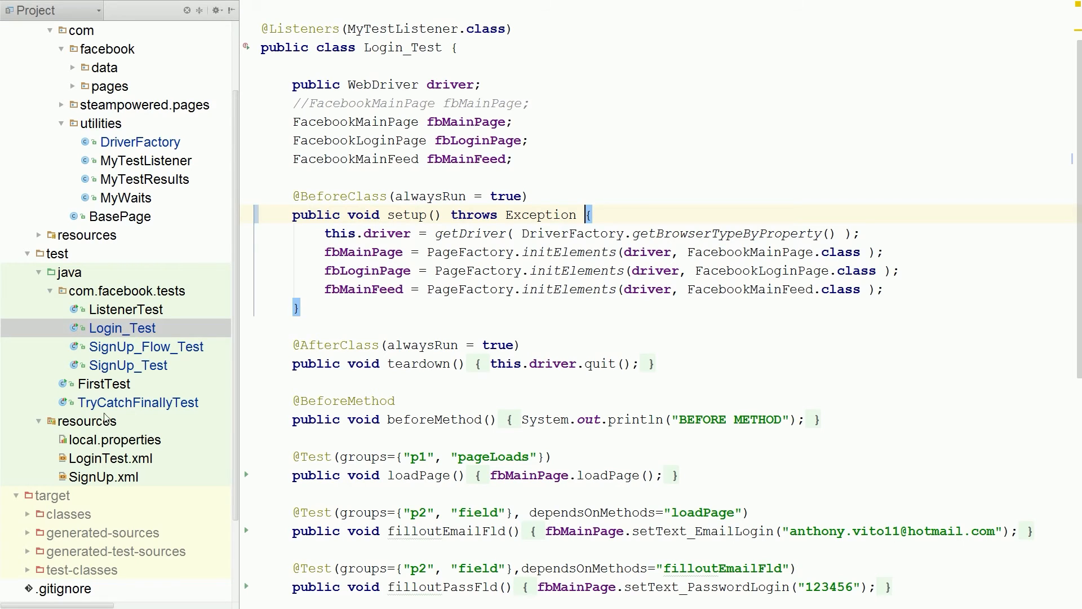
- Add the line USE_GRID=true to local.properties below BROWSER=firefox
left_click(115, 440)
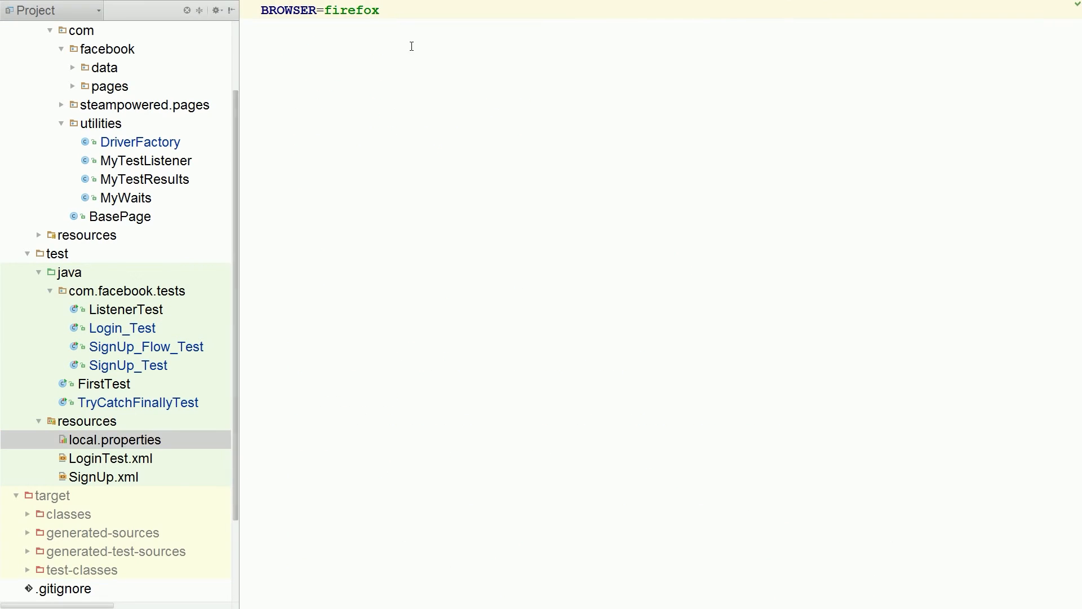
type("USE")
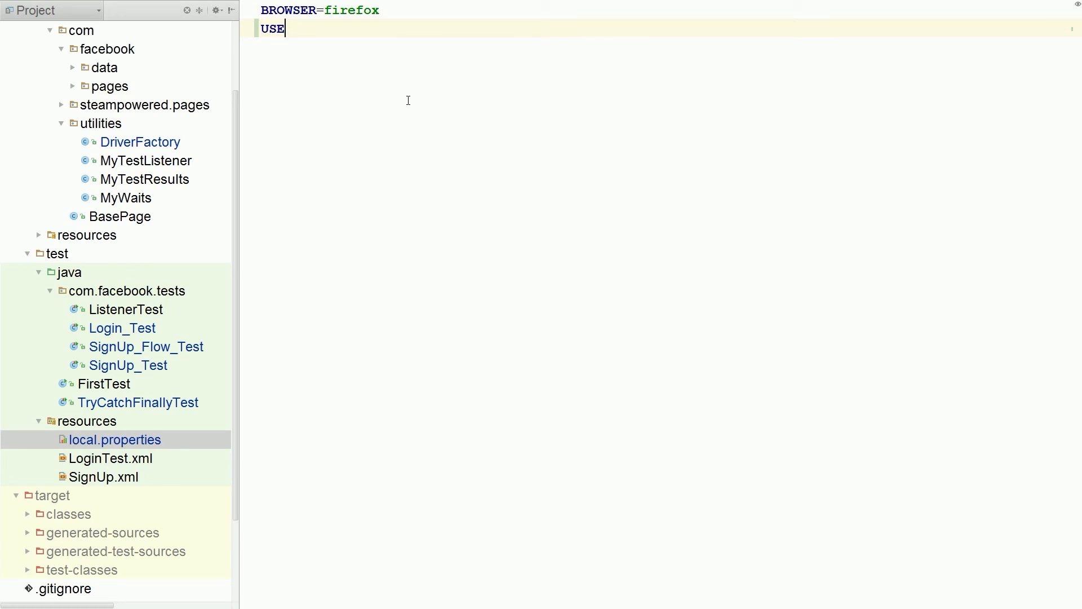
type("_GRID=")
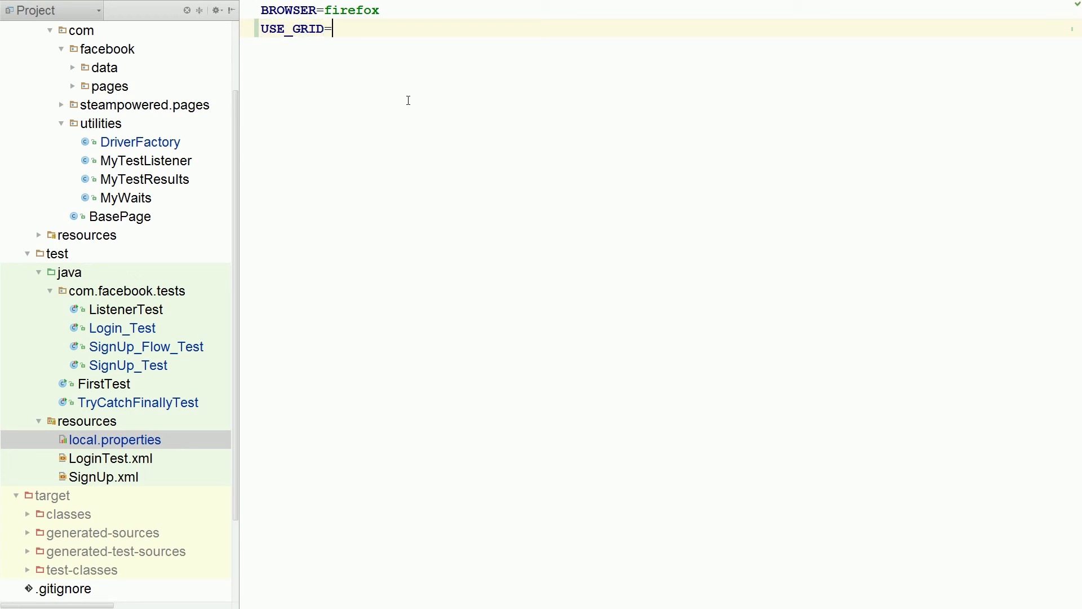
type("true")
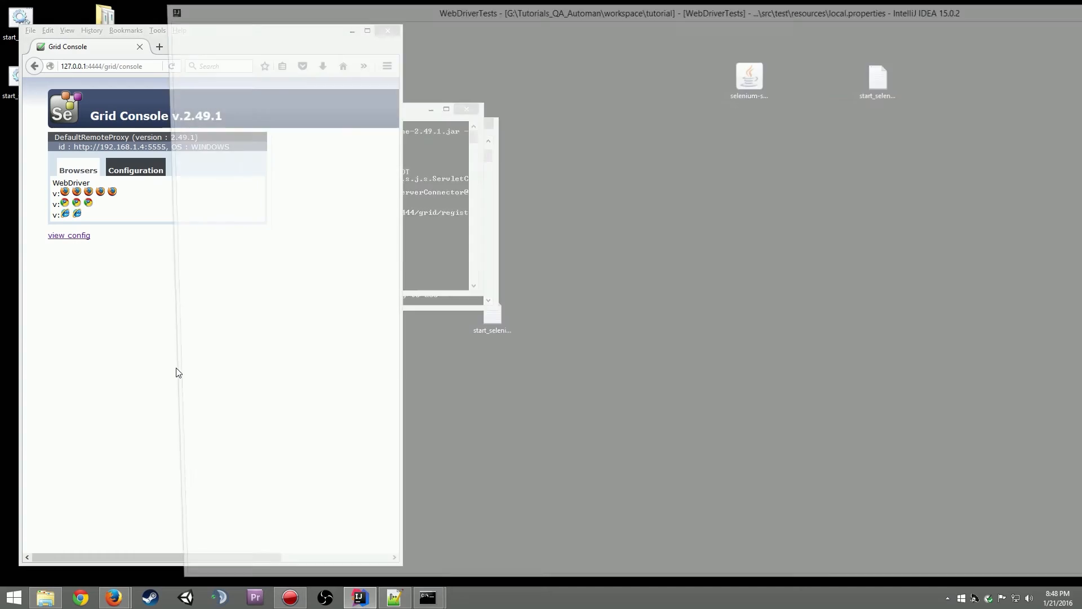
- Rerun Login_Test on the Grid in Firefox, ending with 3 passed and 2 failed
left_click(358, 598)
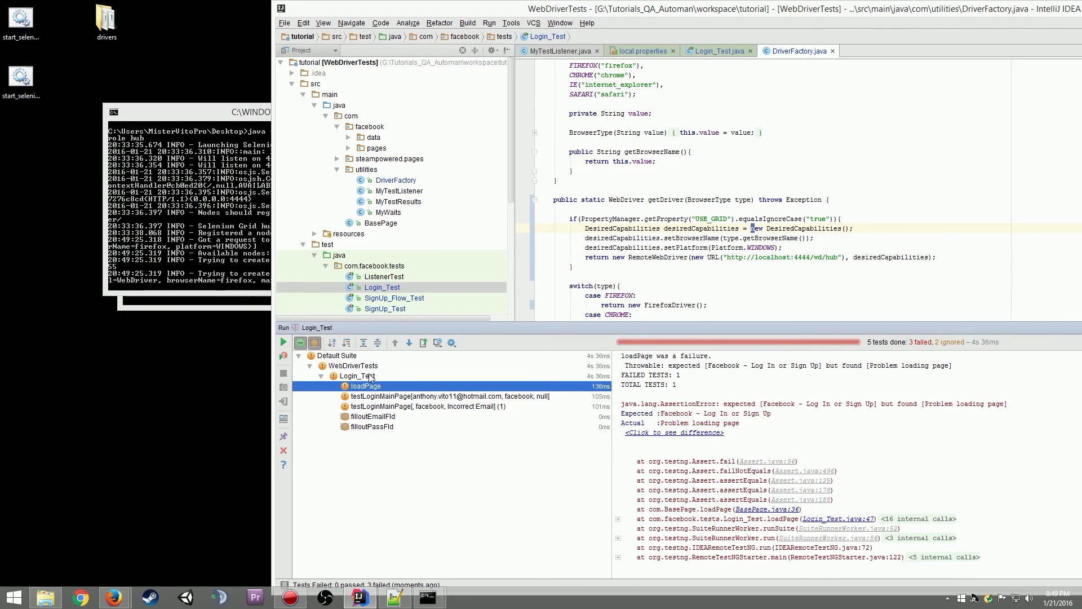
mouse_move(928, 403)
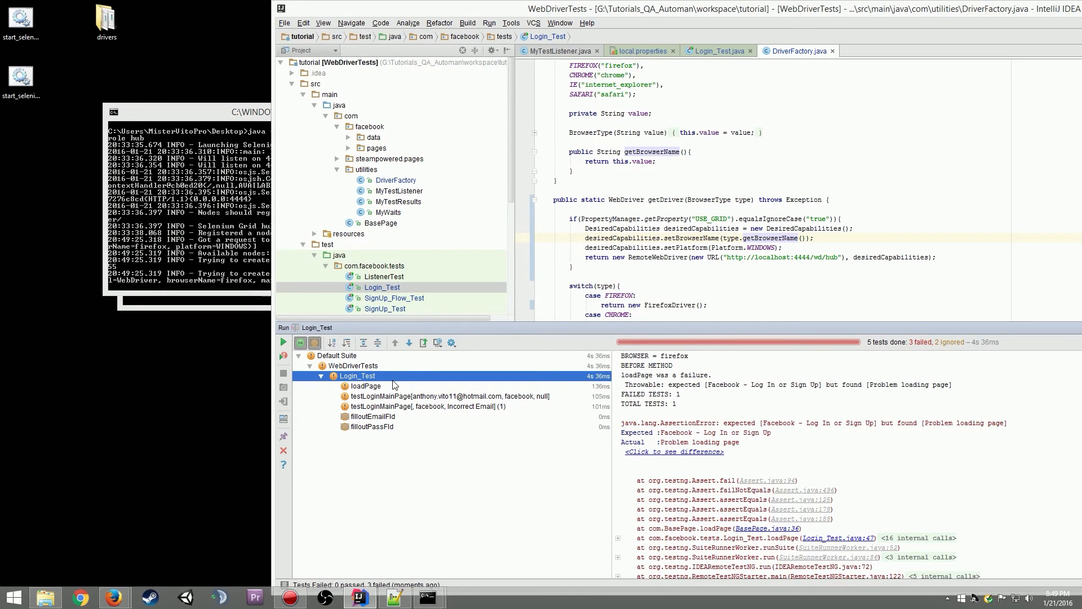
left_click(283, 343)
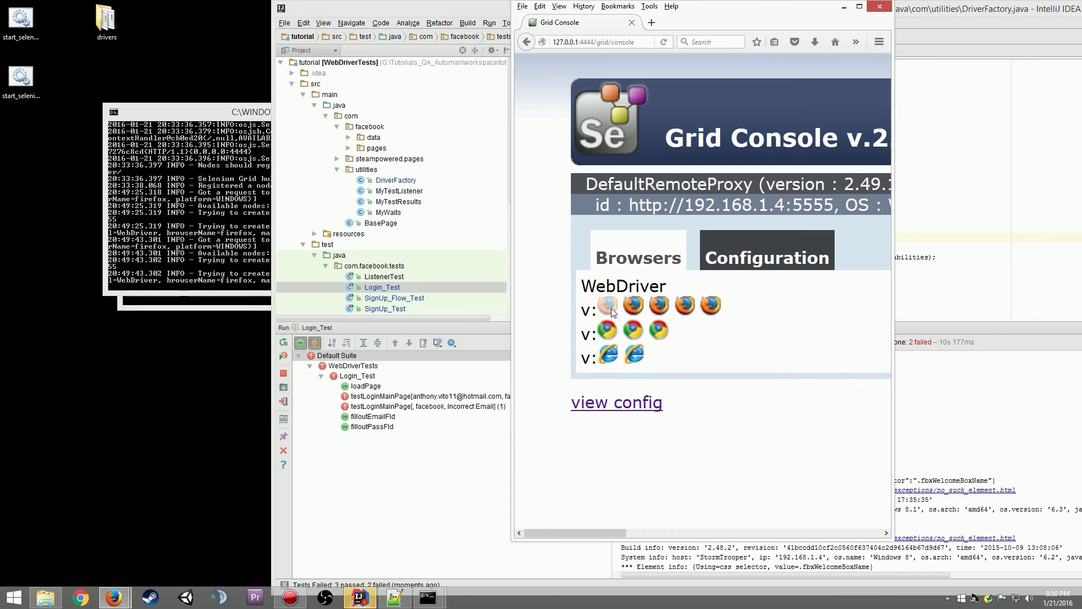
mouse_move(882, 126)
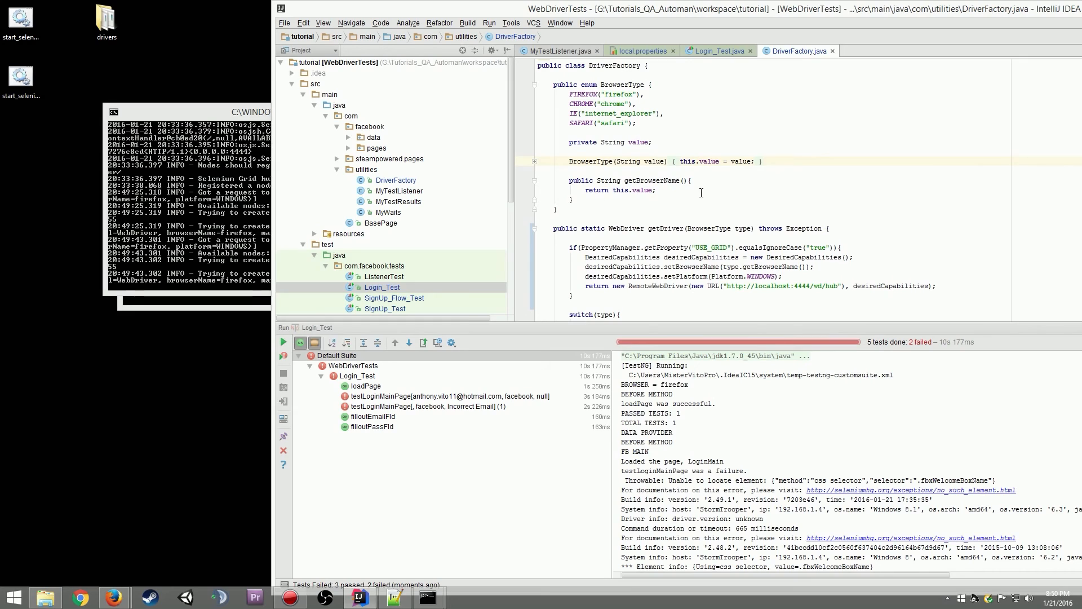
- Change BROWSER from firefox to chrome in local.properties and rerun Login_Test
left_click(638, 50)
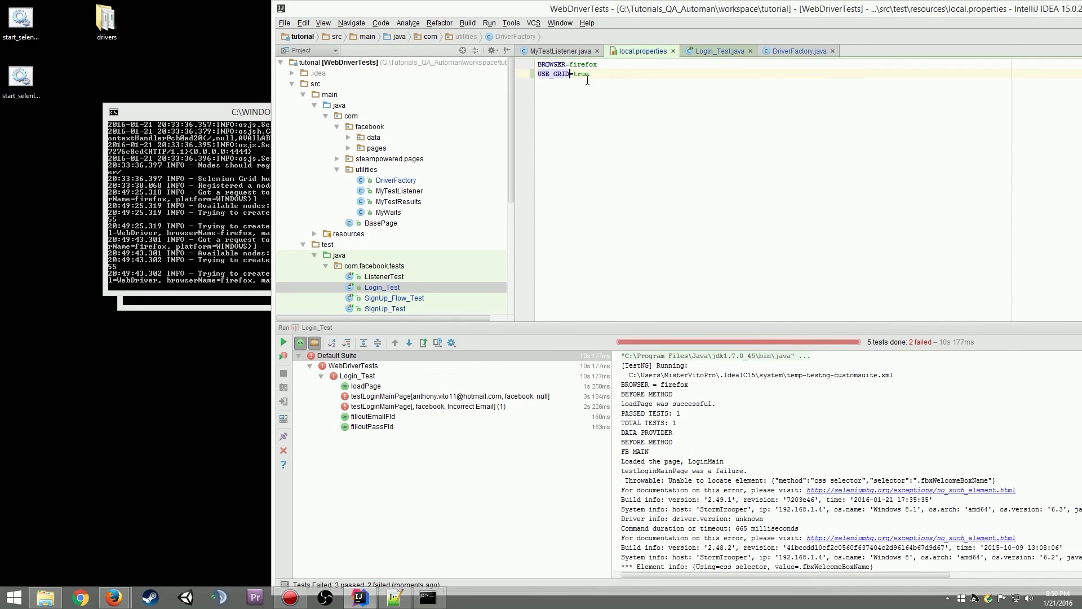
double_click(583, 64)
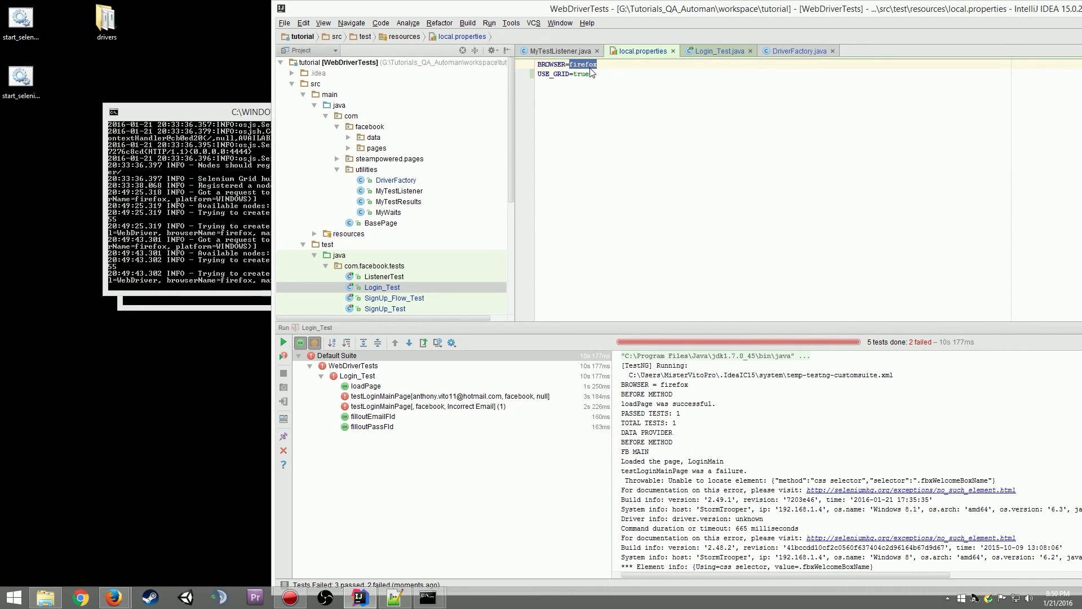
type("chrome")
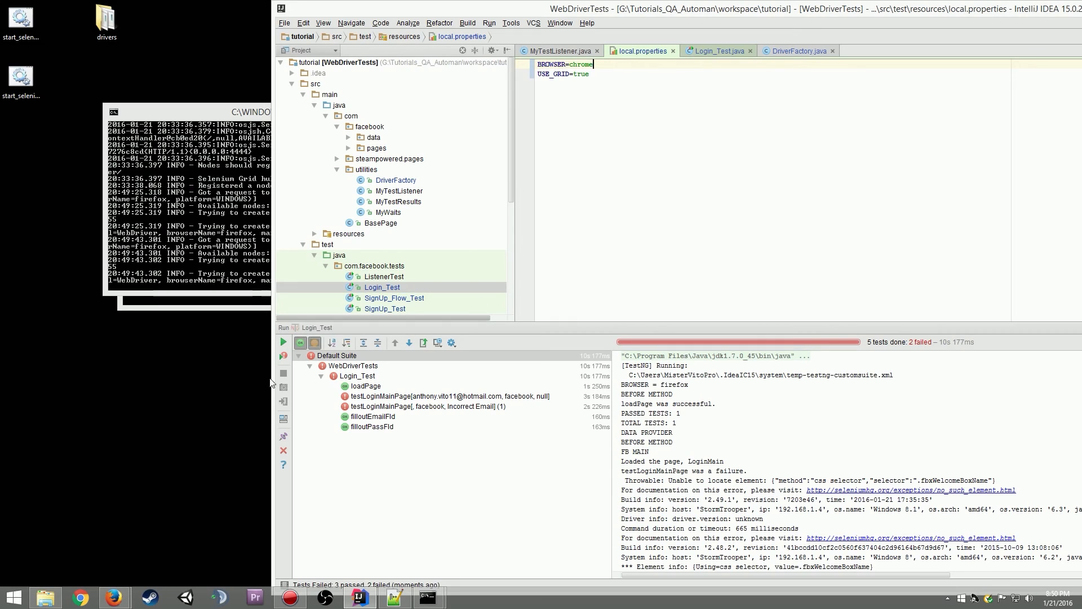
left_click(283, 342)
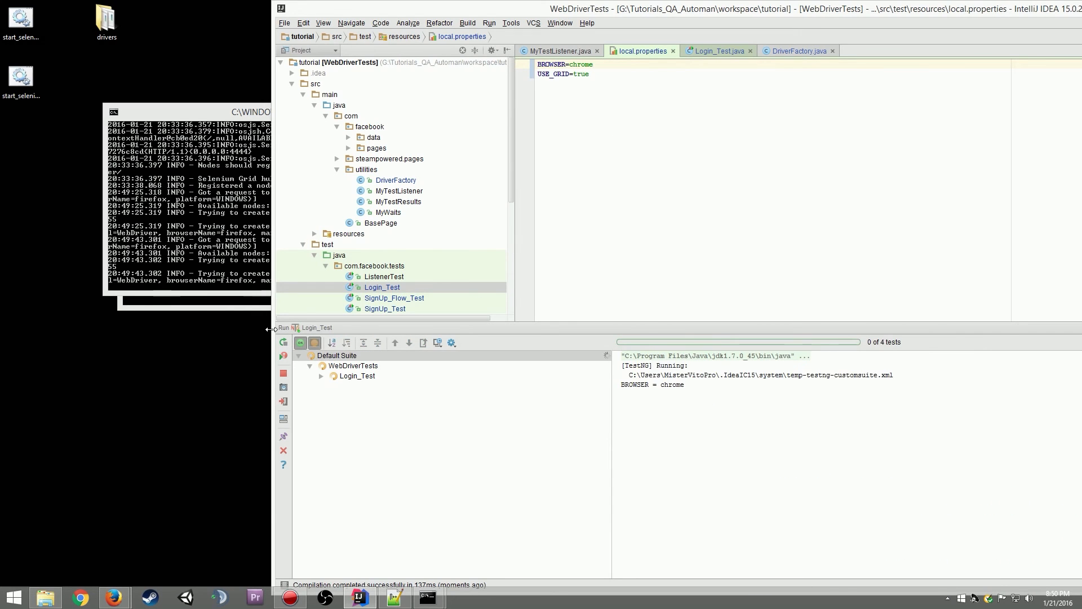
left_click(281, 341)
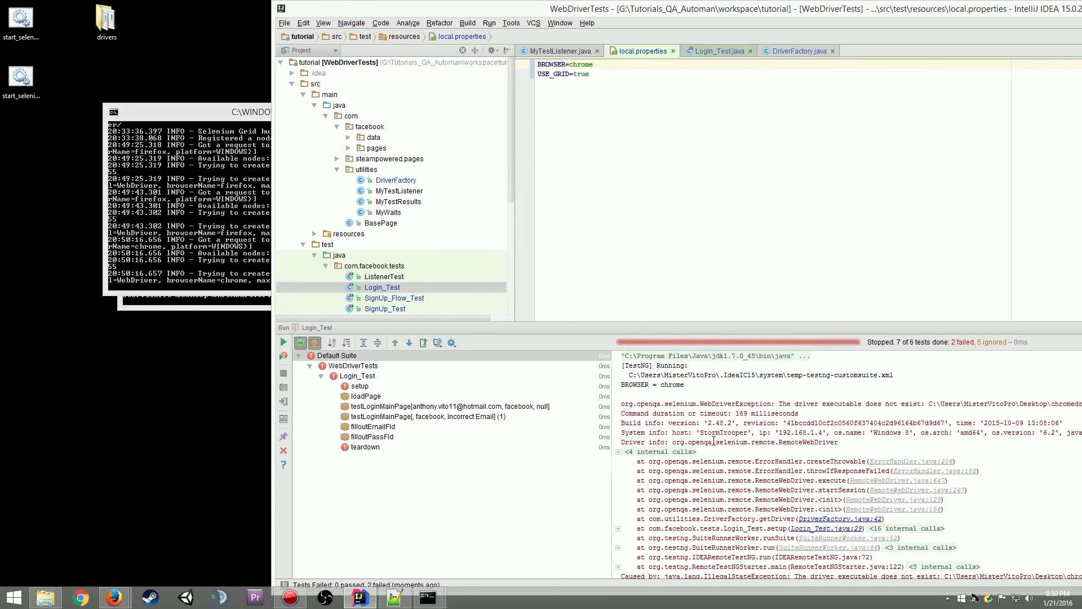
- Inspect the missing-chromedriver failure, jumping to DriverFactory.java:42 from the stack trace
left_click(843, 518)
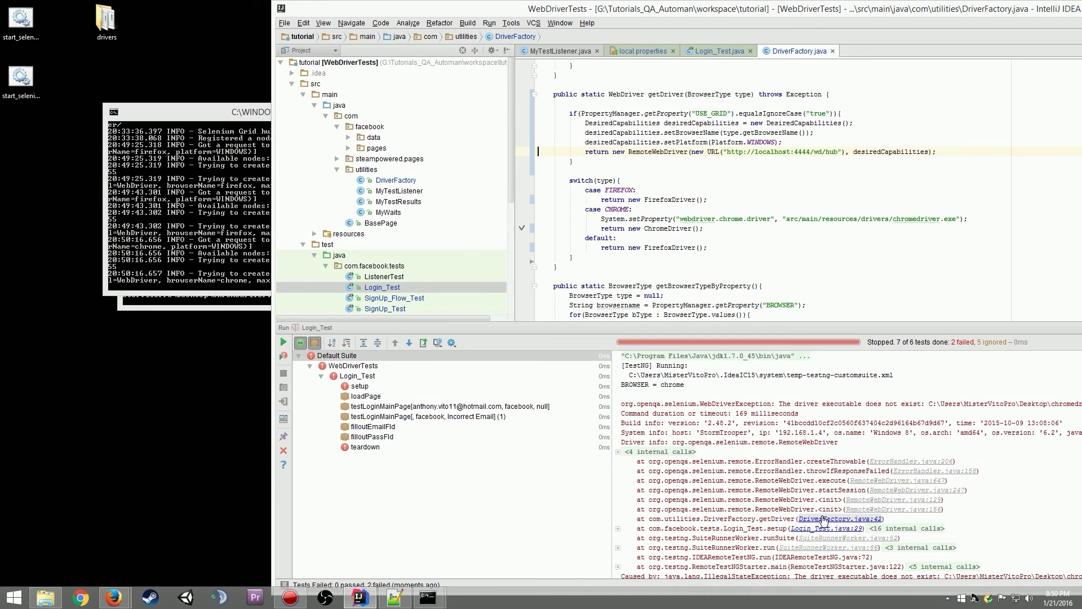
left_click(359, 386)
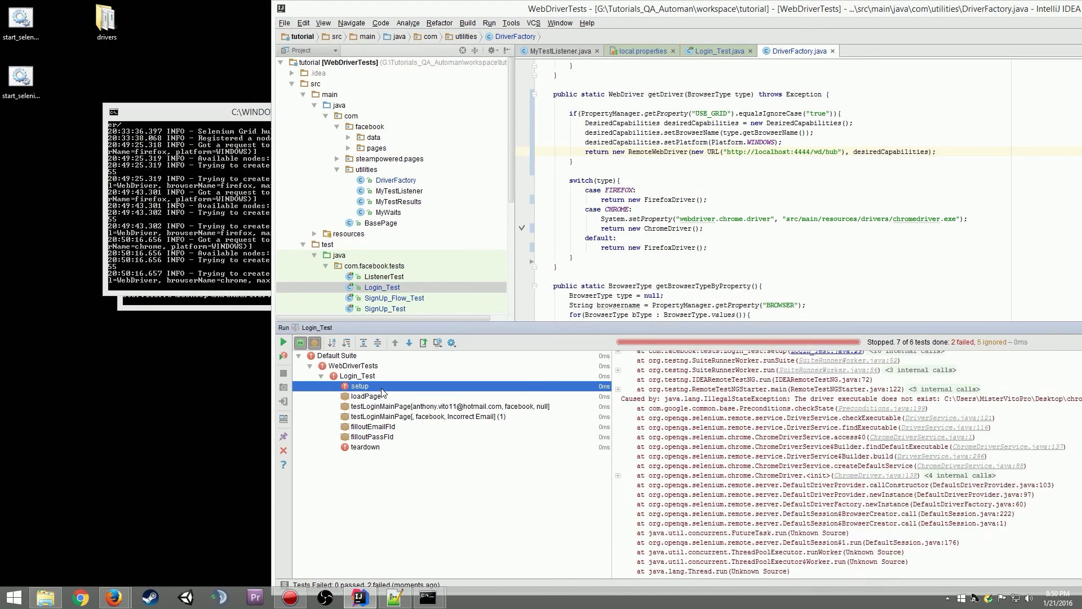
left_click(359, 386)
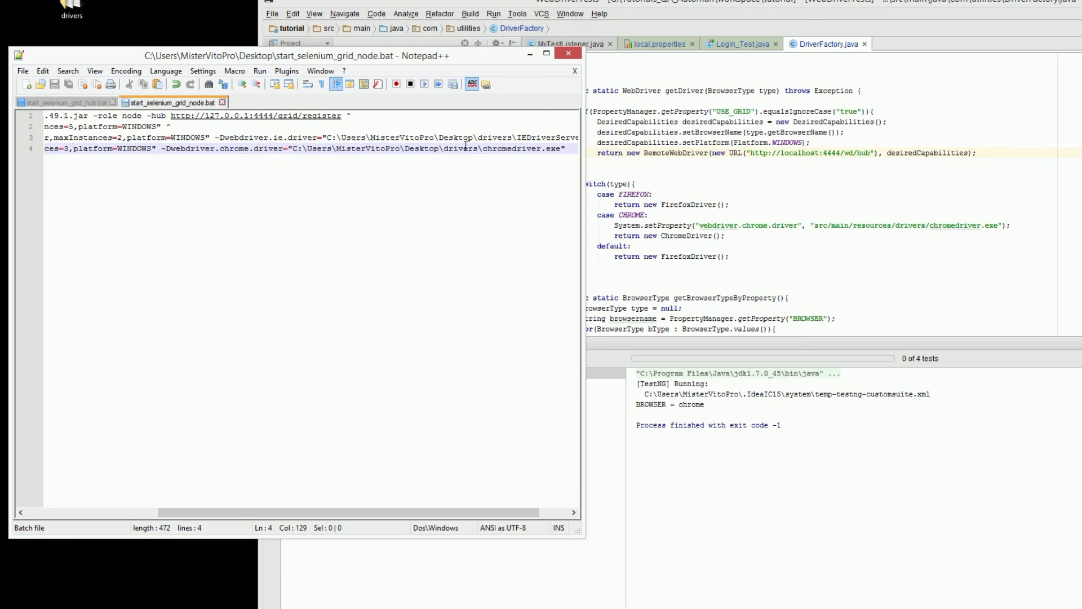
- Check the chromedriver path in start_selenium_grid_node.bat and relaunch the grid node
double_click(421, 148)
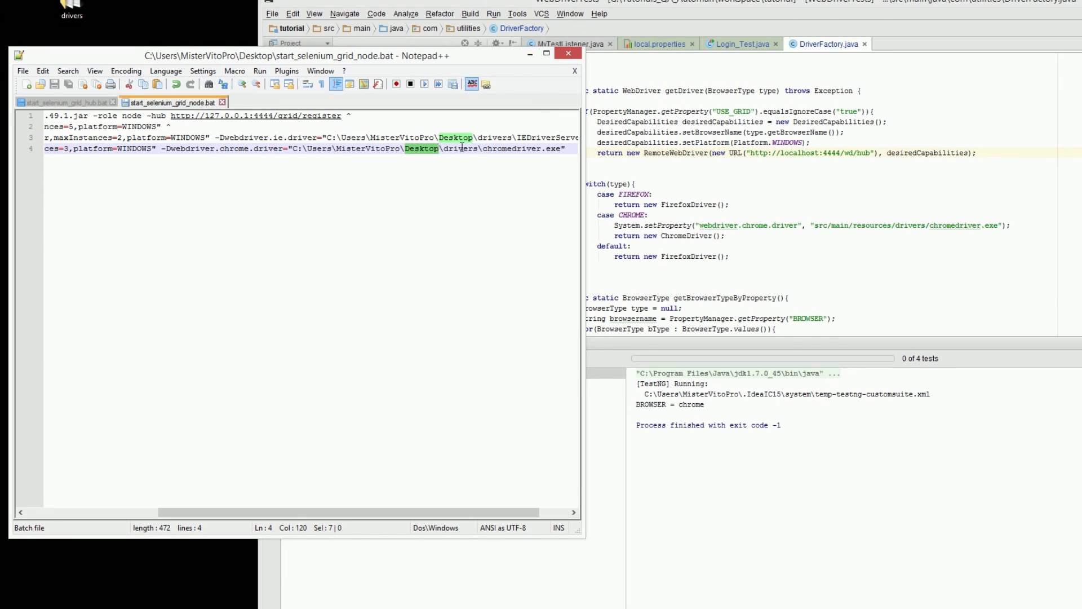
double_click(512, 149)
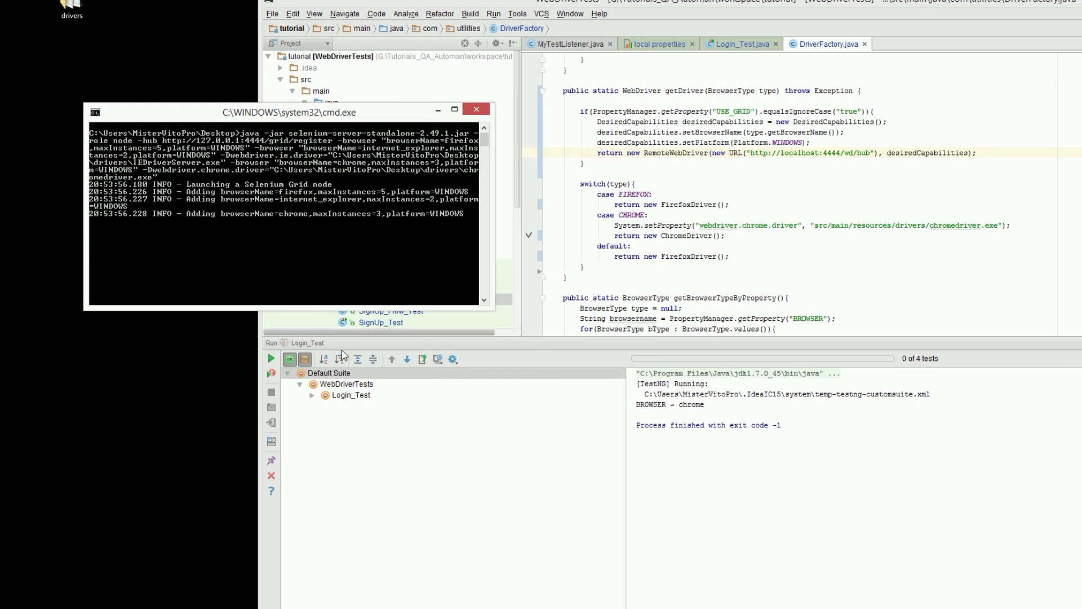
- Rerun Login_Test in Chrome through the Grid and view the node's config in the Grid Console
left_click(270, 358)
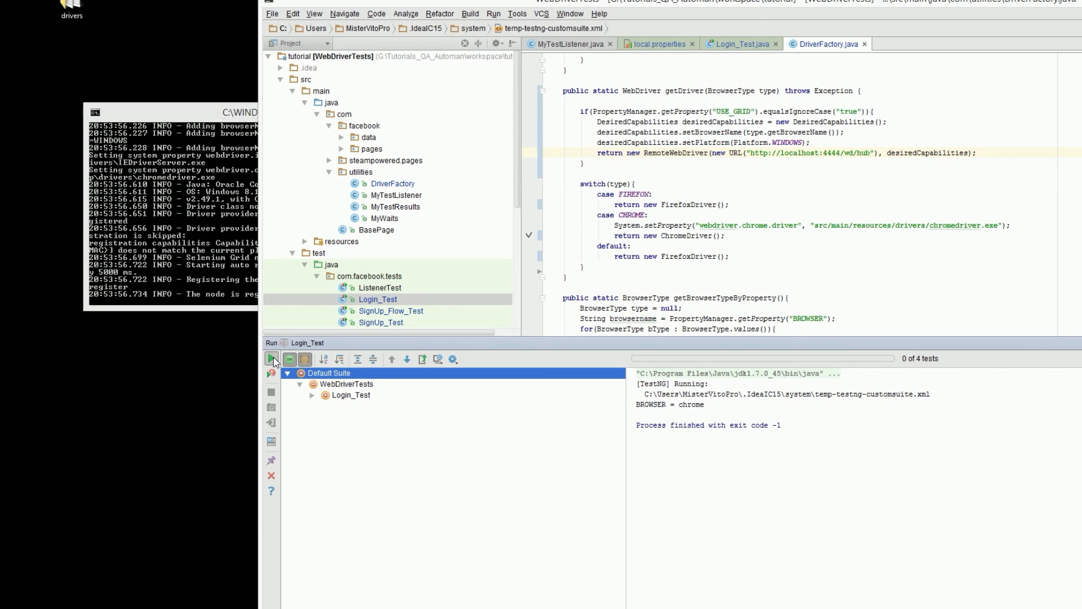
left_click(272, 359)
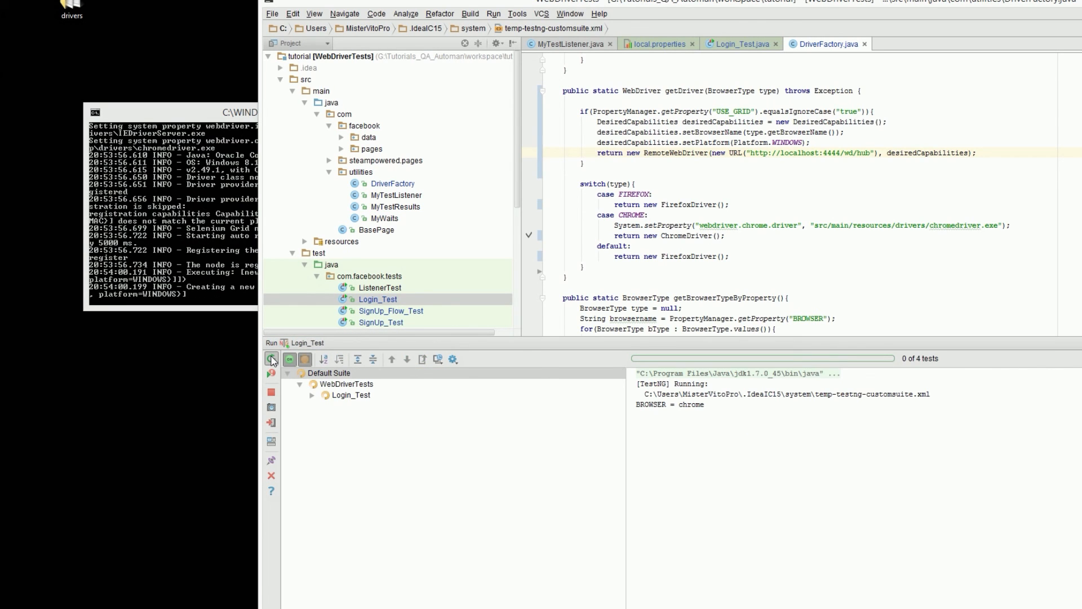
left_click(272, 359)
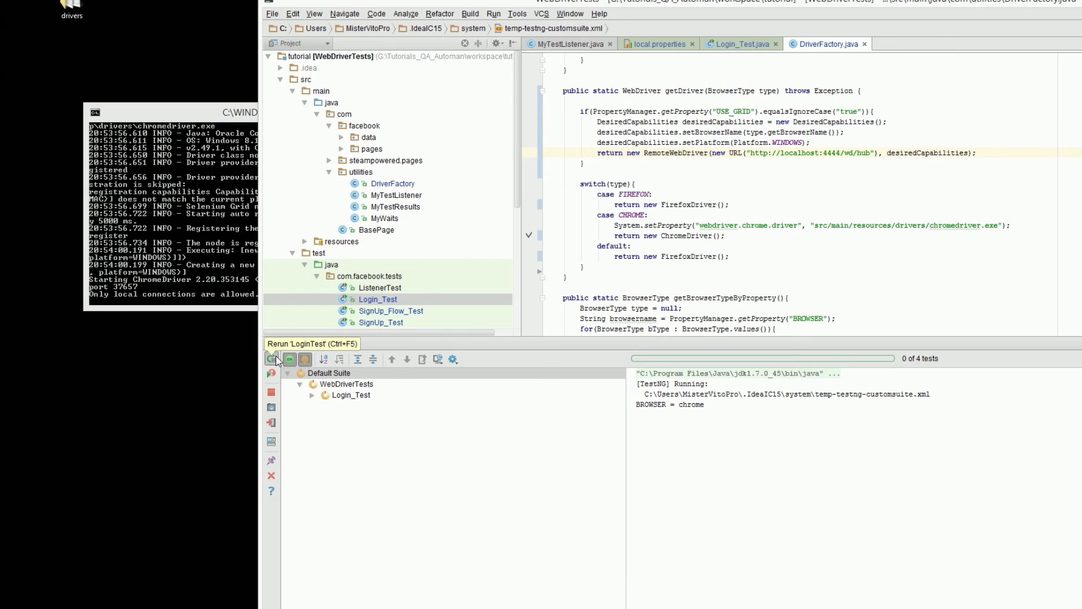
left_click(270, 359)
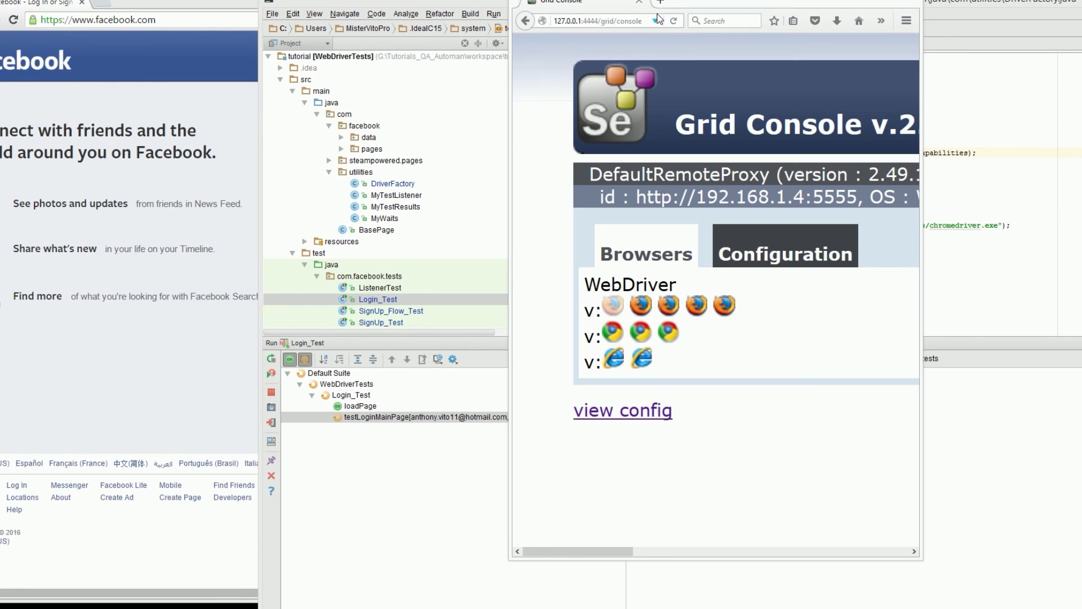
left_click(623, 411)
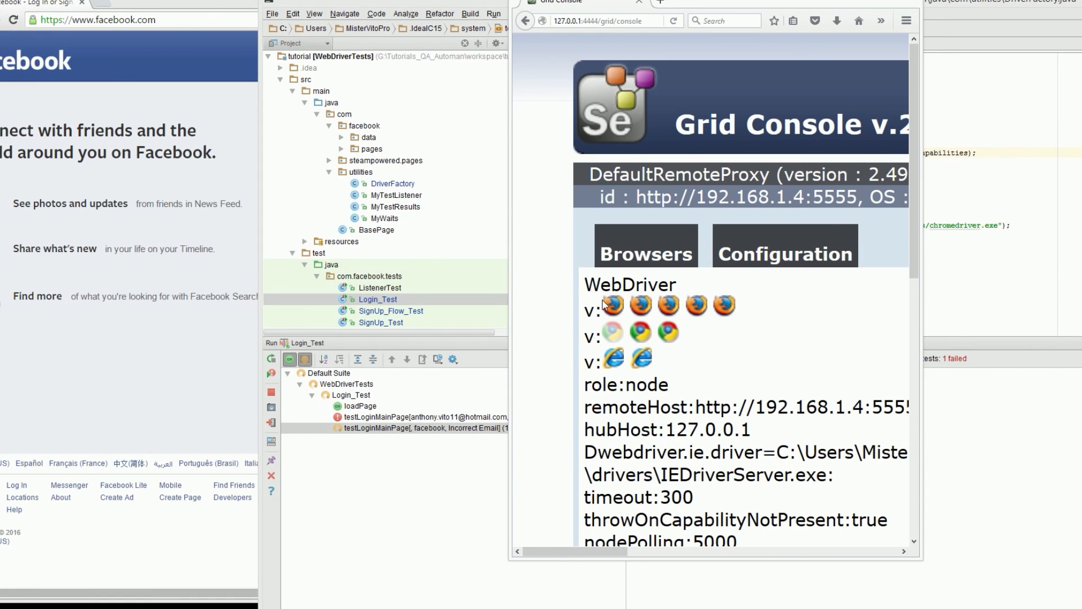
mouse_move(612, 304)
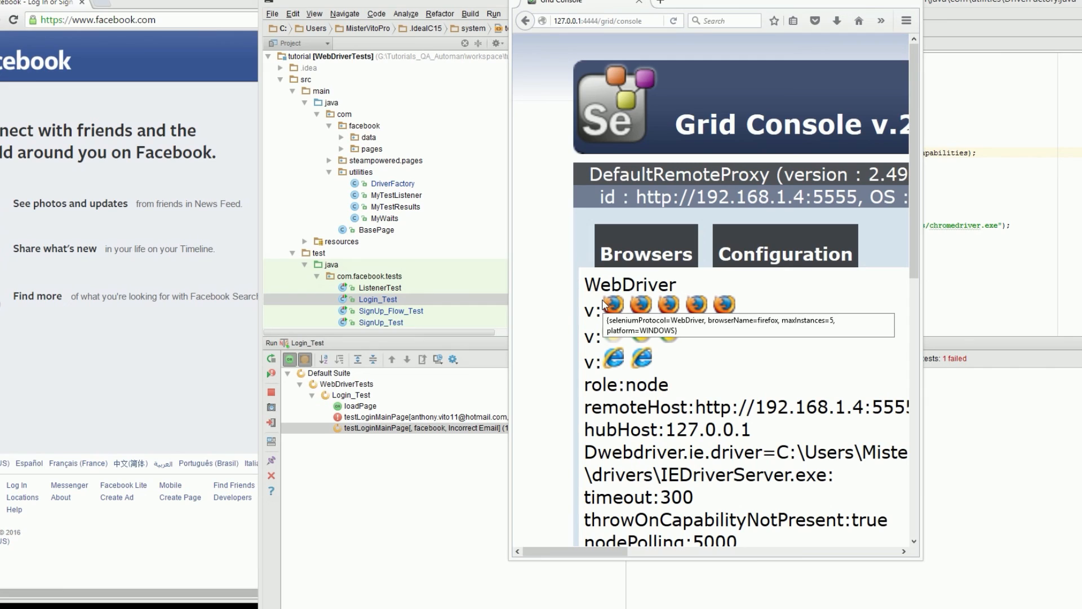